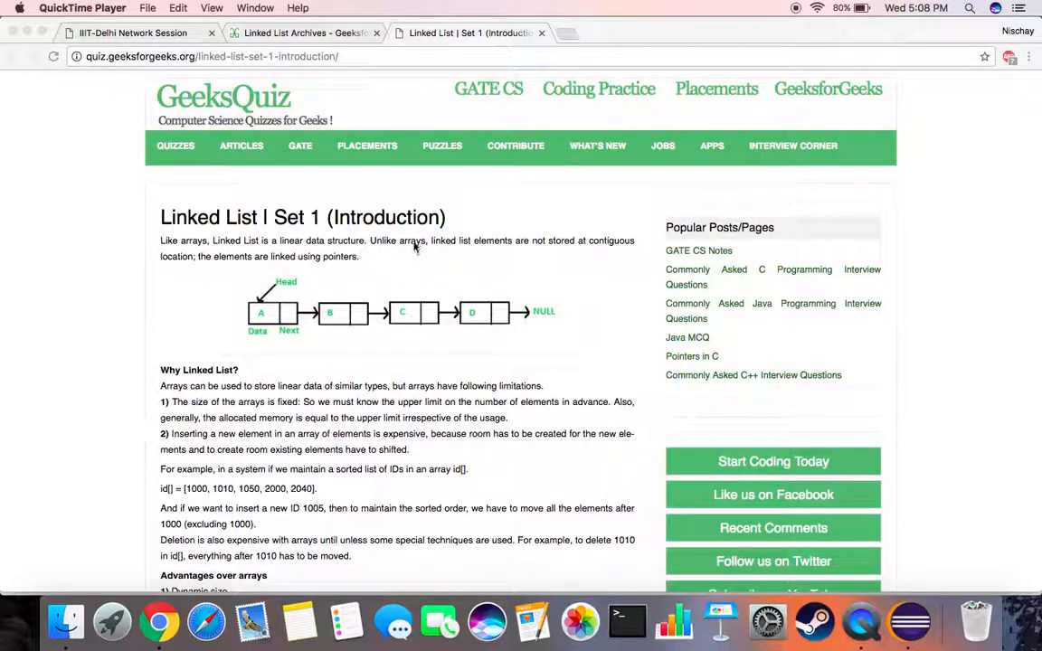
{"action": "mouse_move", "coordinate": [318, 270]}
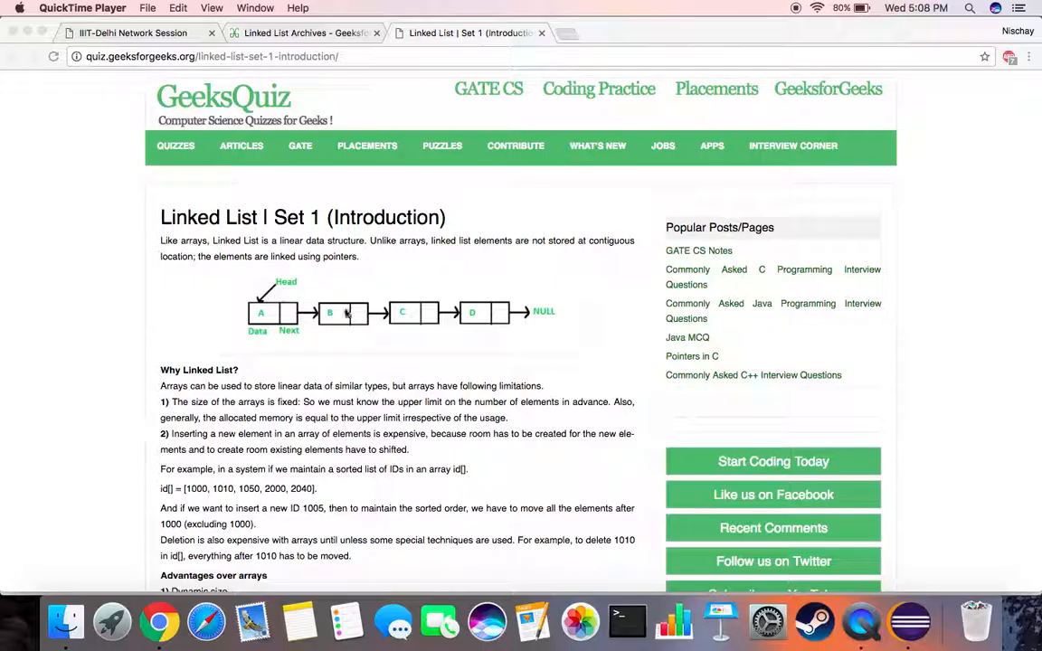
{"action": "mouse_move", "coordinate": [456, 333]}
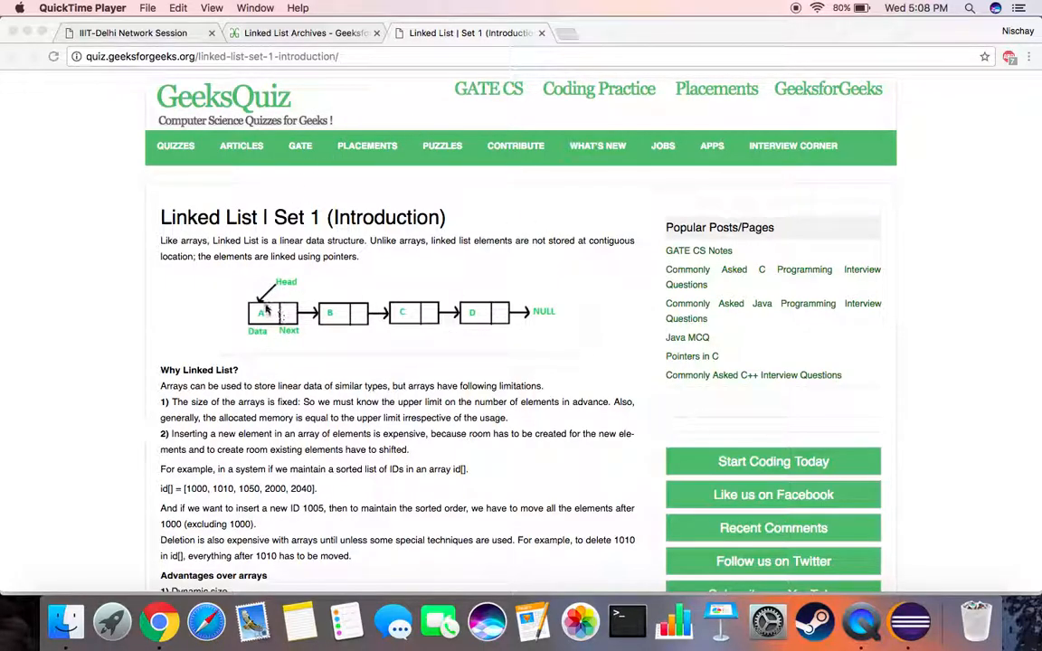
{"action": "mouse_move", "coordinate": [488, 307]}
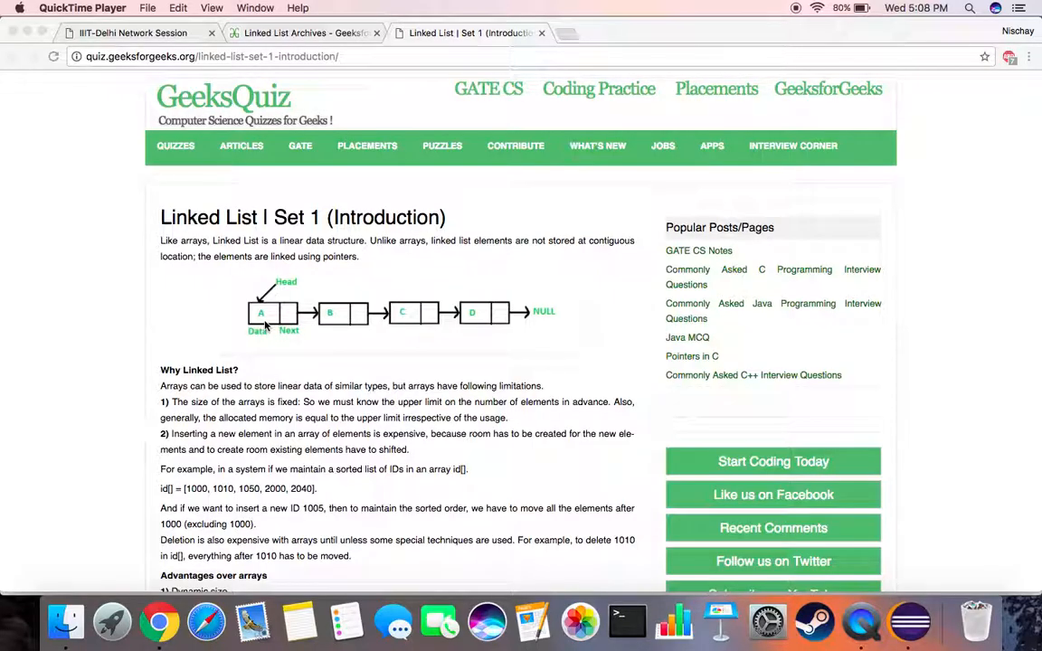
{"action": "mouse_move", "coordinate": [286, 314]}
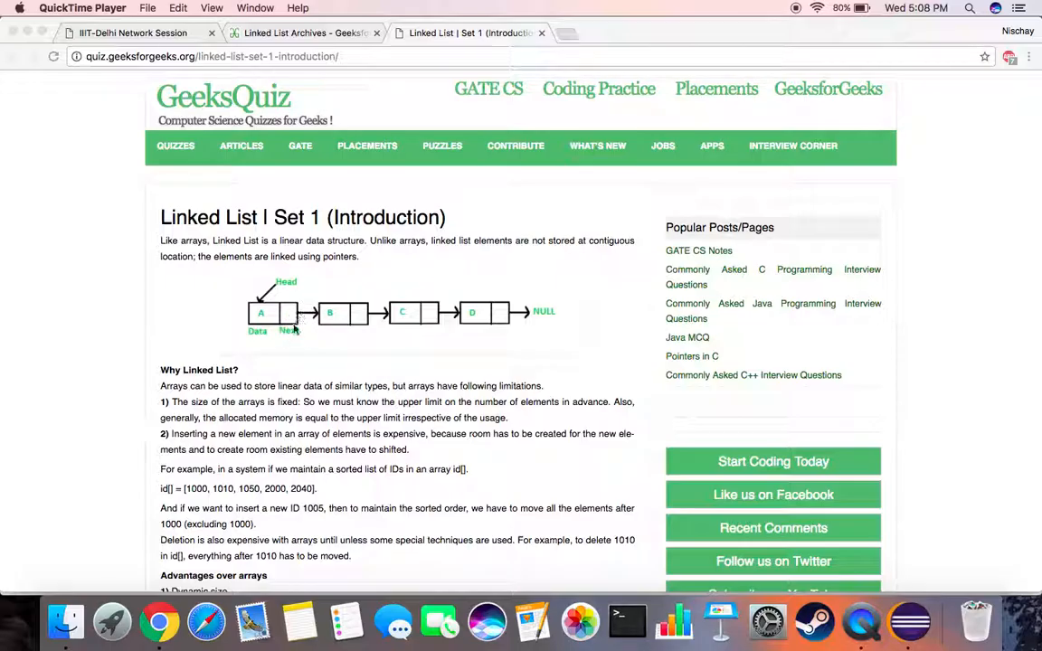
{"action": "mouse_move", "coordinate": [369, 322]}
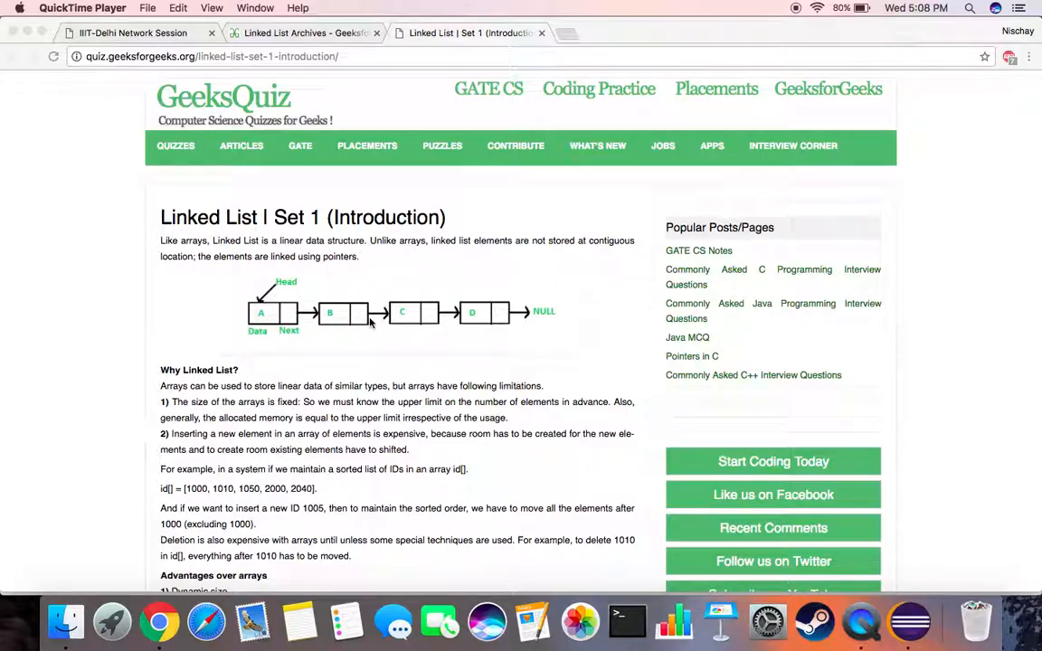
{"action": "mouse_move", "coordinate": [271, 289]}
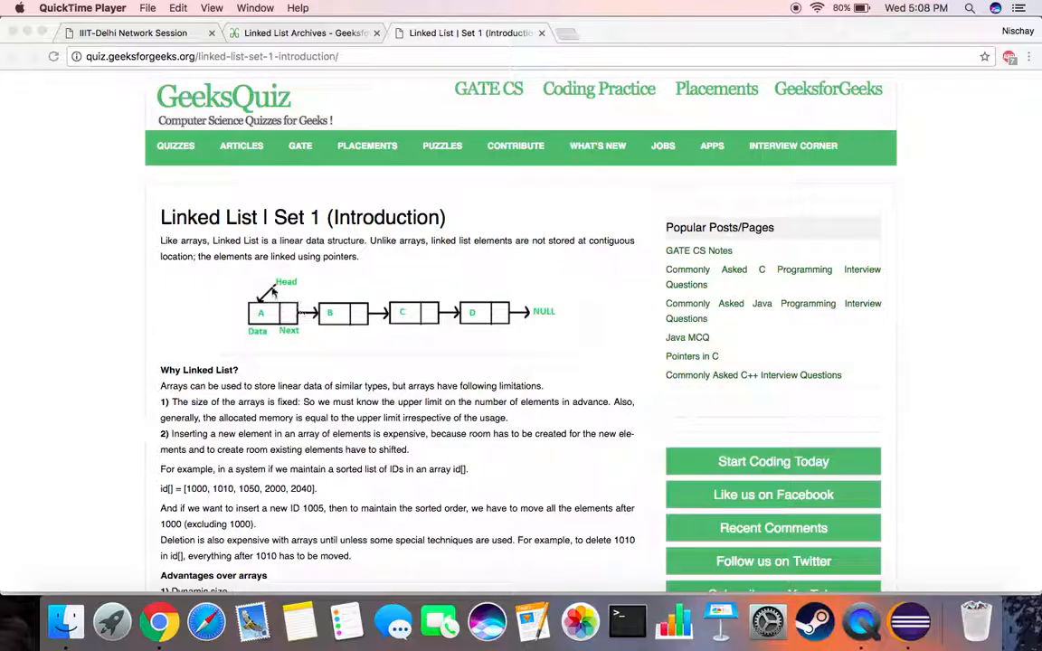
{"action": "mouse_move", "coordinate": [532, 315]}
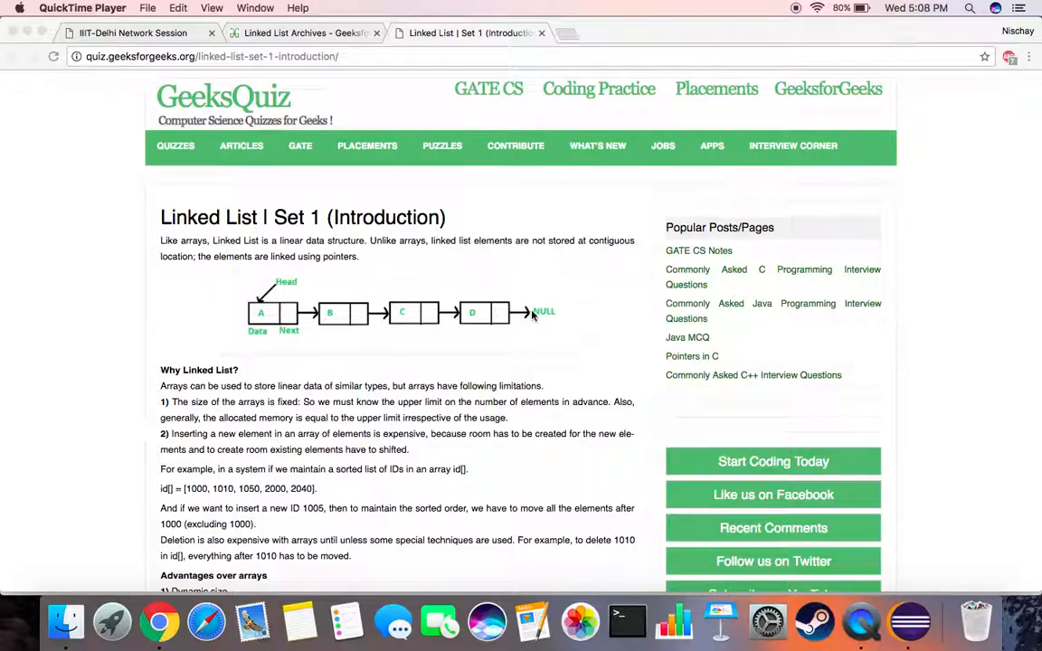
{"action": "mouse_move", "coordinate": [155, 409]}
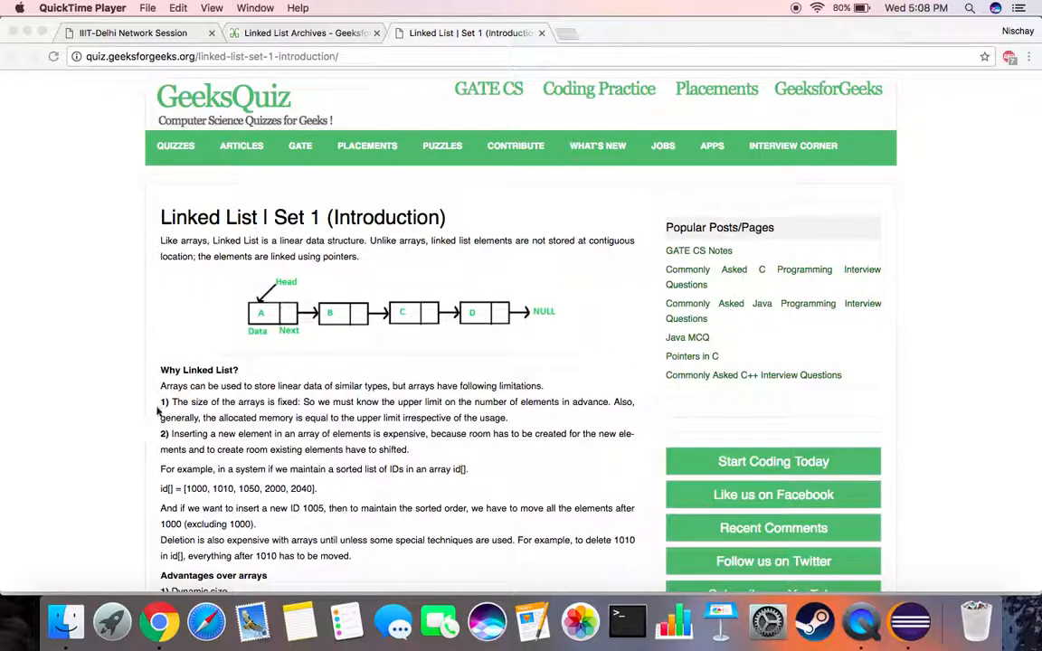
{"action": "mouse_move", "coordinate": [756, 441]}
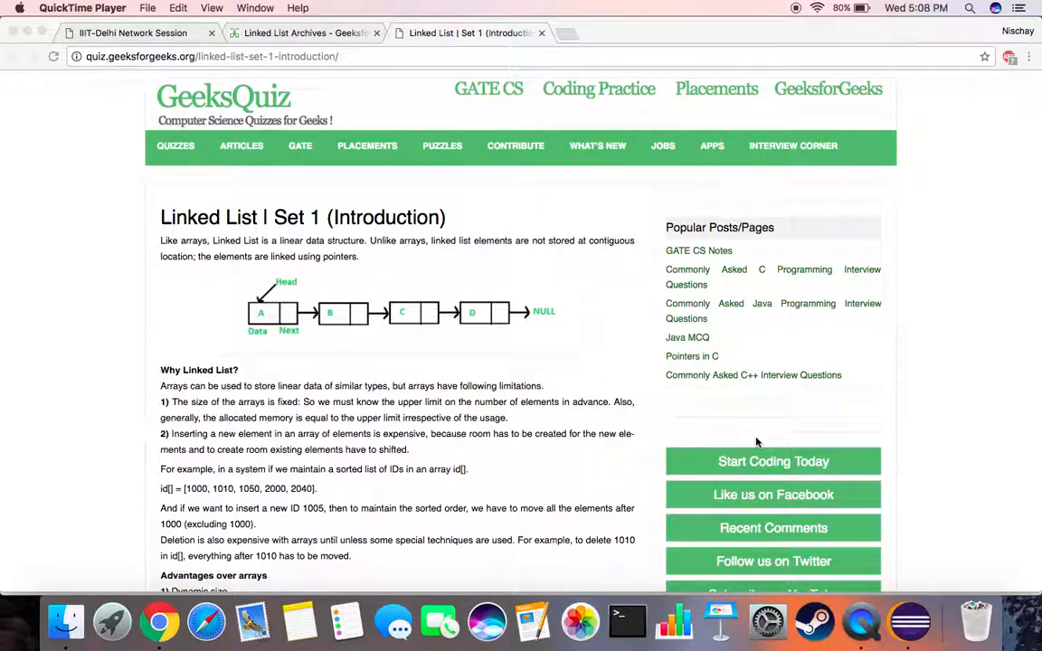
{"action": "mouse_move", "coordinate": [912, 622]}
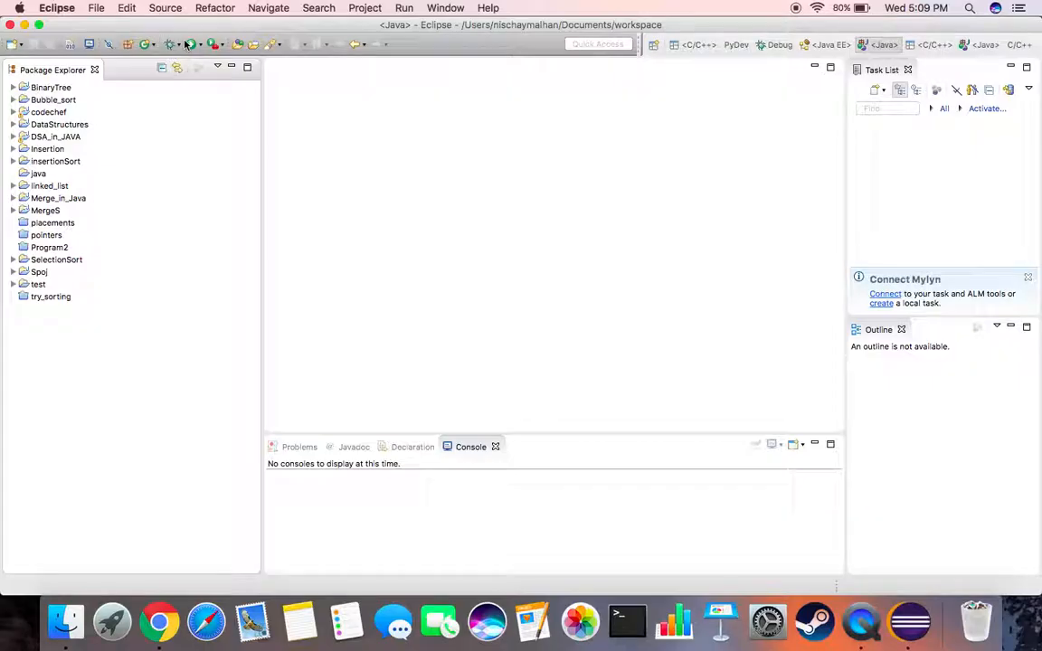
Step: Create a new Java project named linkedlist and expand it in the workspace
{"action": "left_click", "coordinate": [96, 7]}
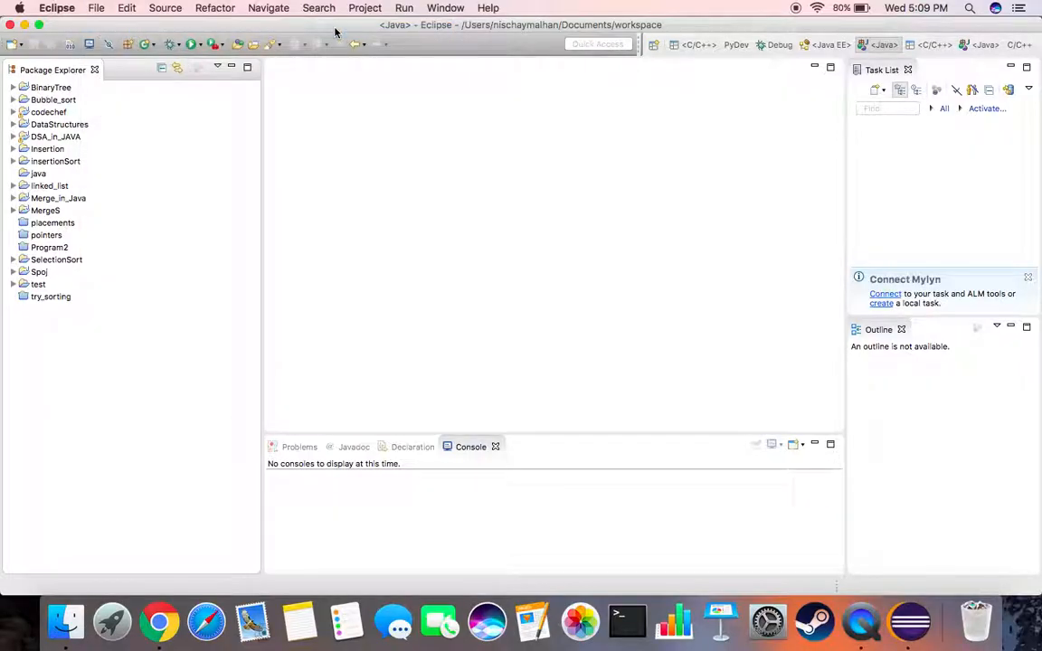
{"action": "type", "text": "linked"}
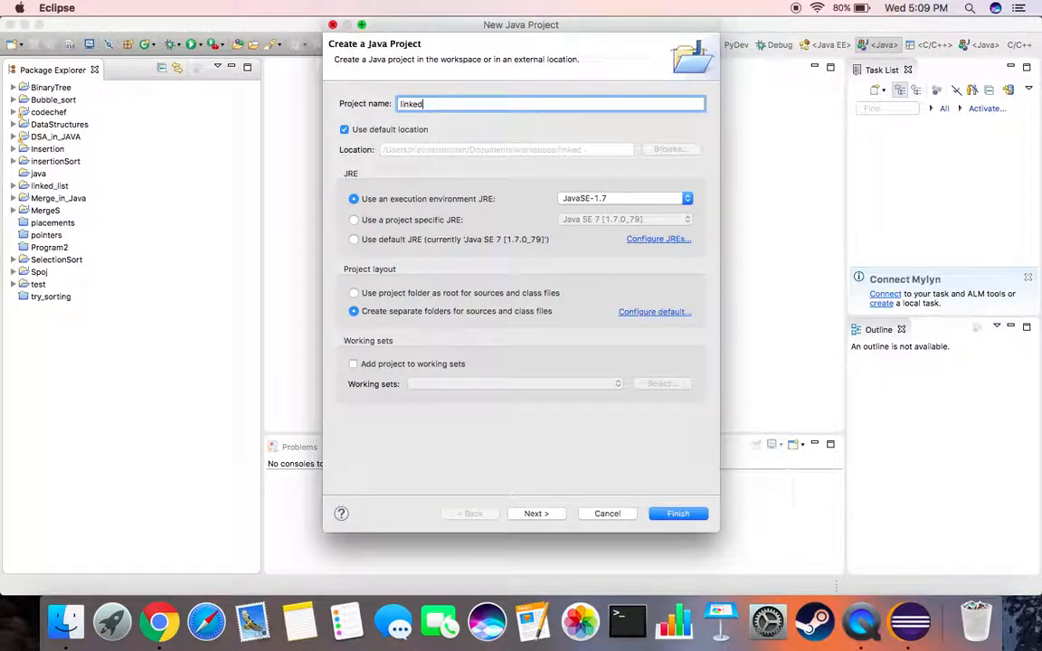
{"action": "type", "text": "list"}
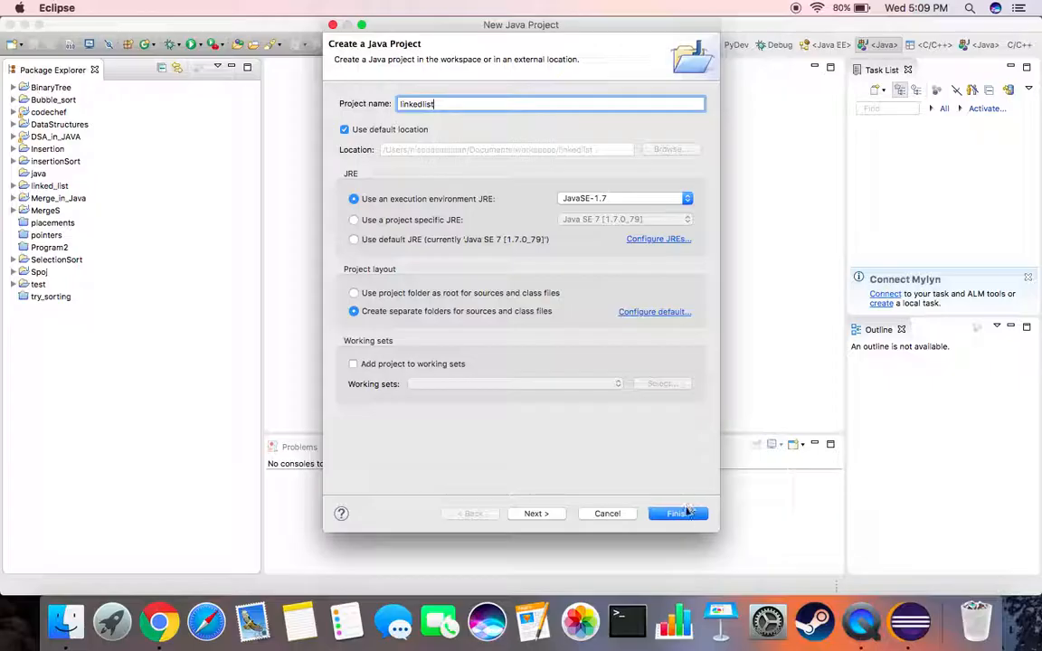
{"action": "left_click", "coordinate": [676, 514]}
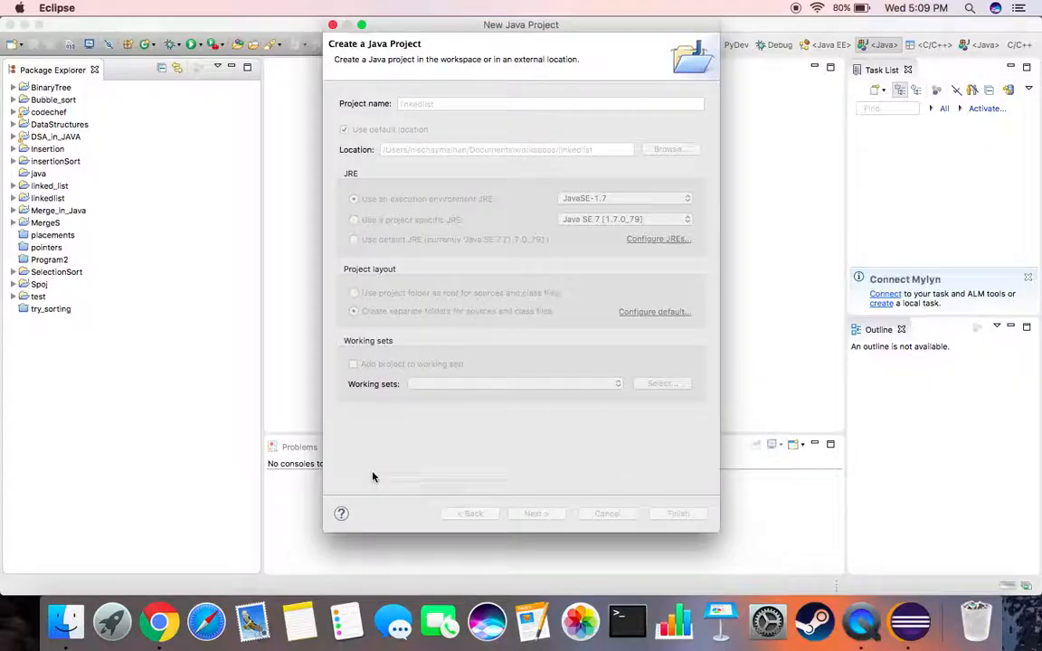
{"action": "left_click", "coordinate": [677, 514]}
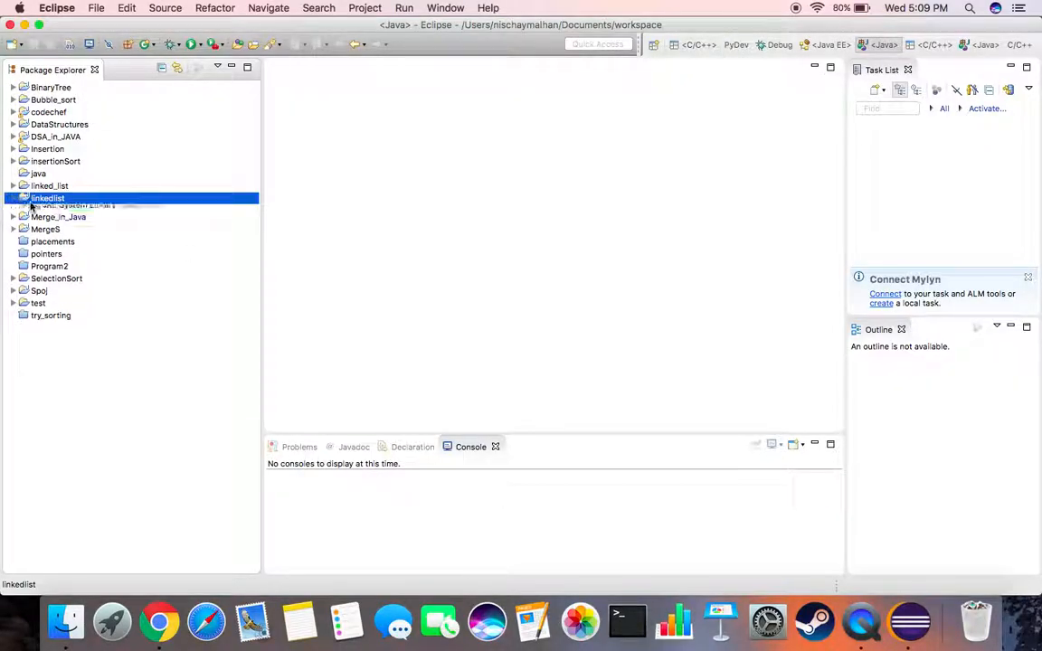
Step: Create a new Java class LinkedList in the project's src folder
{"action": "left_click", "coordinate": [12, 197]}
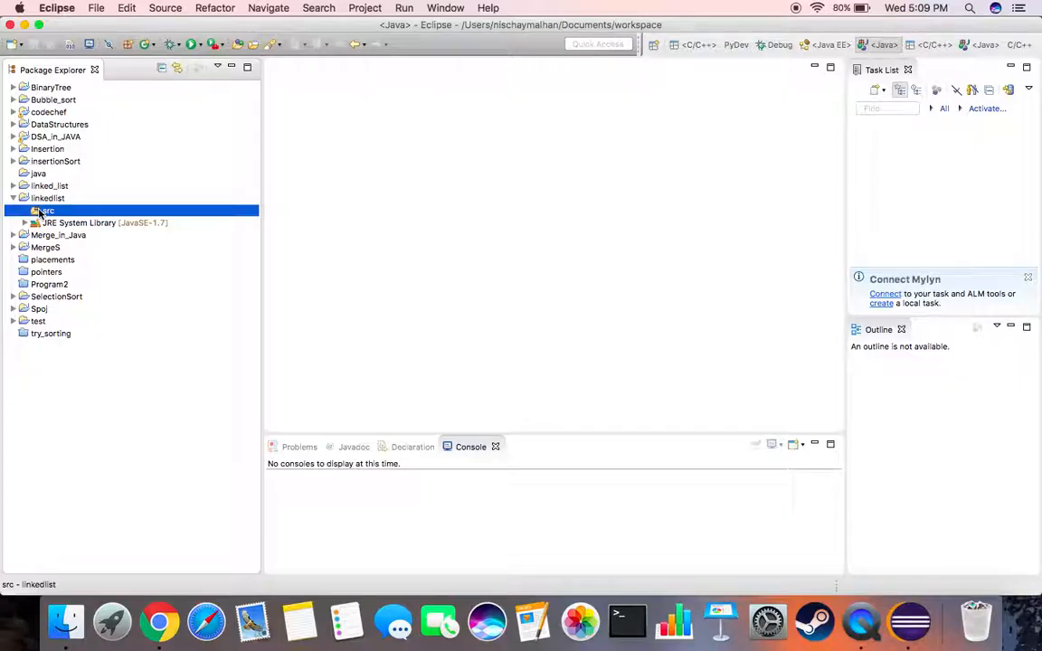
{"action": "right_click", "coordinate": [43, 210]}
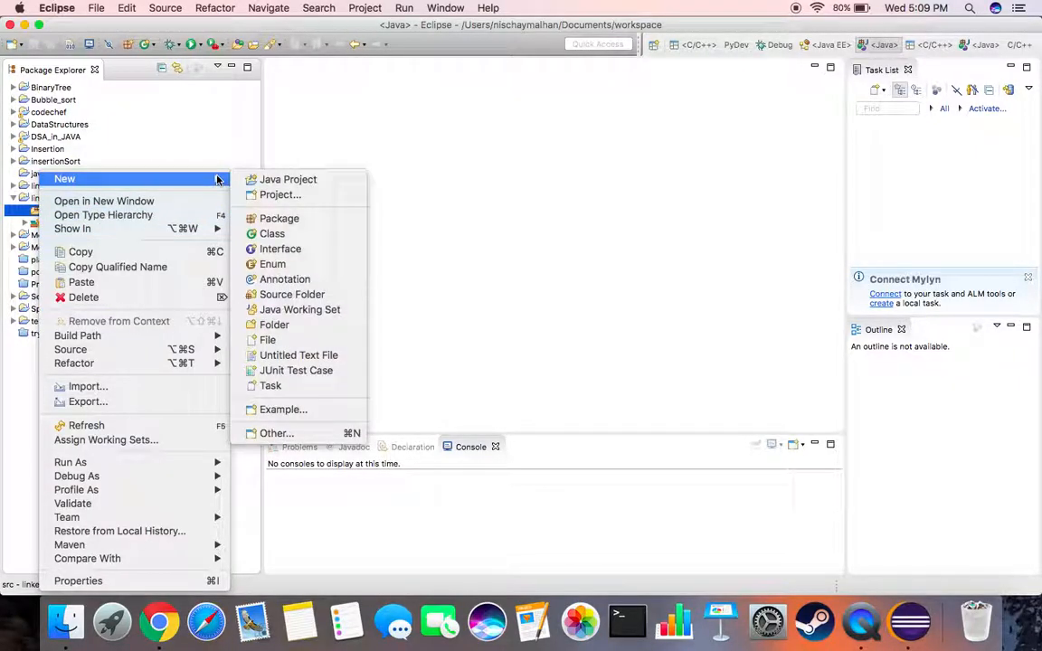
{"action": "left_click", "coordinate": [271, 234]}
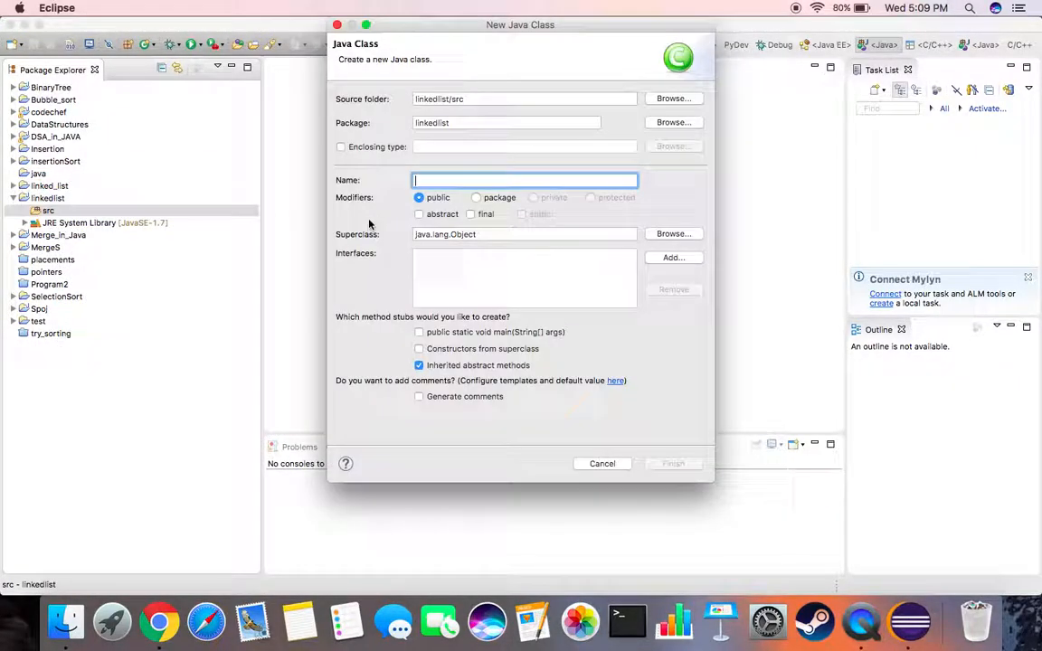
{"action": "type", "text": "LinkedList"}
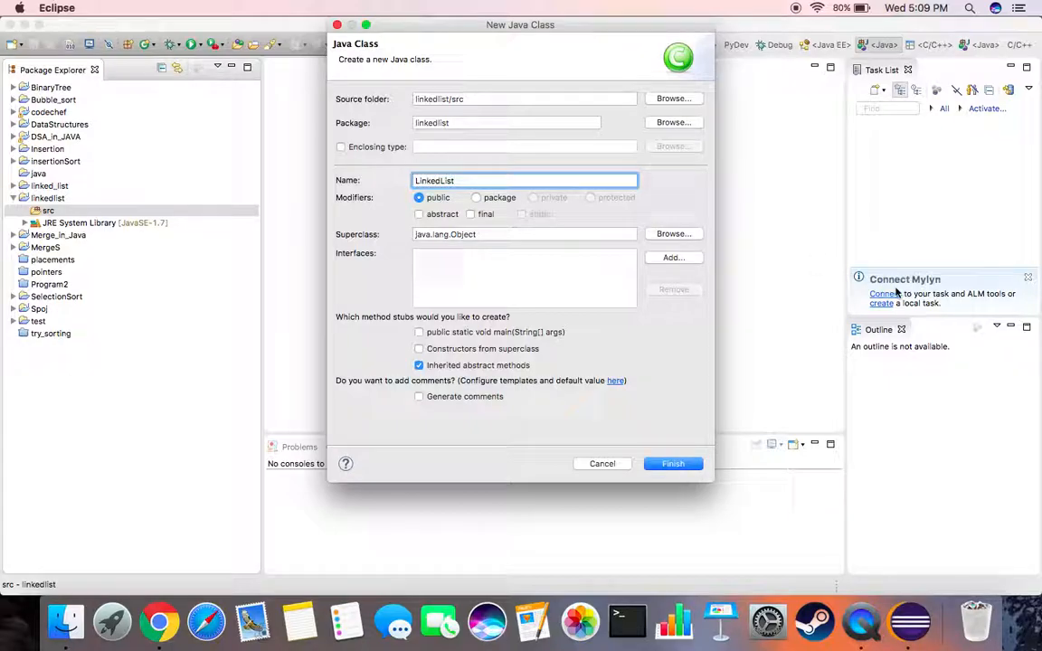
{"action": "left_click", "coordinate": [673, 463]}
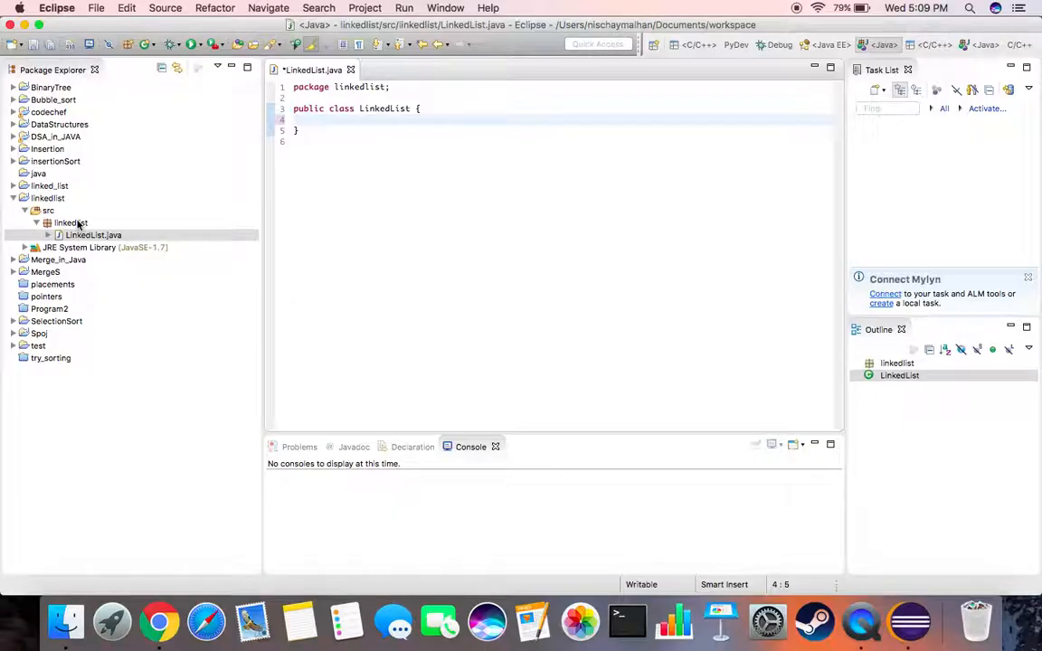
Step: Create a second class named Node in the linkedlist package
{"action": "right_click", "coordinate": [71, 223]}
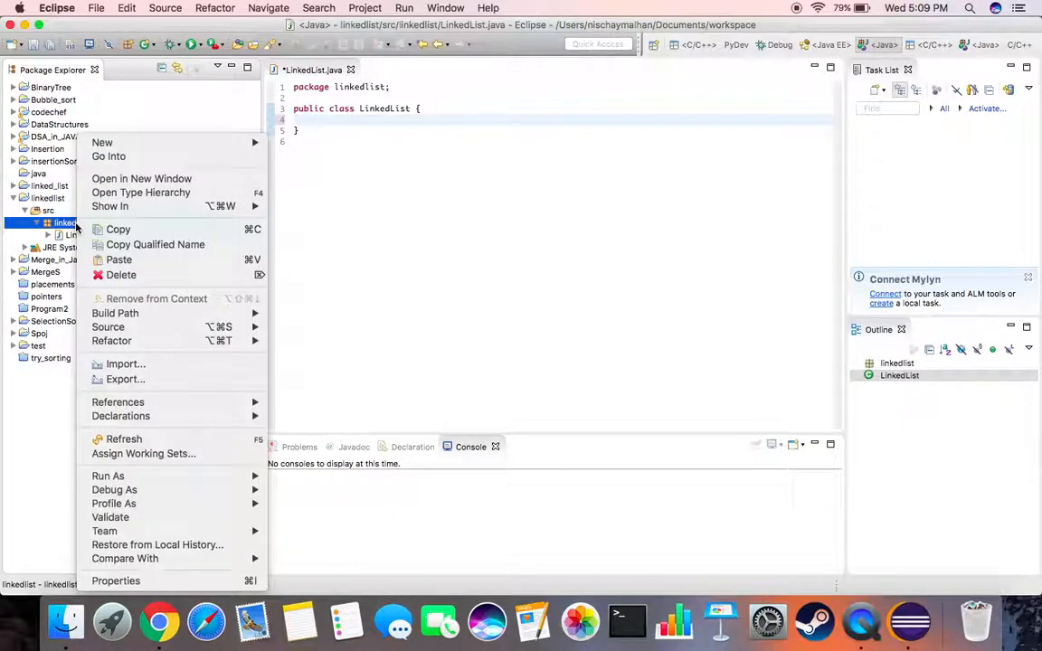
{"action": "mouse_move", "coordinate": [102, 142]}
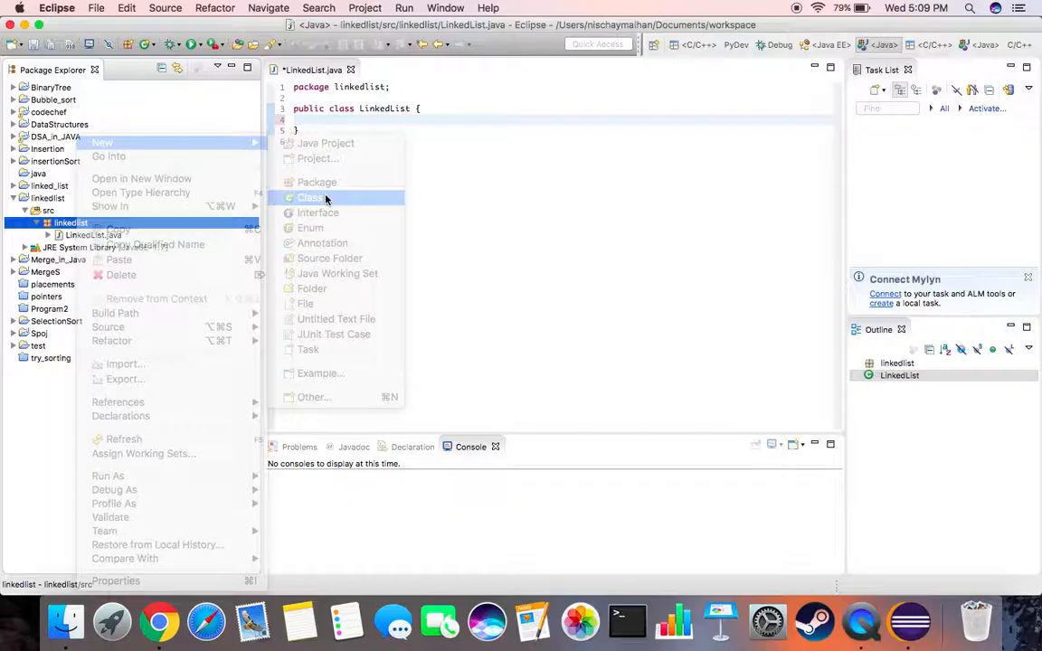
{"action": "left_click", "coordinate": [308, 197]}
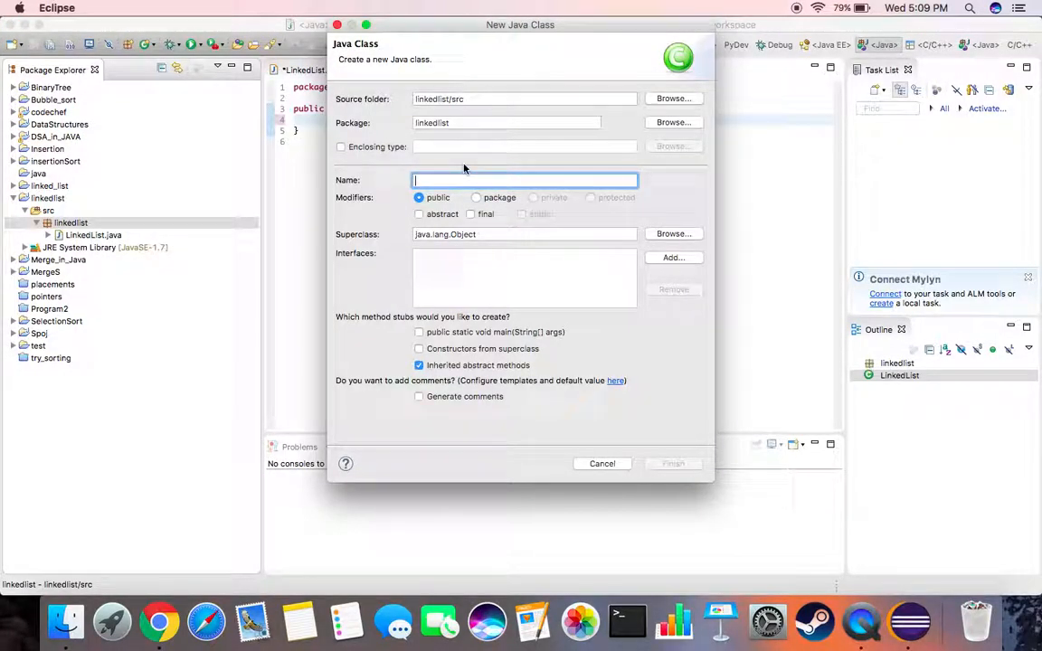
{"action": "type", "text": "Node"}
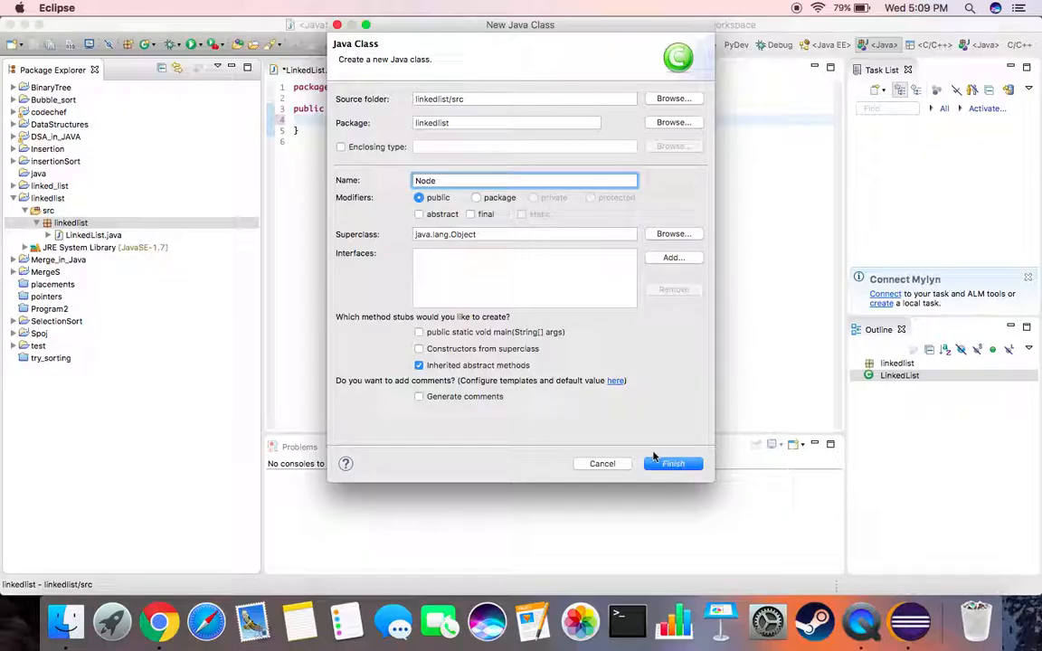
{"action": "left_click", "coordinate": [673, 463]}
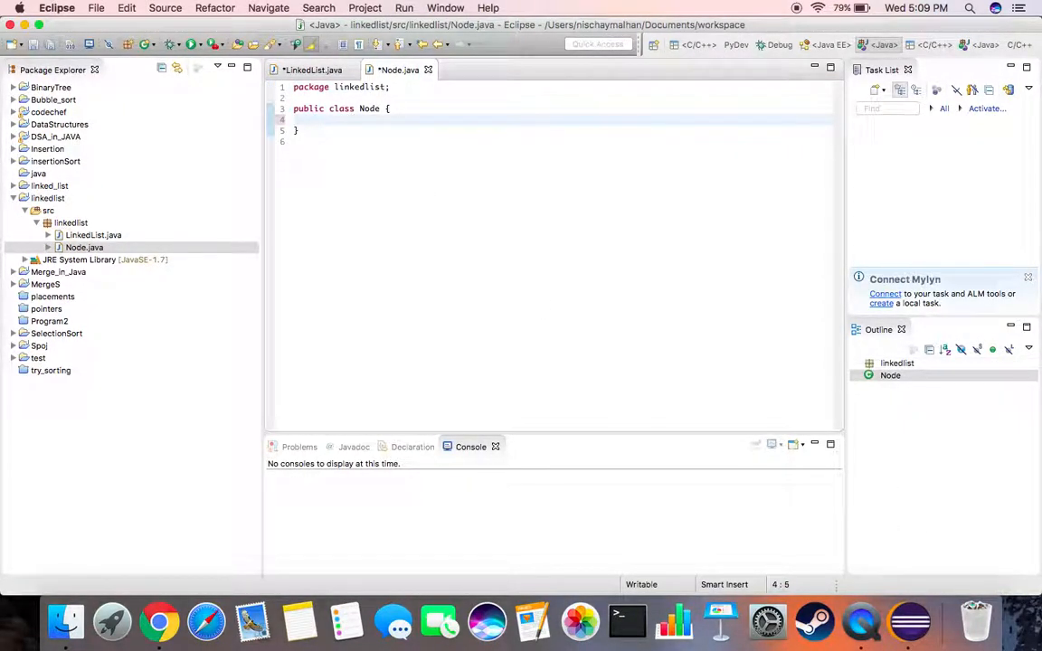
Step: Declare the Node class fields Node next and int data
{"action": "type", "text": "Node next;"}
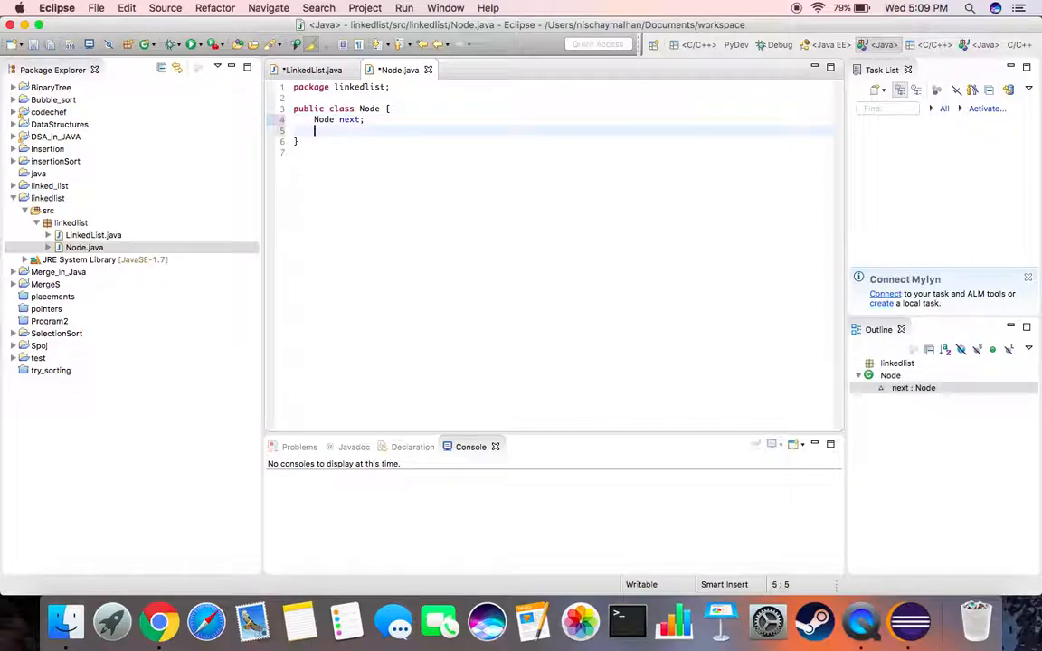
{"action": "type", "text": "int"}
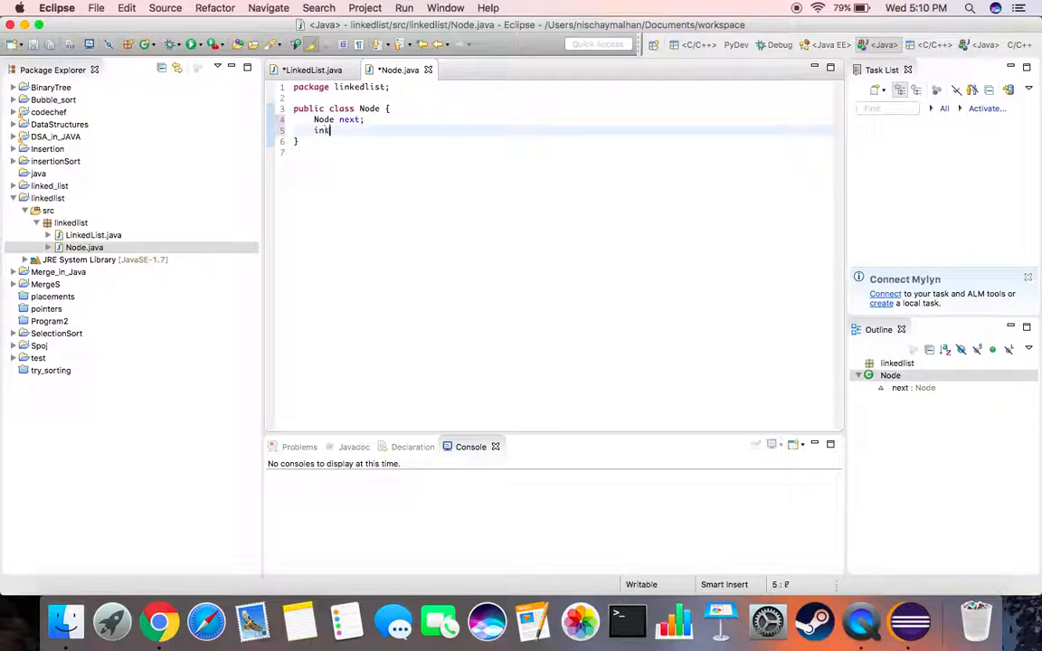
{"action": "type", "text": "data;"}
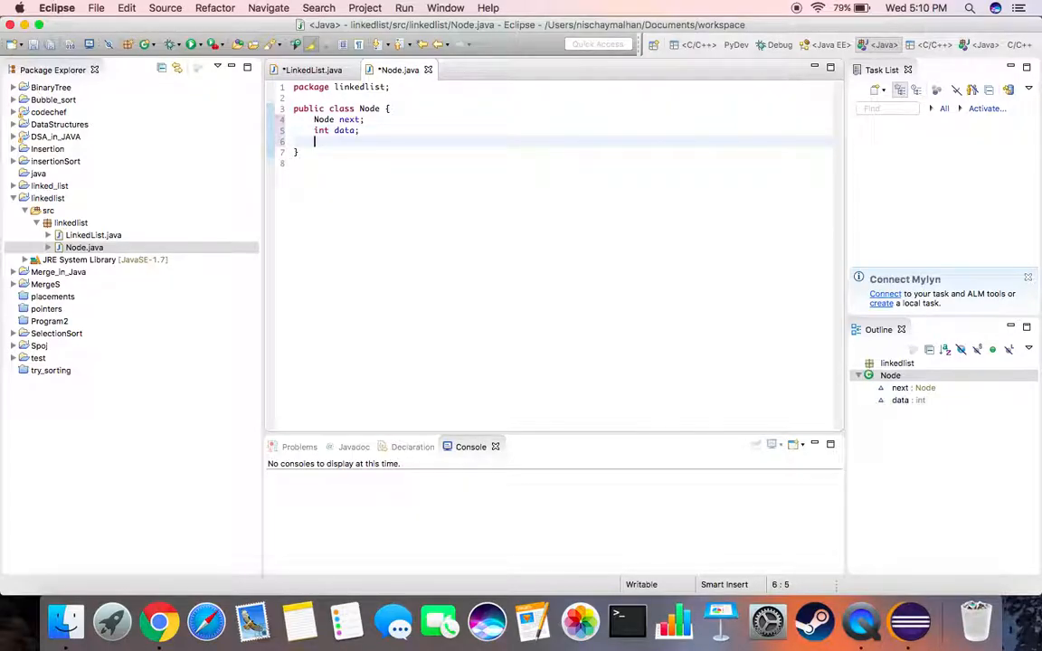
Step: Write a public Node(int val) constructor setting this.data = val and this.next = null
{"action": "type", "text": "Public"}
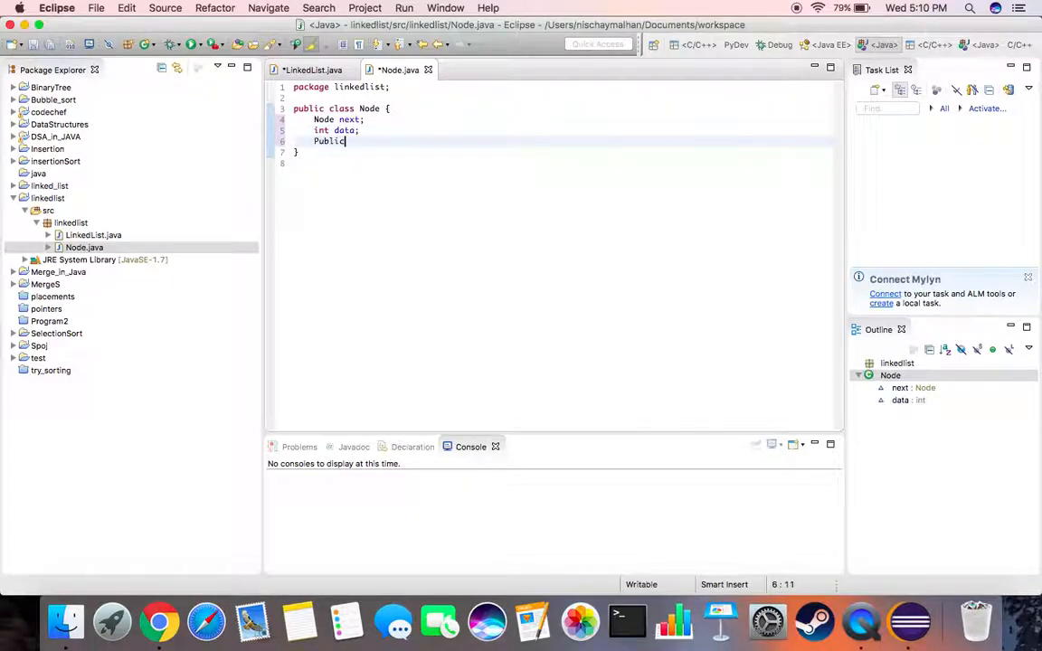
{"action": "key", "text": "BackSpace"}
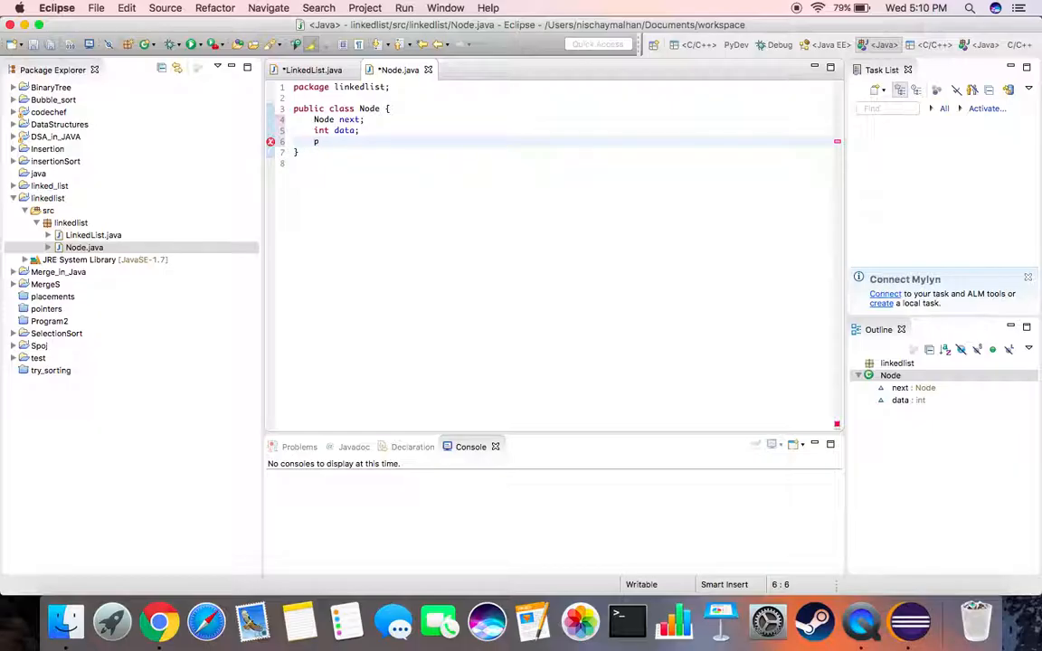
{"action": "type", "text": "ublic"}
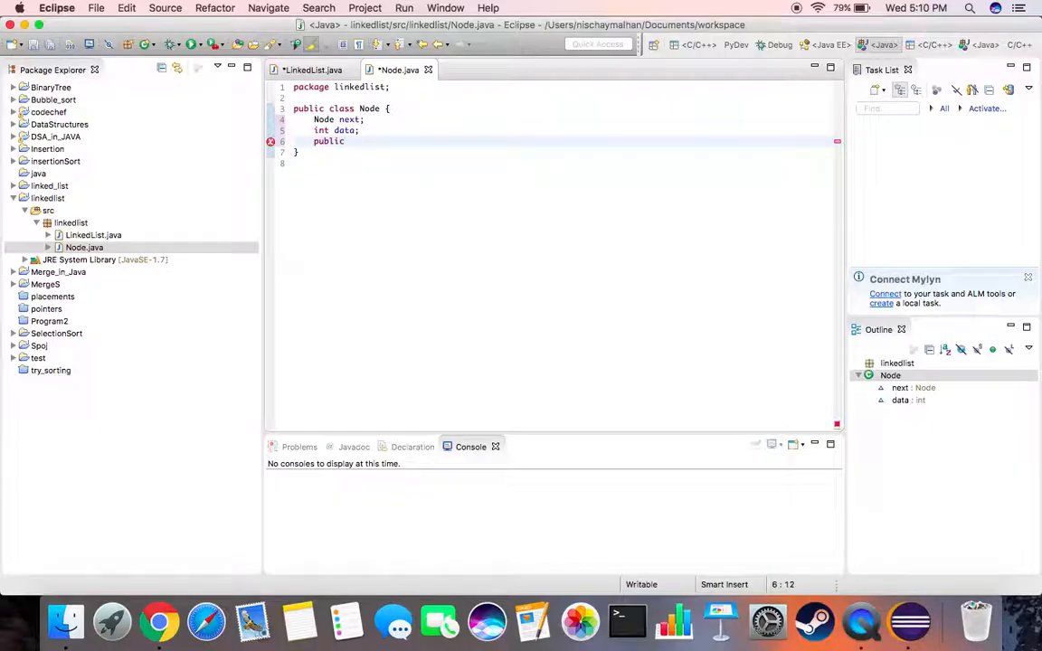
{"action": "type", "text": "Node()"}
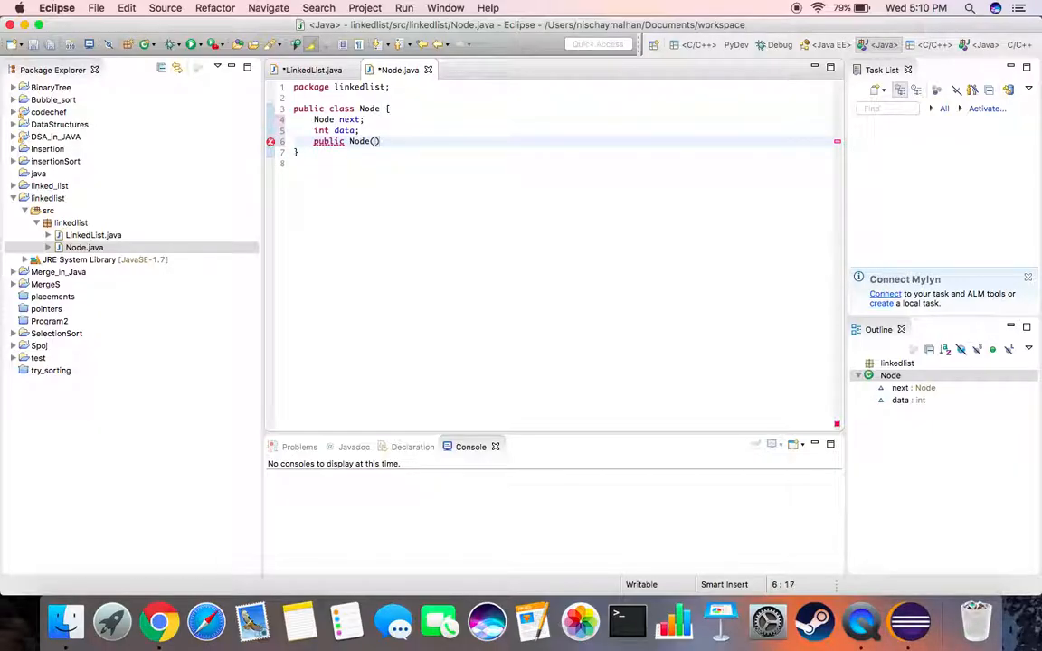
{"action": "type", "text": "int"}
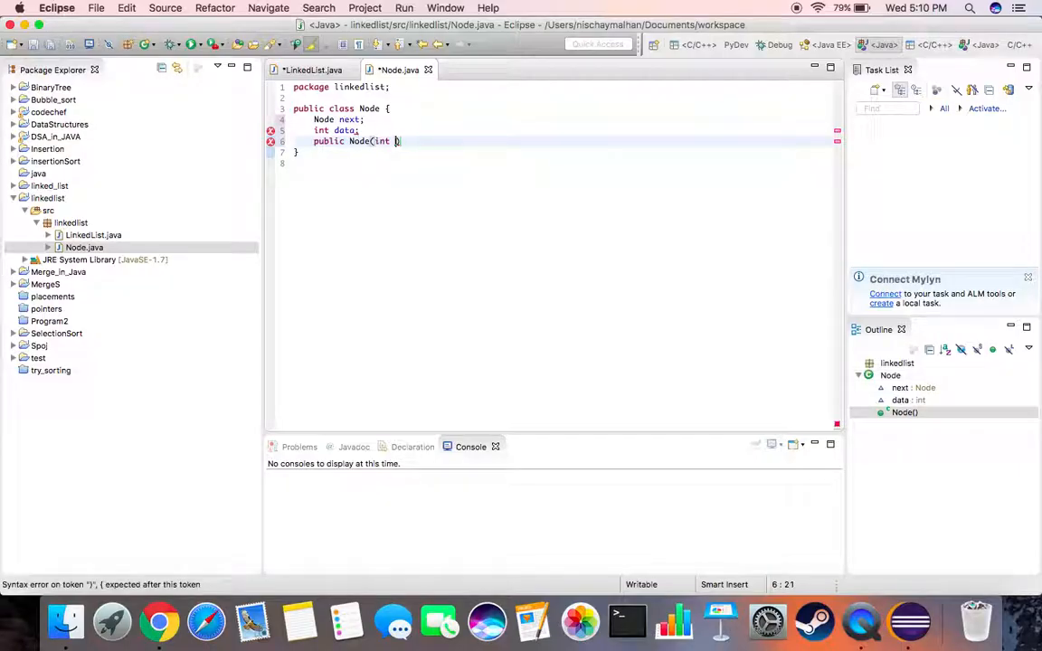
{"action": "type", "text": "val){"}
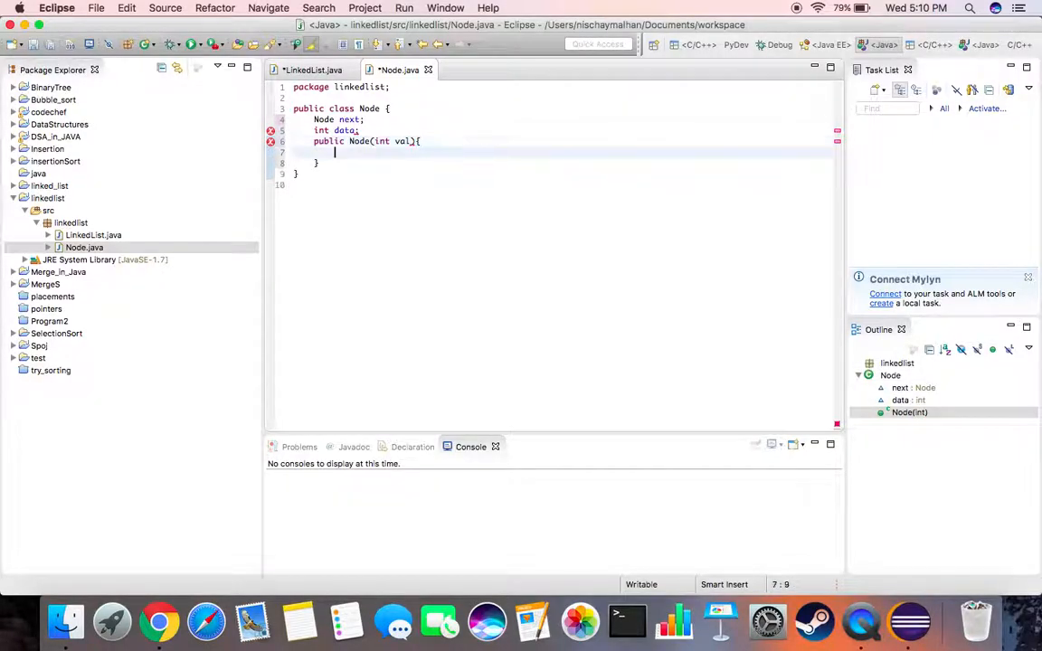
{"action": "type", "text": "this."}
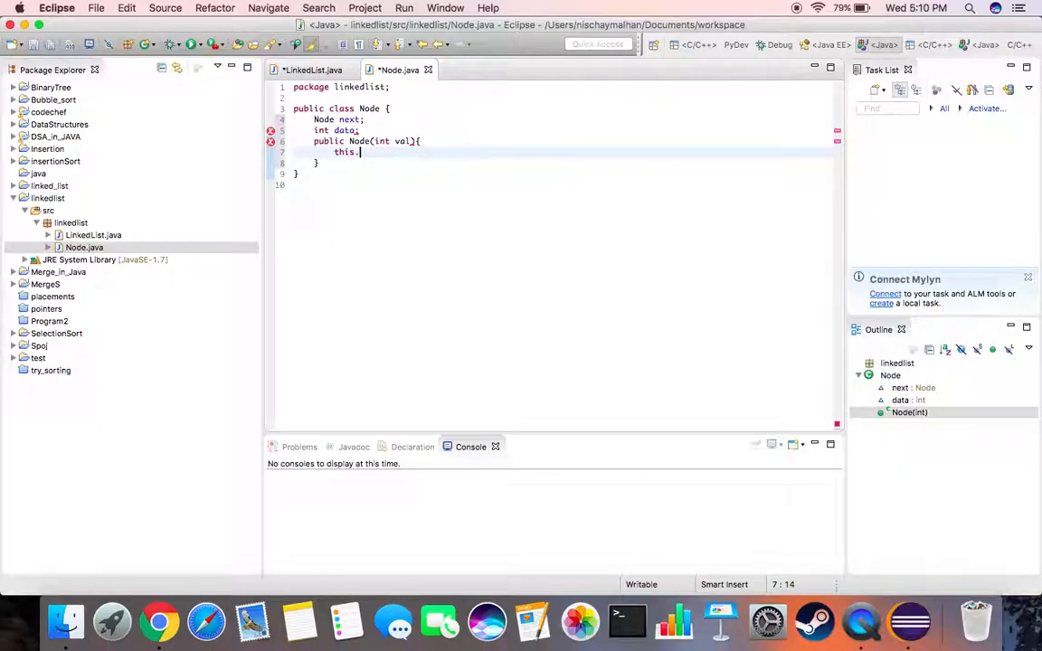
{"action": "type", "text": "data ="}
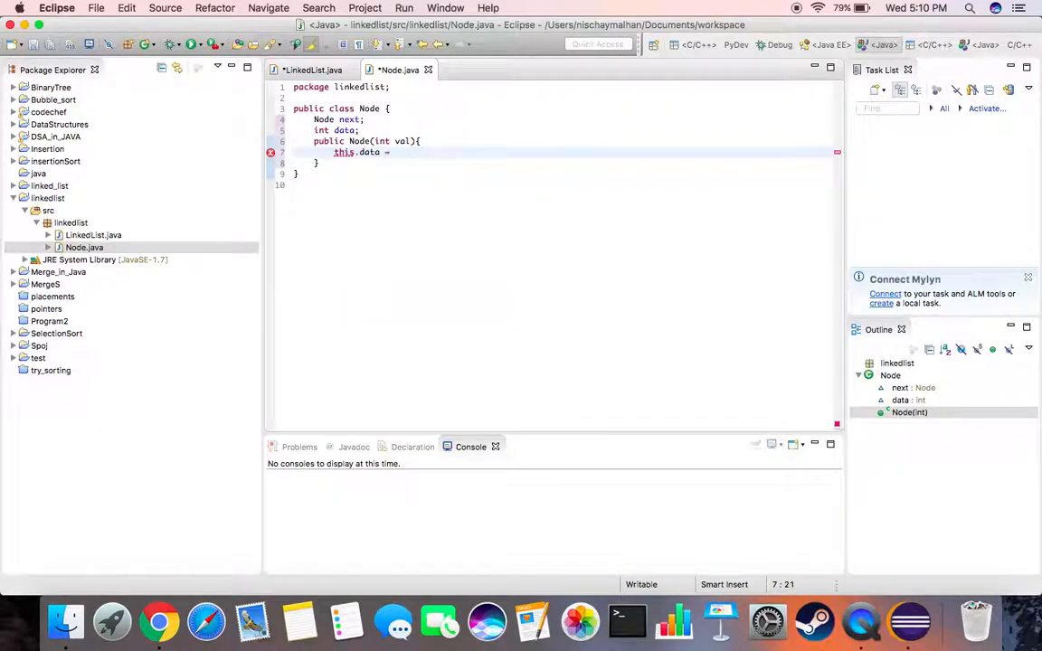
{"action": "type", "text": "val;"}
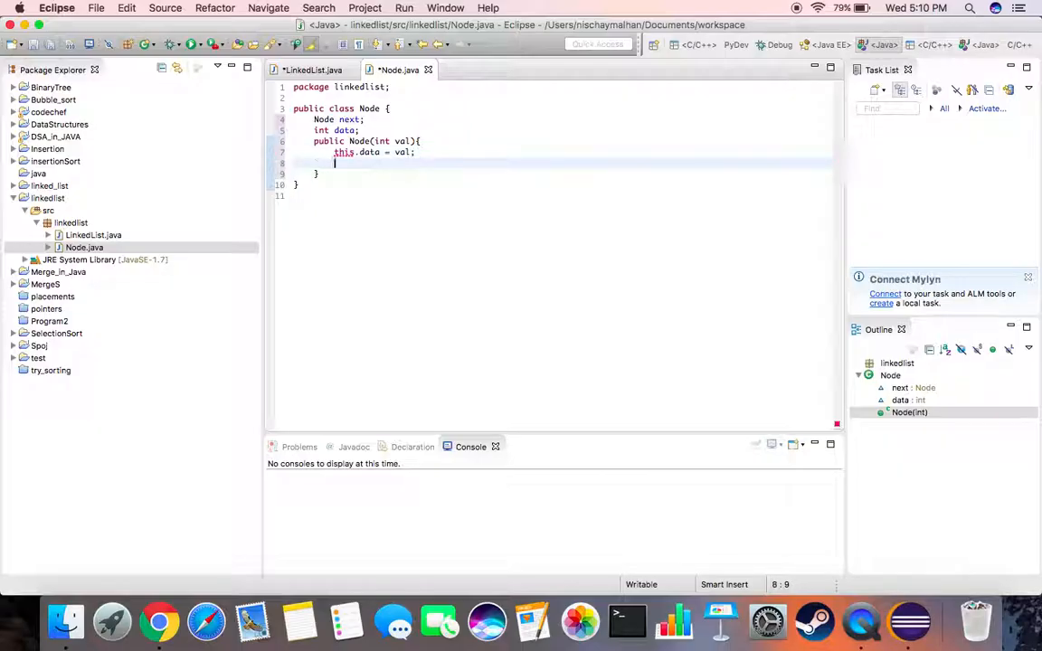
{"action": "type", "text": "this.next ="}
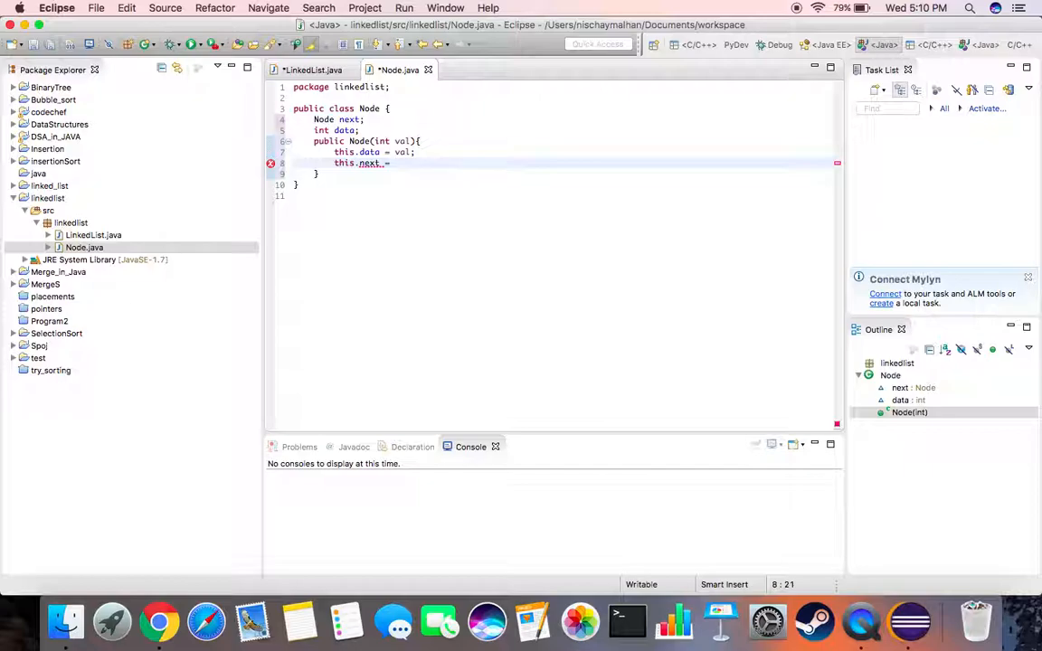
{"action": "type", "text": "null;"}
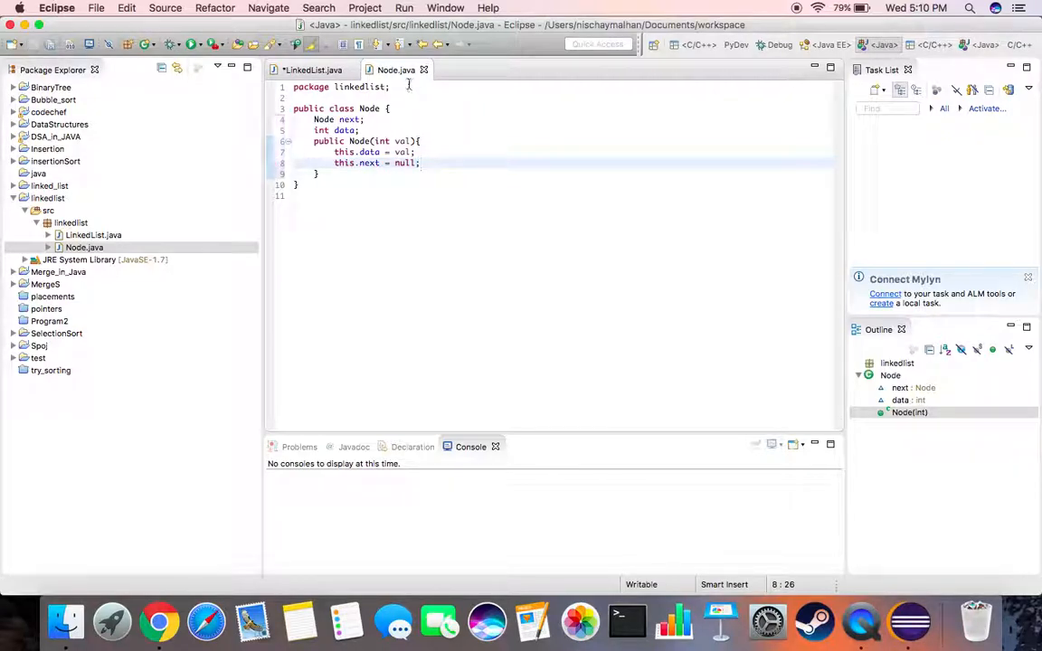
{"action": "left_click", "coordinate": [312, 68]}
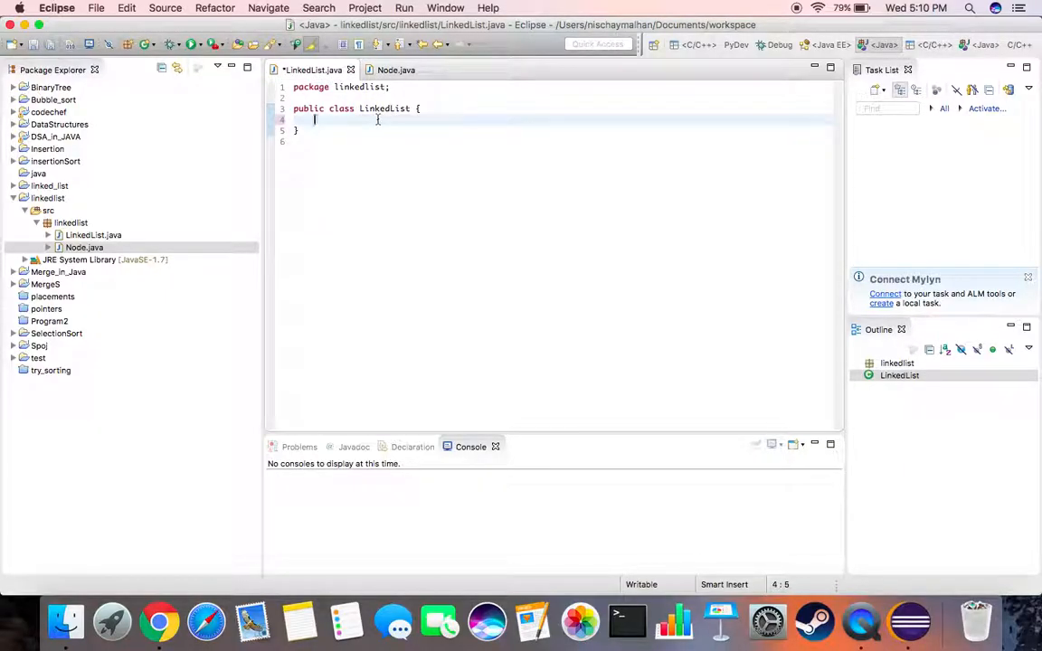
Step: Declare a public Node head field in LinkedList
{"action": "type", "text": "p"}
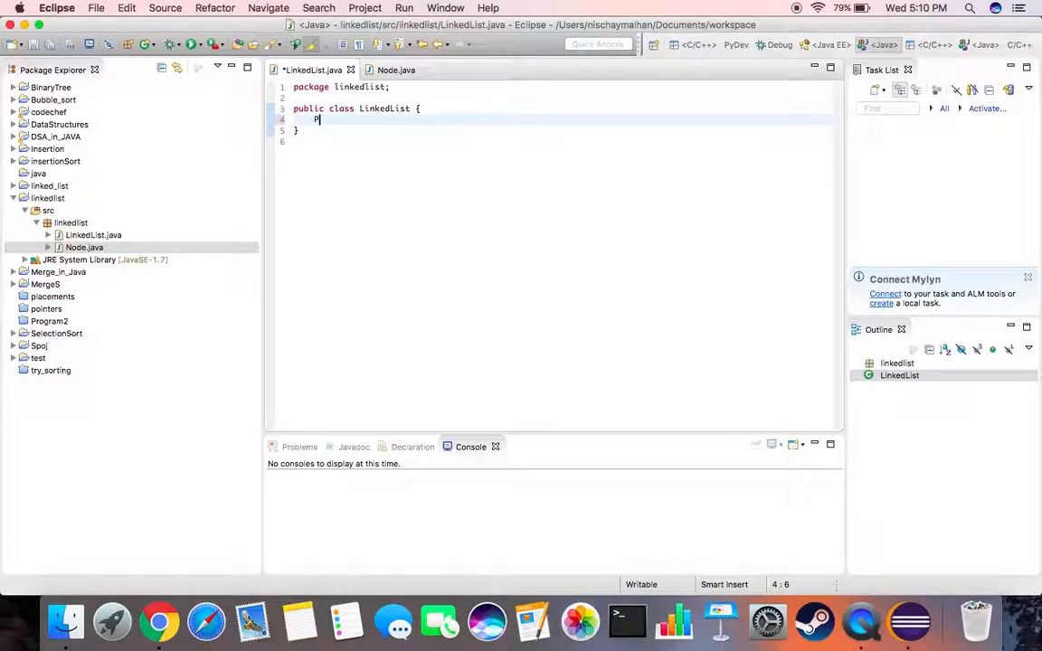
{"action": "type", "text": "ubic N"}
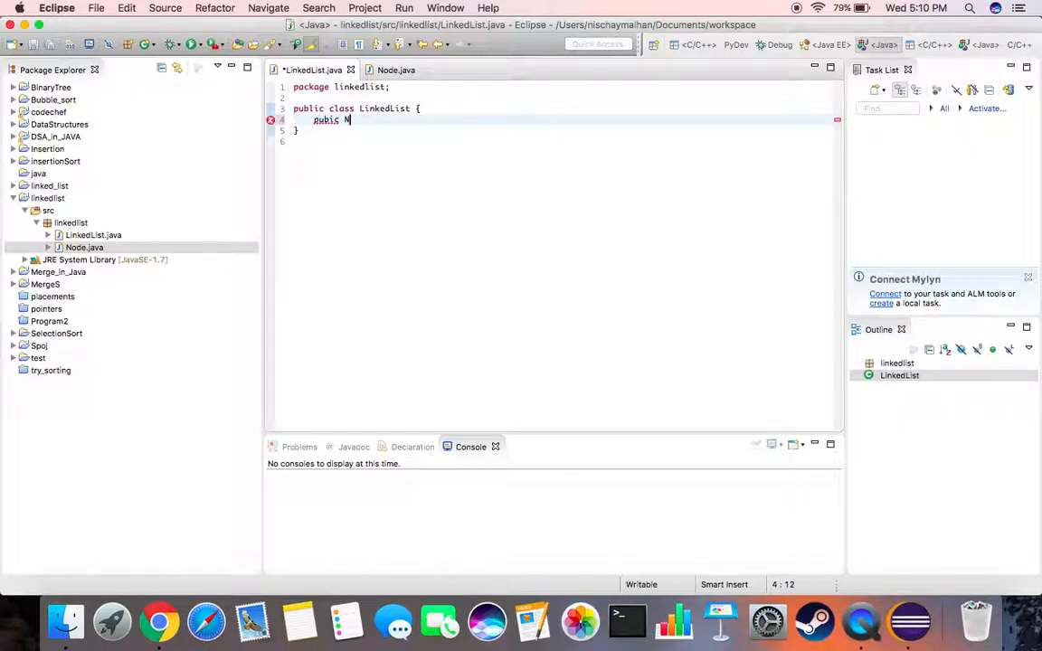
{"action": "type", "text": "ode head;"}
{"action": "type", "text": "p"}
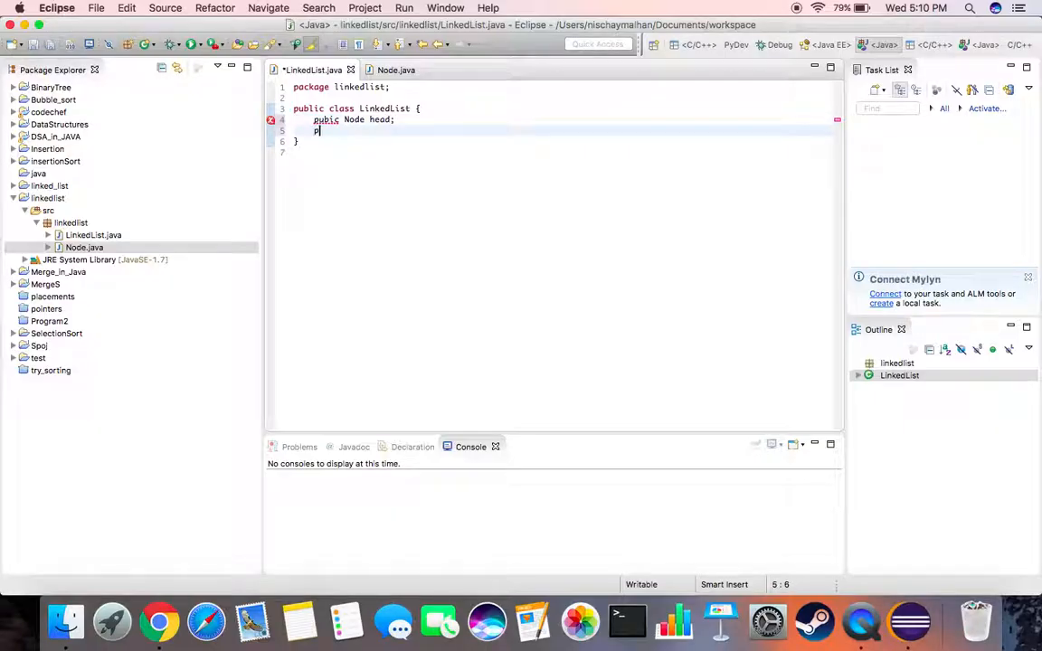
Step: Add a public void insert(int x) method signature with its opening brace
{"action": "type", "text": "ublic"}
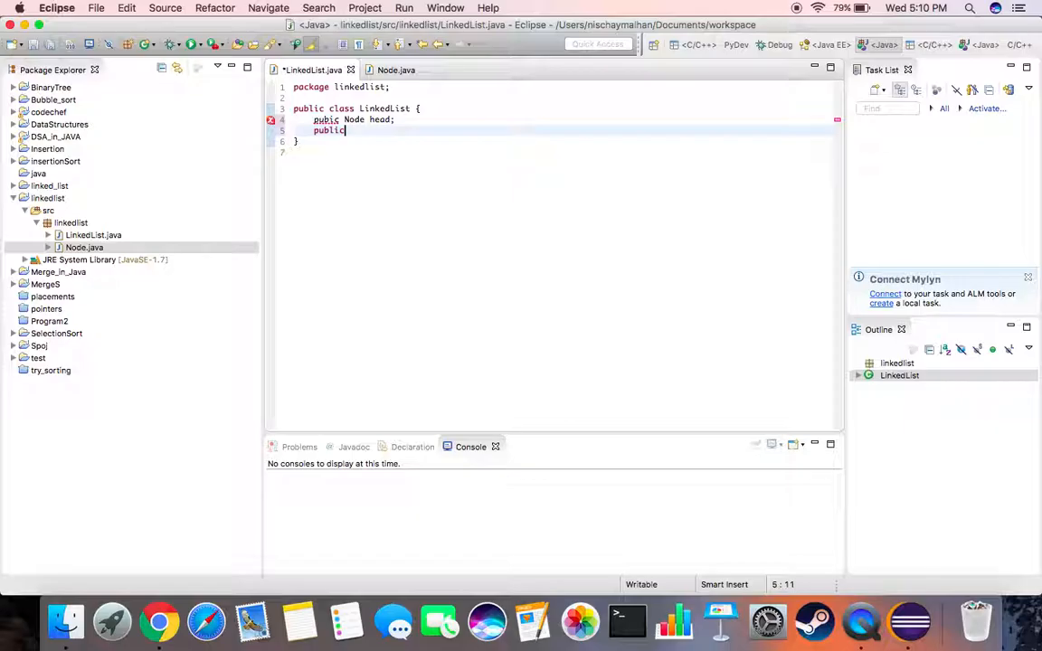
{"action": "type", "text": "v"}
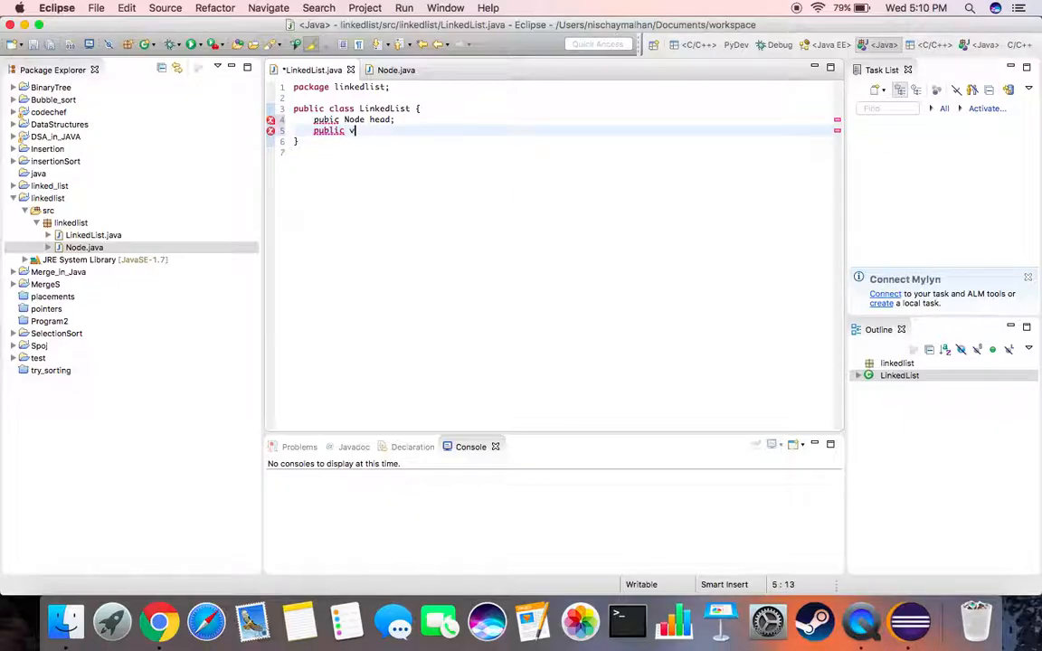
{"action": "type", "text": "oid i"}
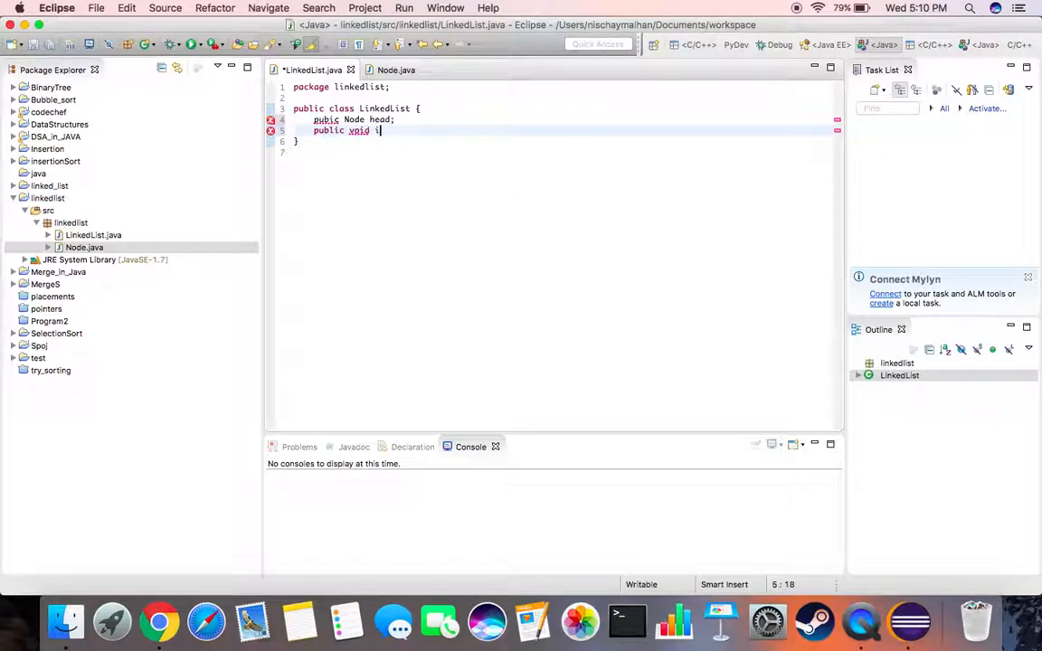
{"action": "type", "text": "nsert()"}
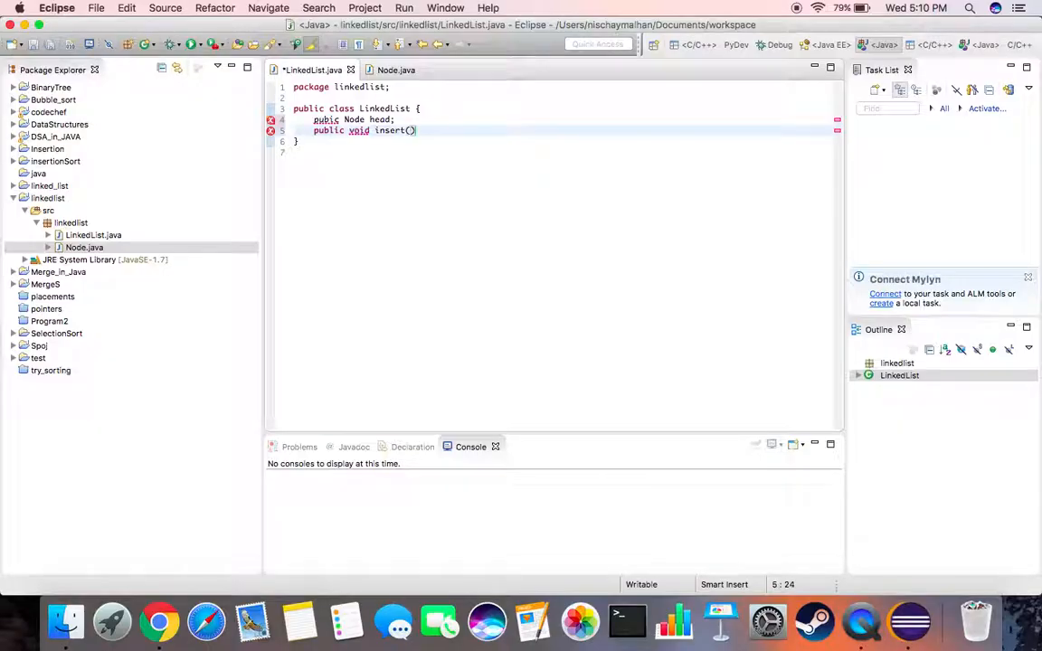
{"action": "type", "text": "int x"}
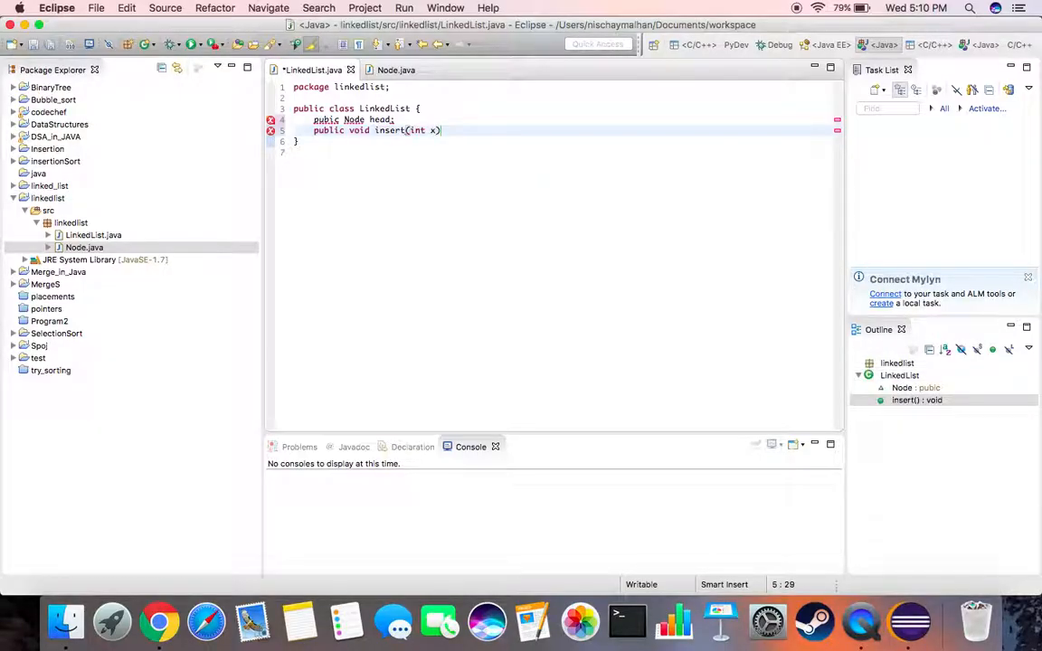
{"action": "type", "text": "{"}
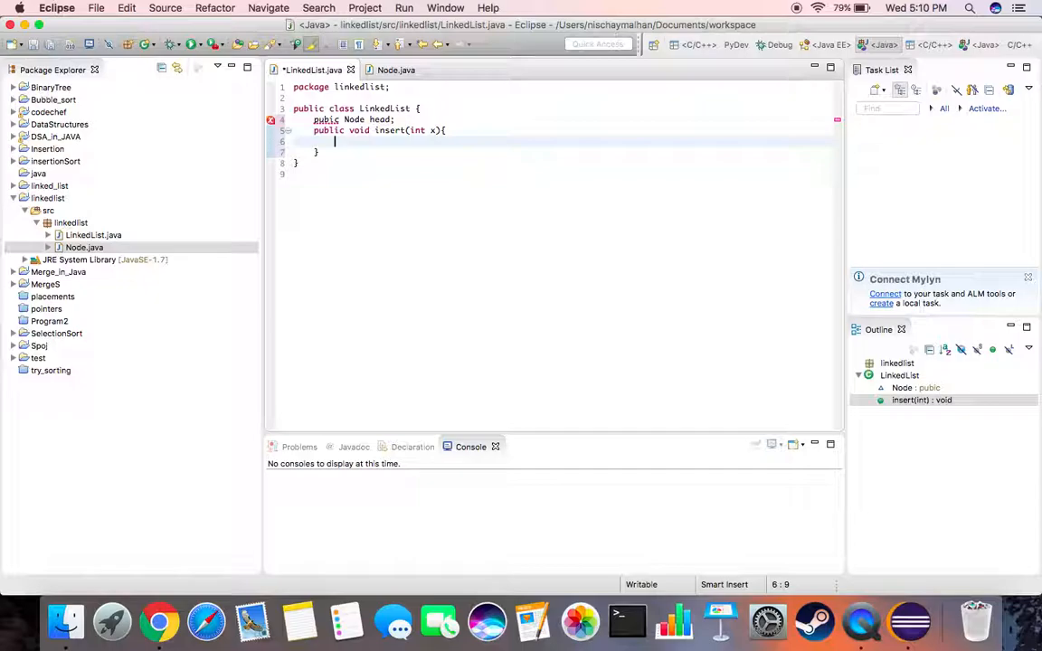
Step: Inside insert, set head = new Node(x) when head == null
{"action": "type", "text": "if"}
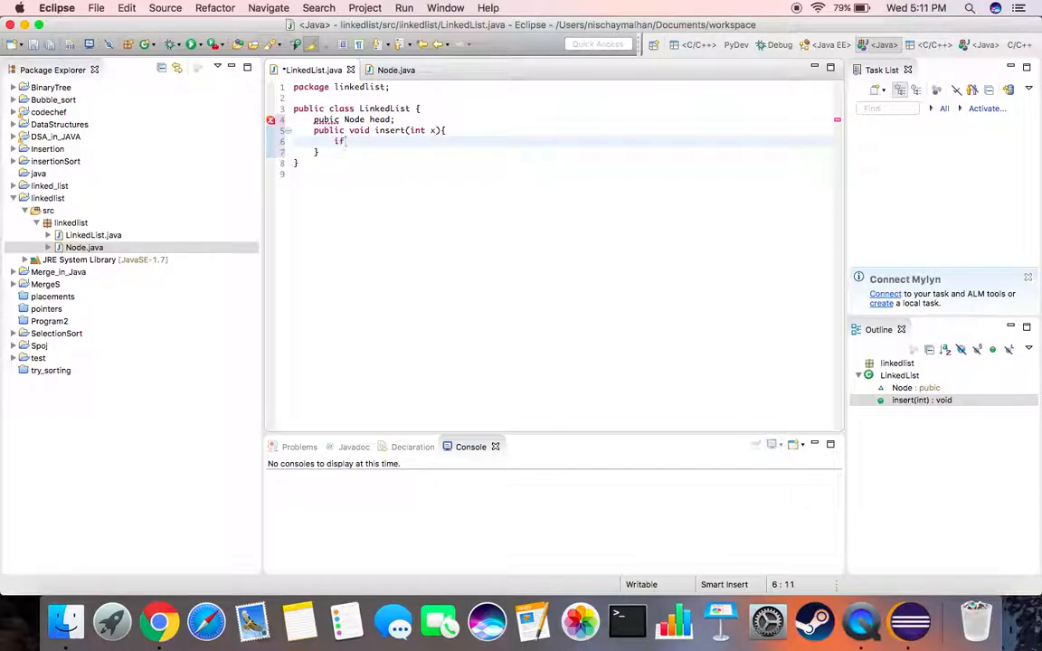
{"action": "type", "text": "(head=="}
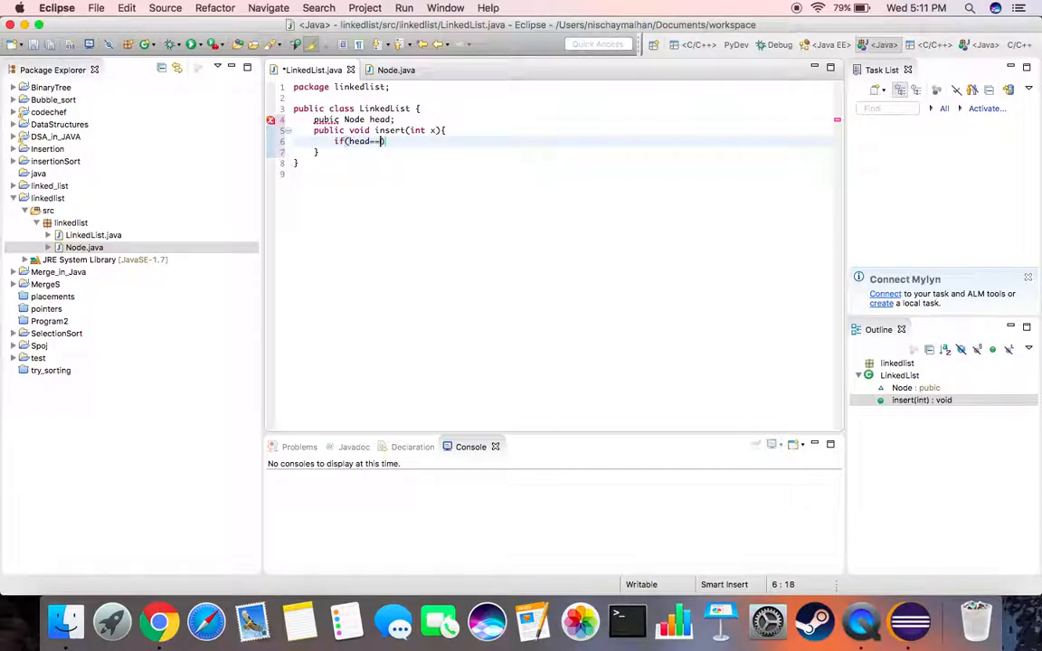
{"action": "type", "text": "null){"}
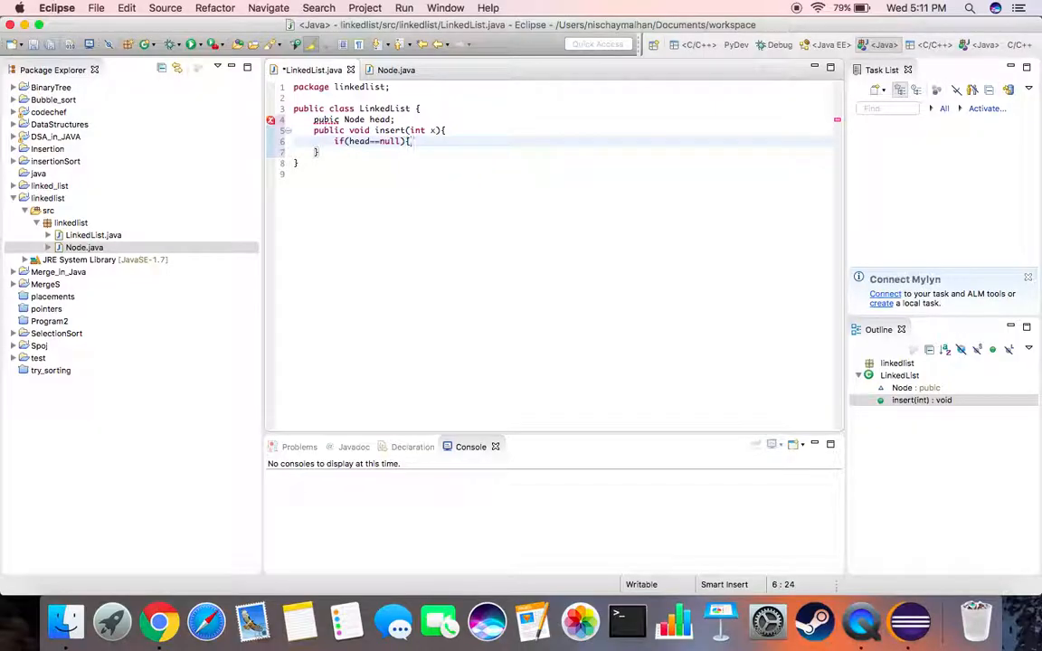
{"action": "type", "text": "head ="}
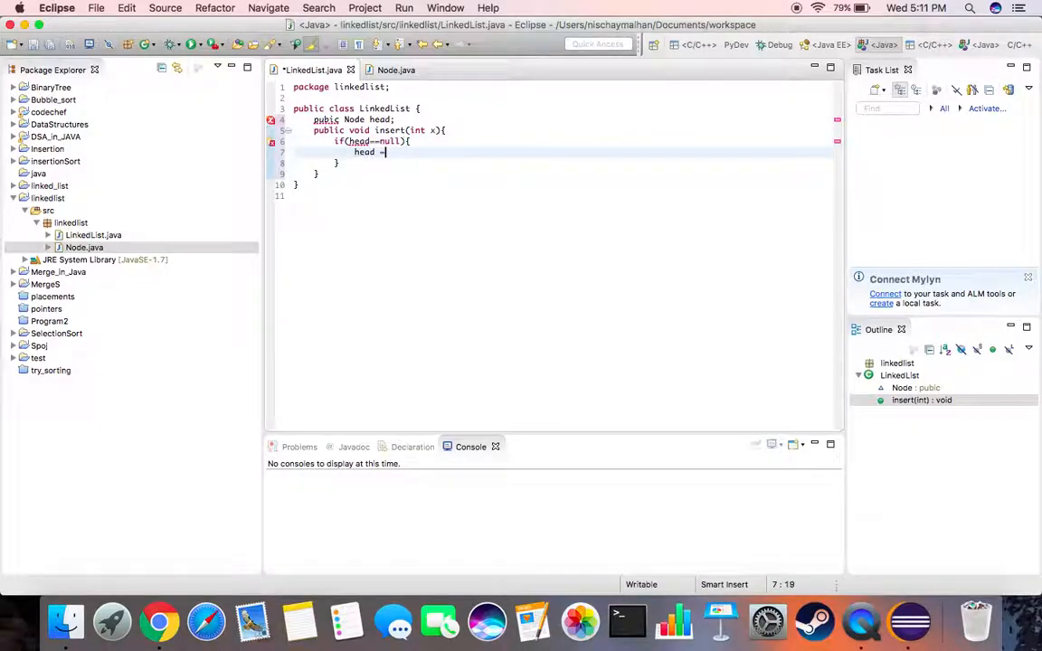
{"action": "type", "text": "new"}
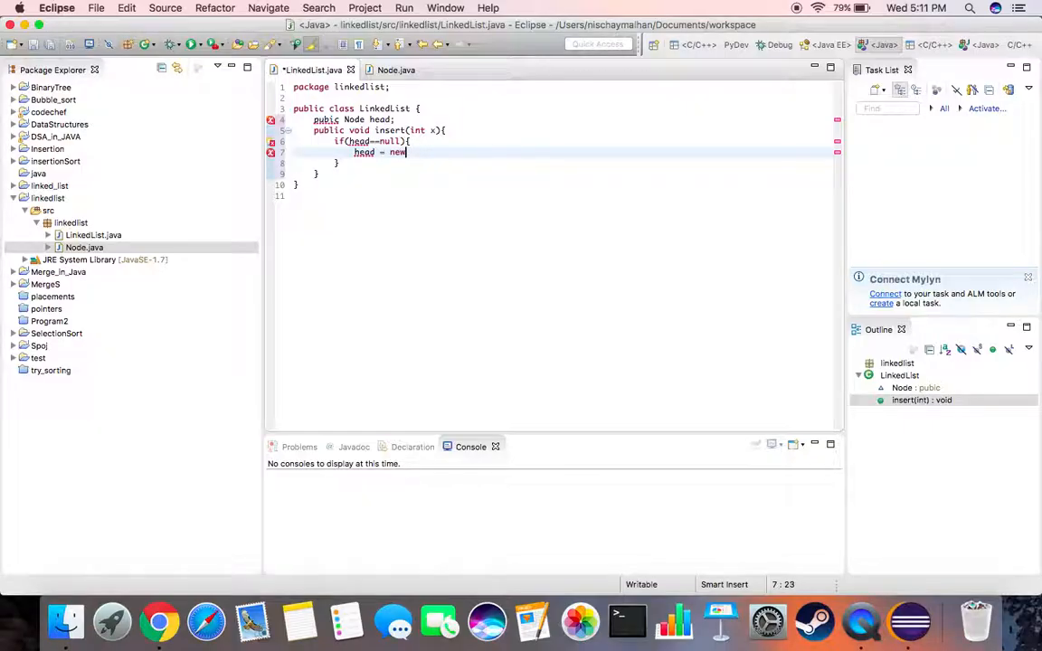
{"action": "type", "text": "Node"}
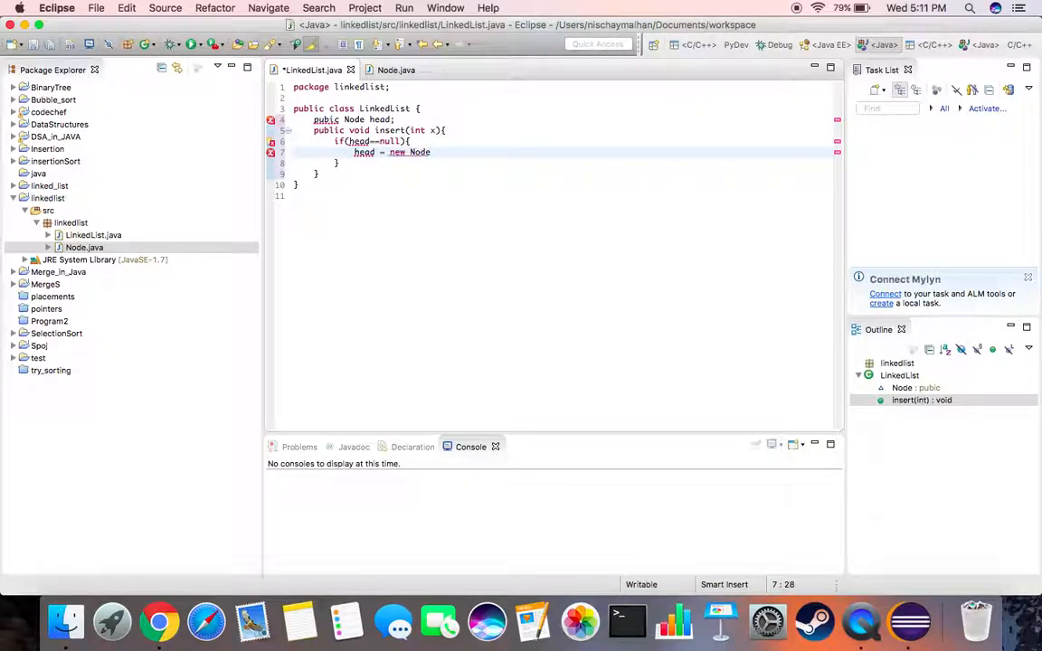
{"action": "type", "text": "()"}
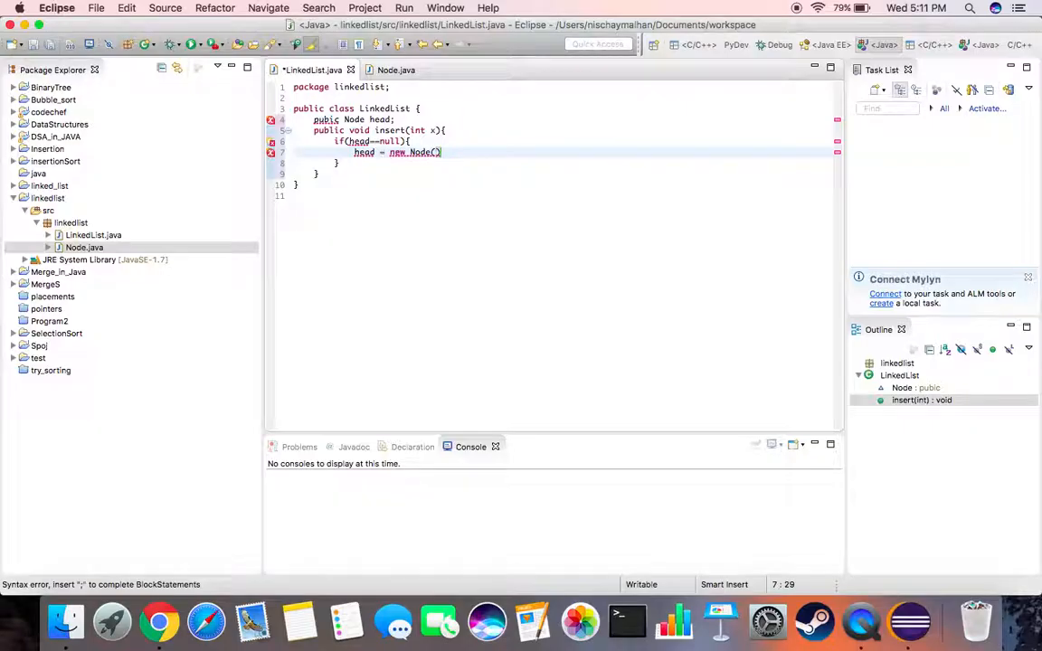
{"action": "type", "text": "x"}
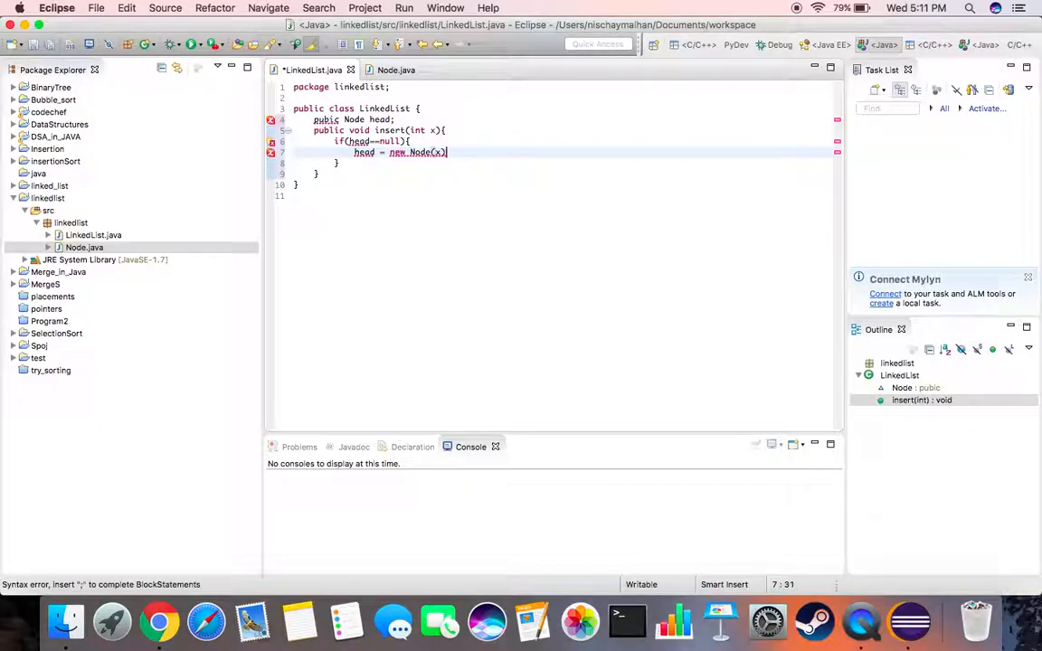
{"action": "type", "text": ";"}
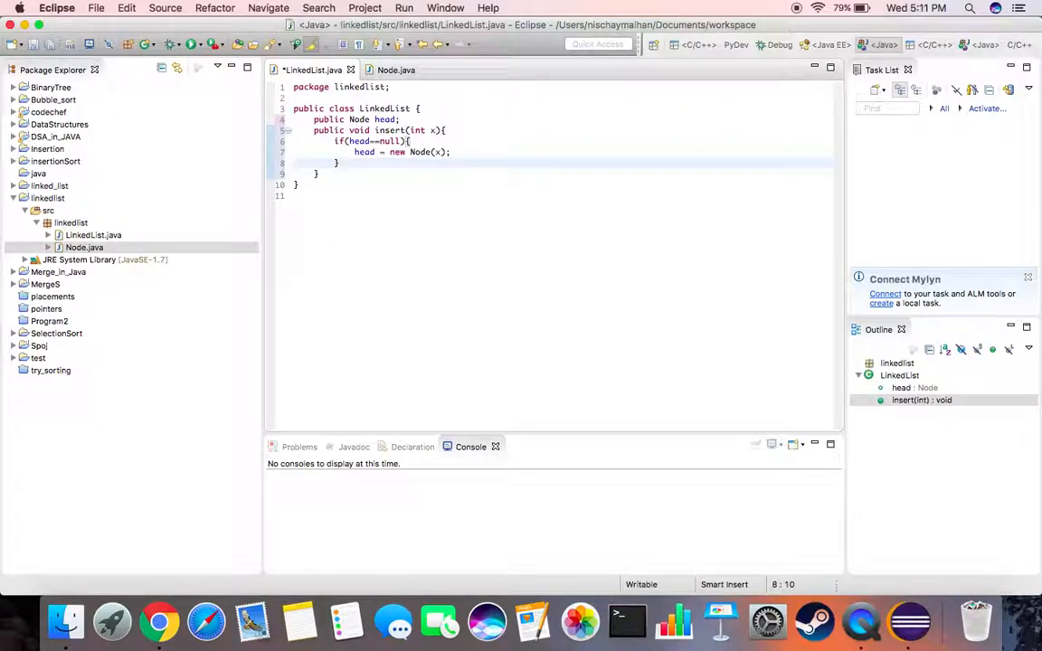
Step: Add an else branch with Node temp = head and a while loop advancing temp until temp.next is null
{"action": "type", "text": "else{"}
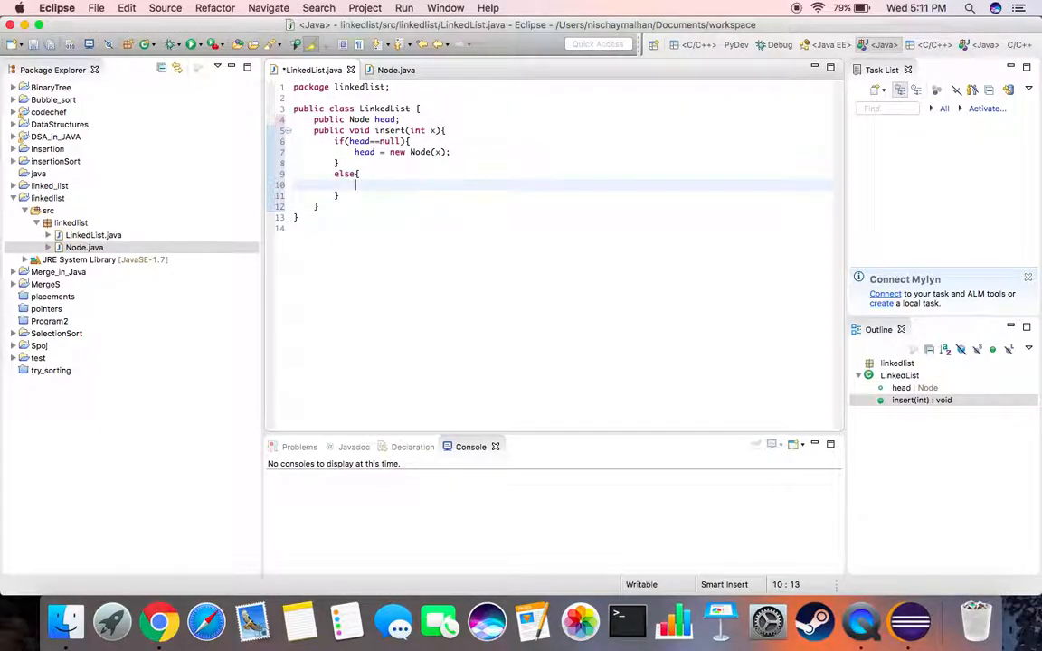
{"action": "type", "text": "Node temp = head;"}
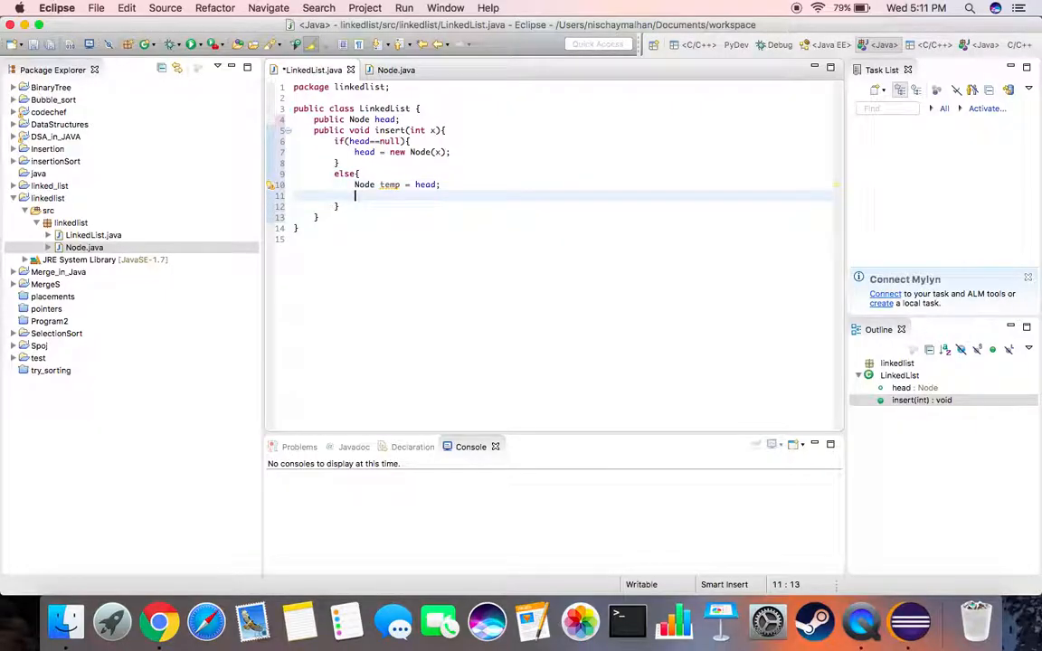
{"action": "type", "text": "whil"}
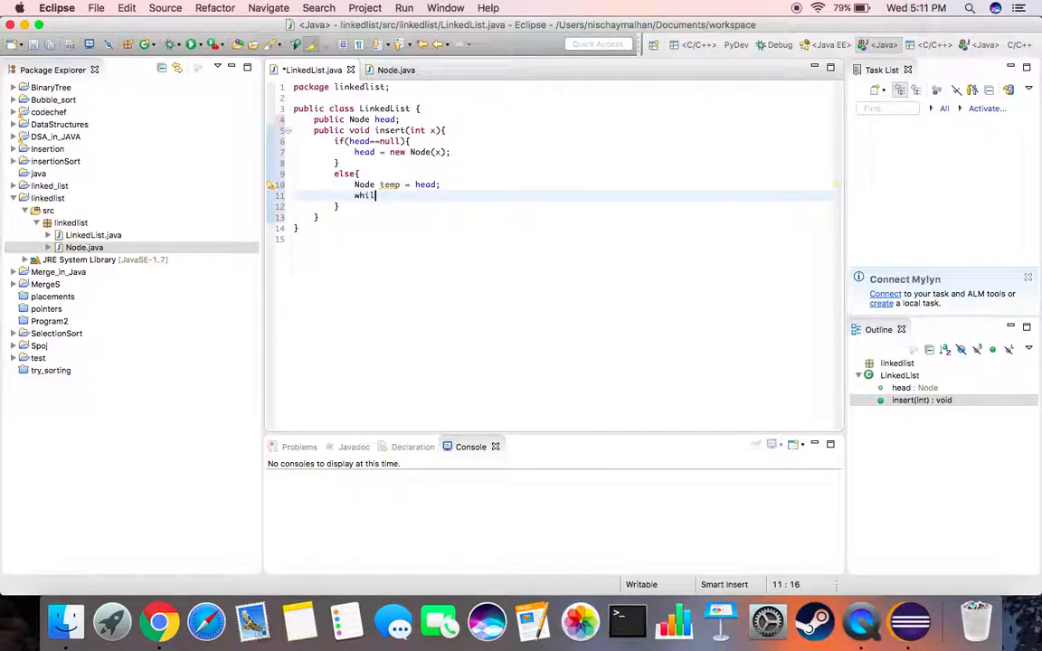
{"action": "type", "text": "e(temp)"}
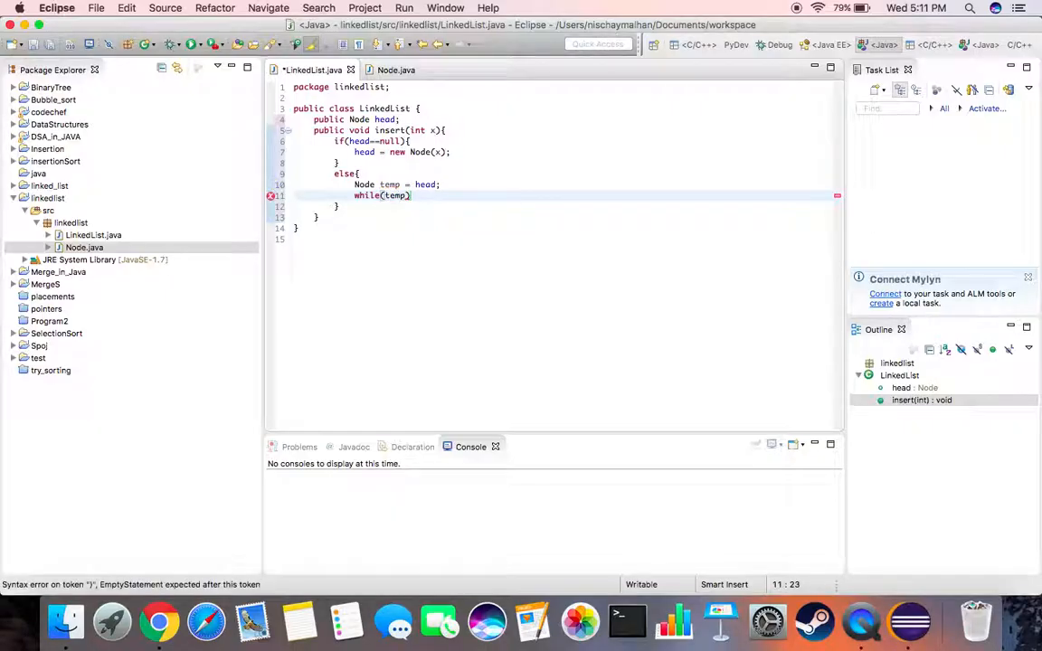
{"action": "type", "text": ".next"}
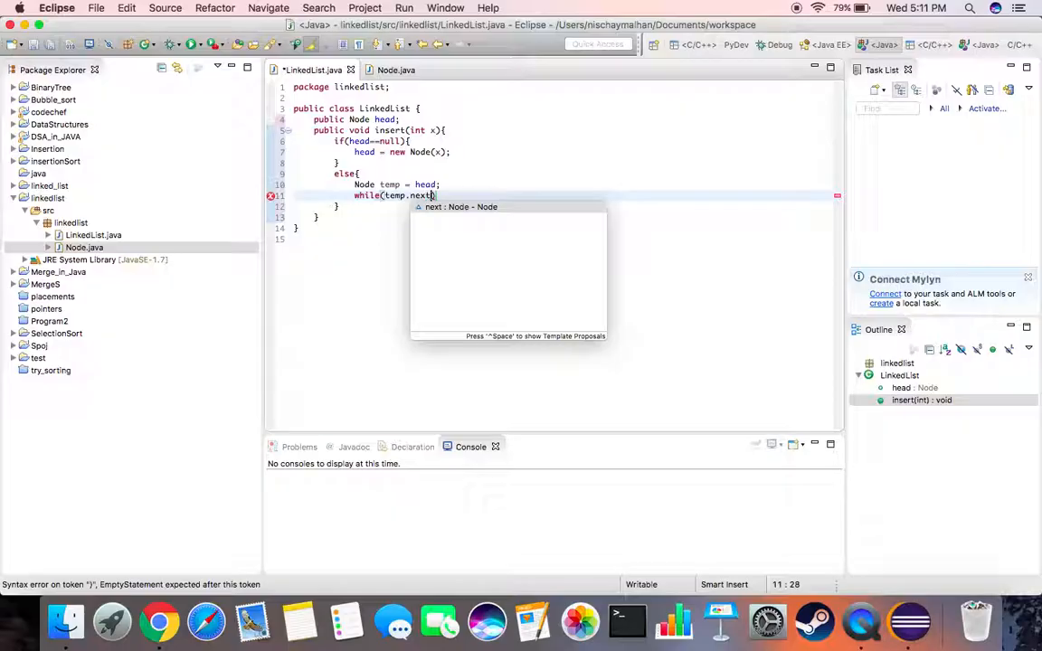
{"action": "type", "text": "!="}
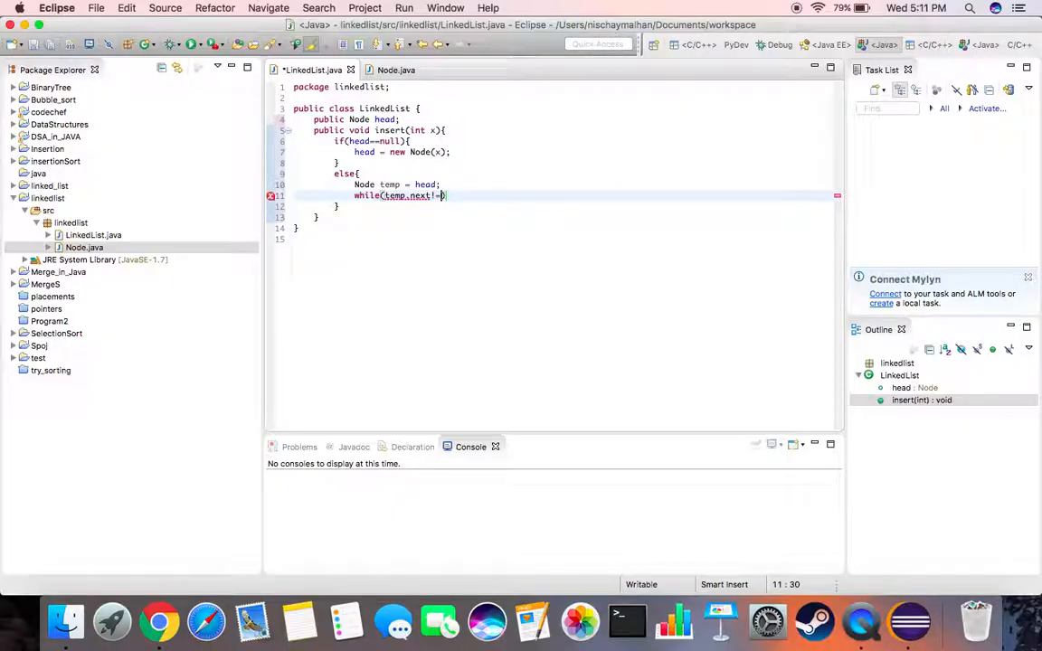
{"action": "type", "text": "=null)"}
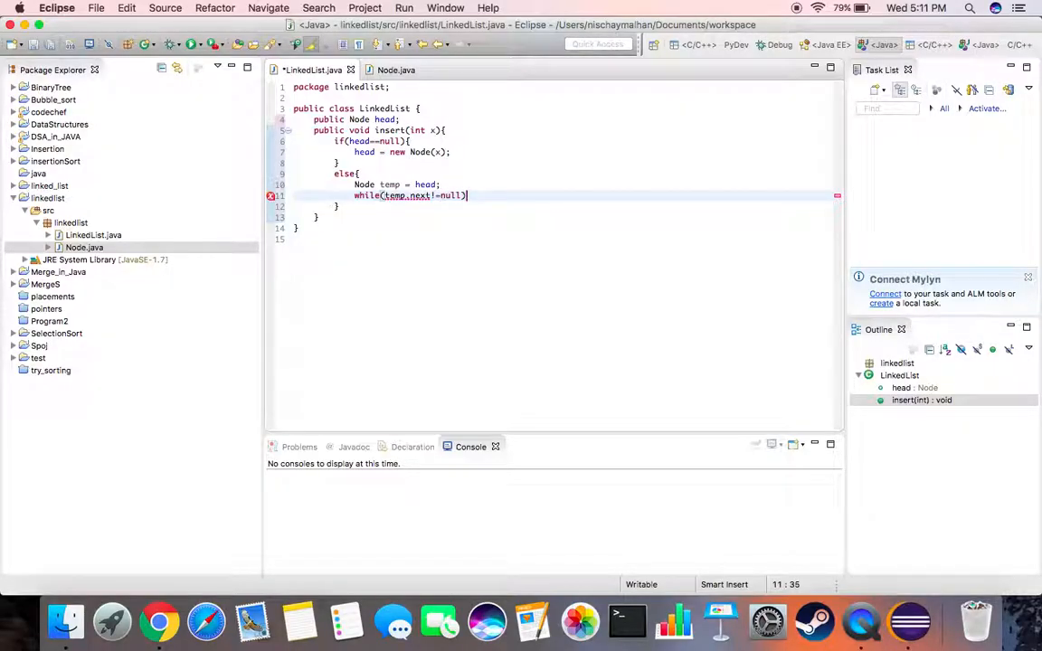
{"action": "type", "text": "{"}
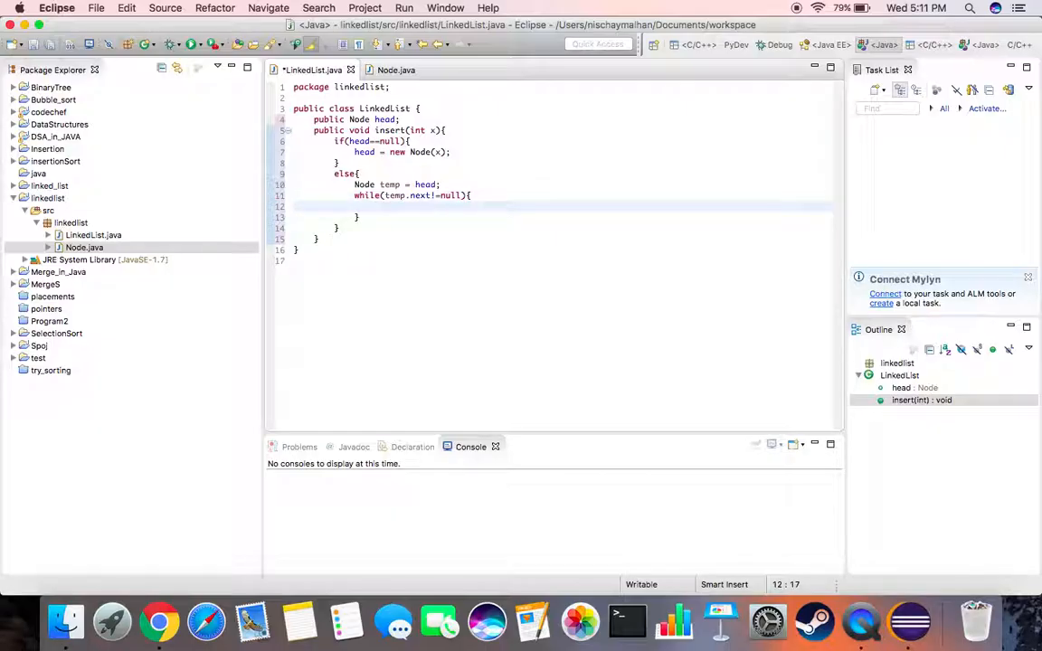
{"action": "type", "text": "temp"}
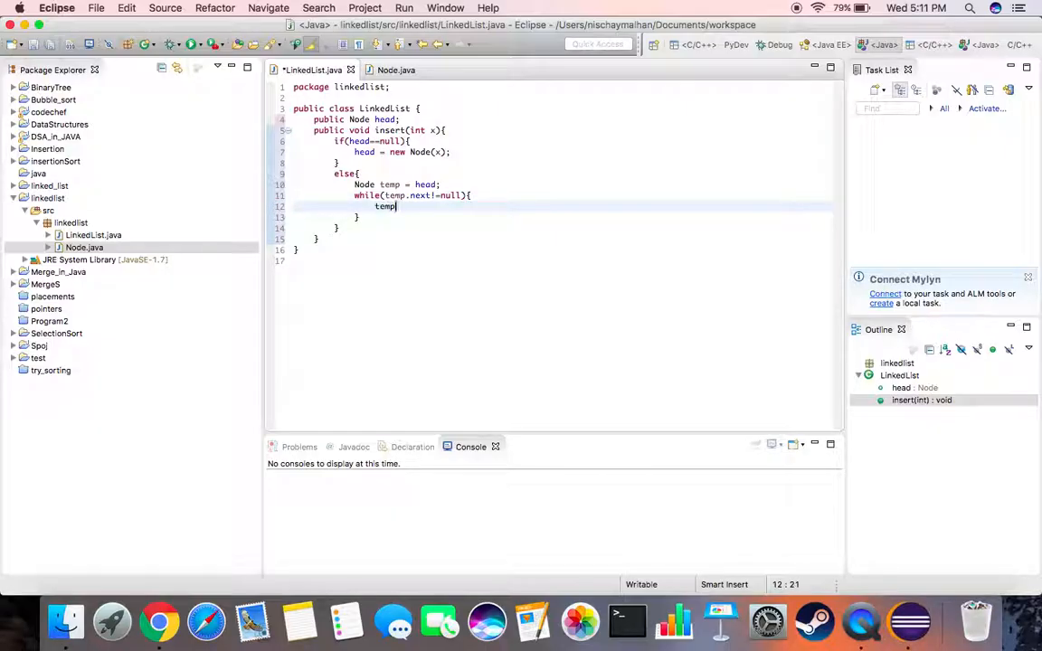
{"action": "type", "text": "= temp.next;"}
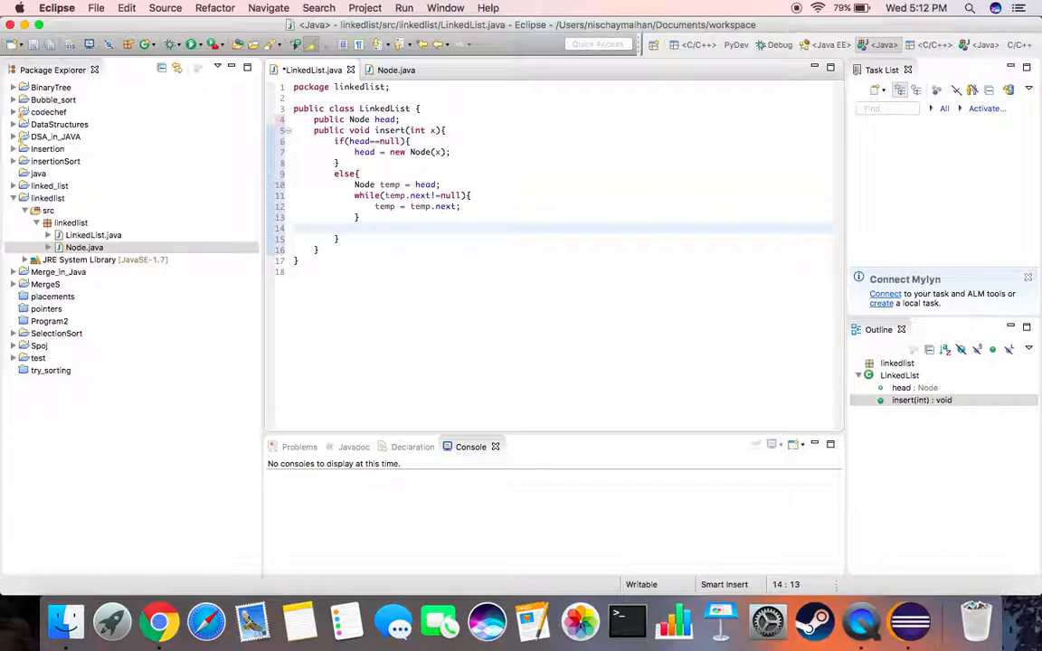
Step: Append temp.next = new Node(x) after the loop
{"action": "type", "text": "temp.nex"}
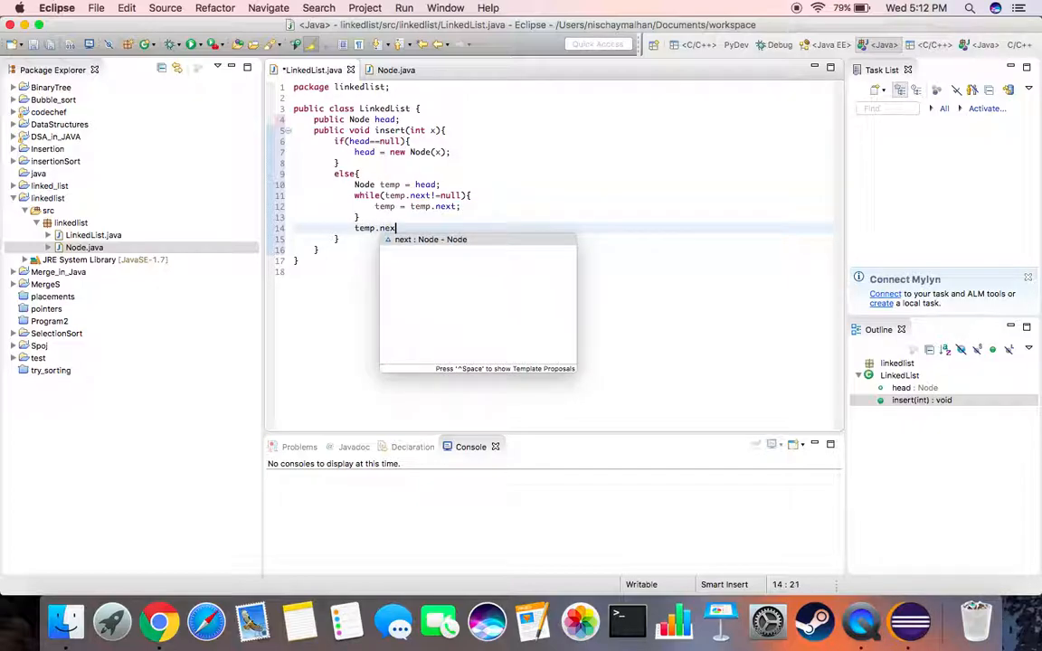
{"action": "type", "text": "."}
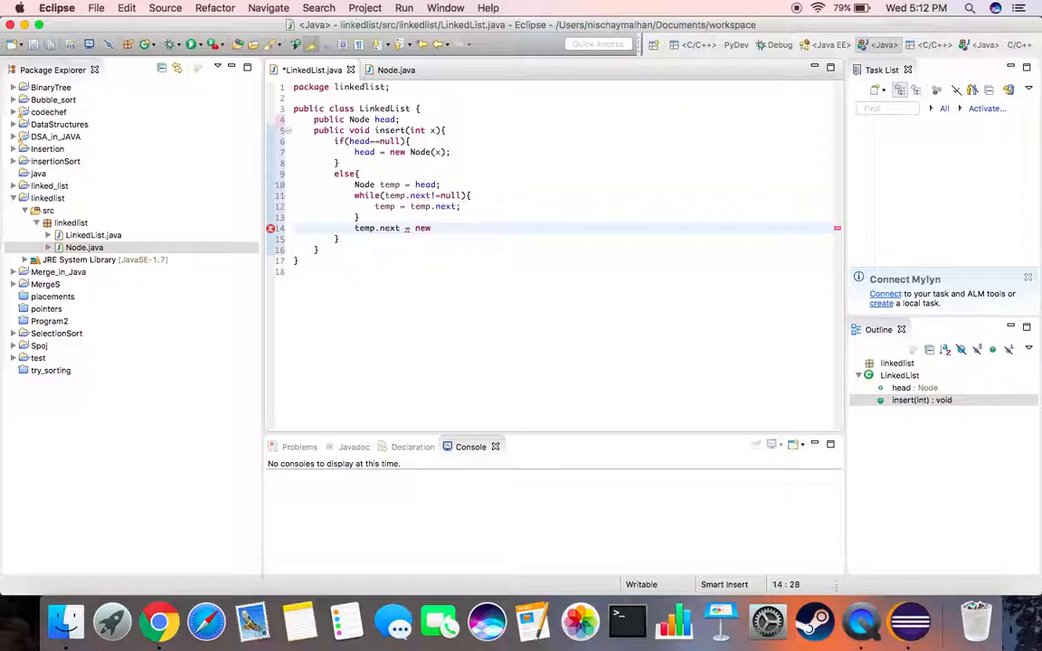
{"action": "type", "text": "Node"}
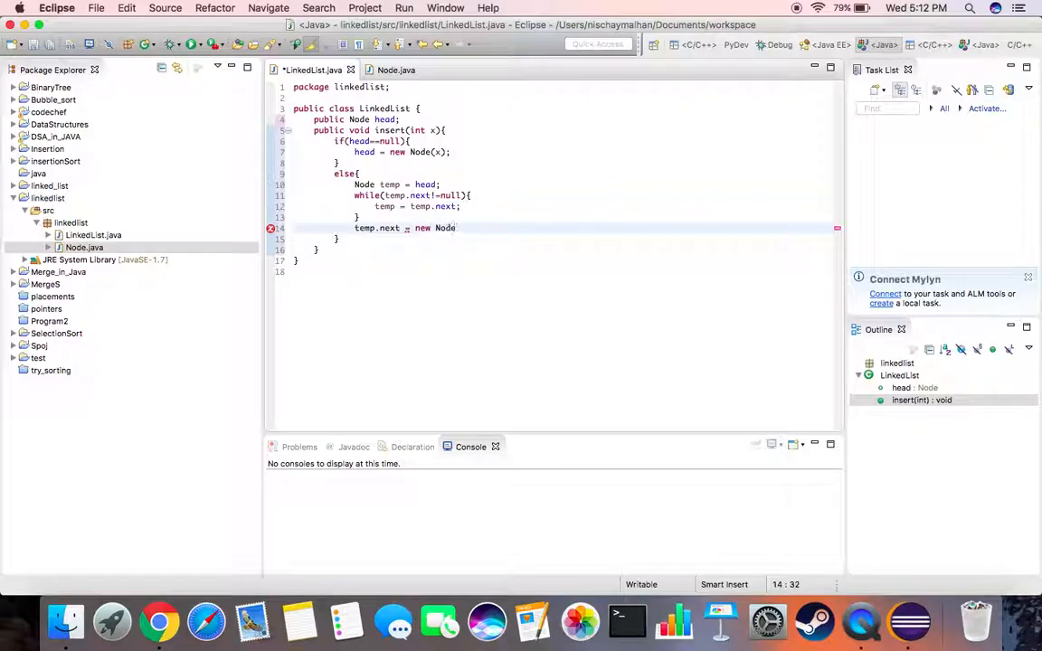
{"action": "type", "text": "(x);"}
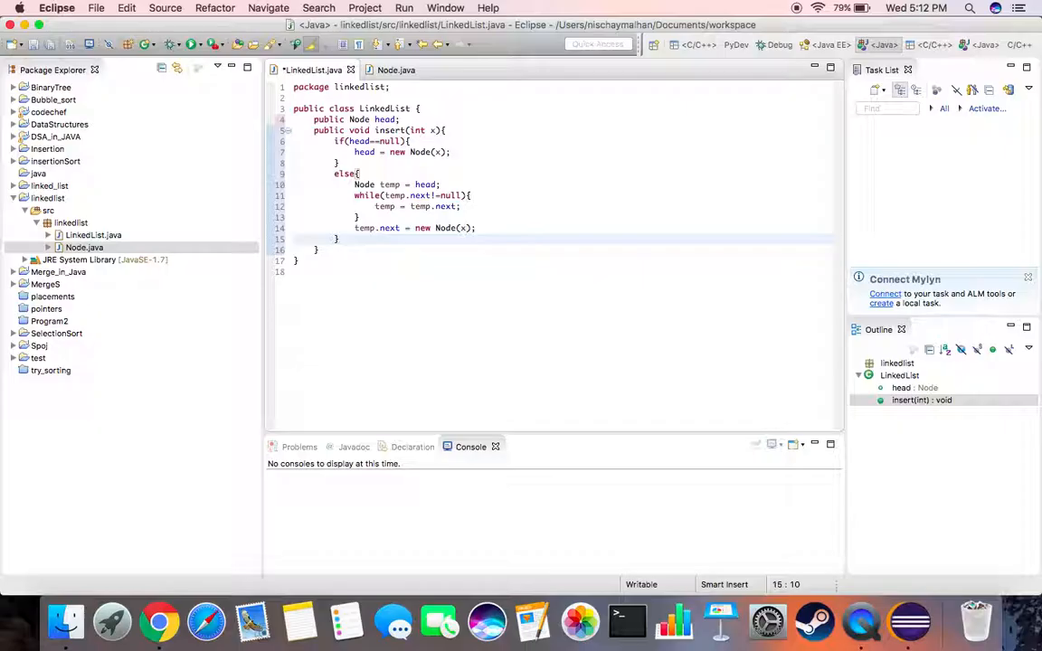
Step: Start a public void PrintList() method with Node temp = head
{"action": "left_click", "coordinate": [318, 249]}
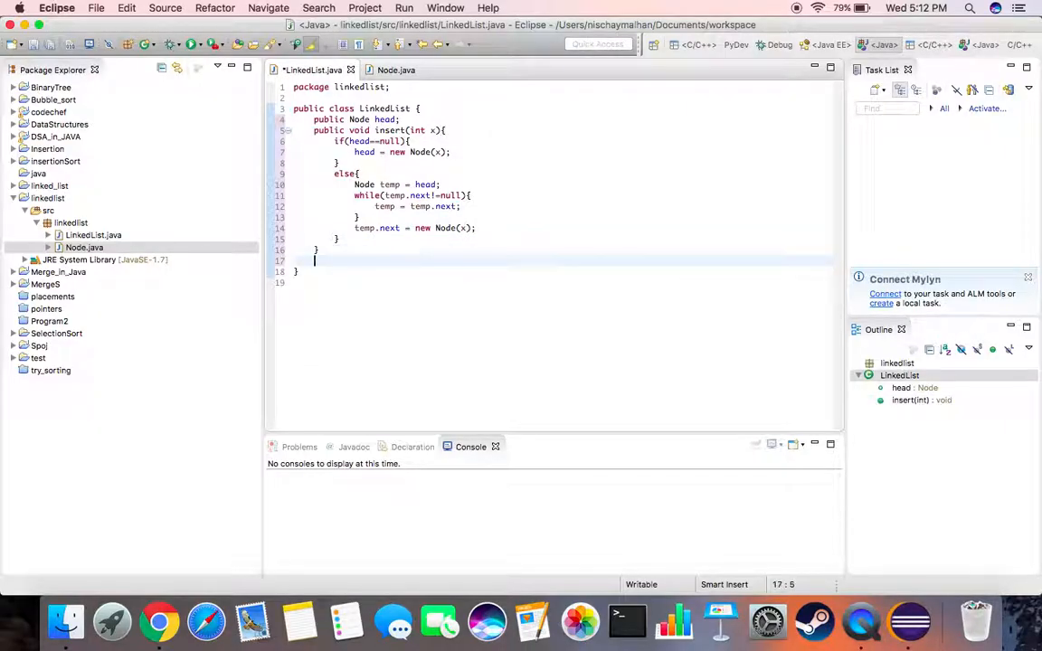
{"action": "type", "text": "pub"}
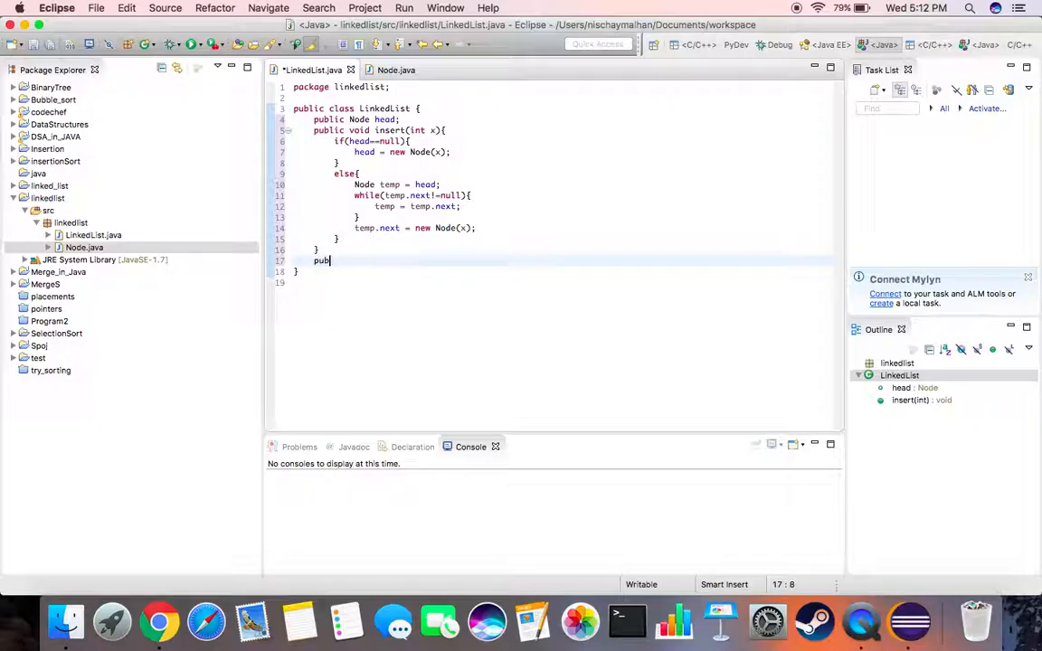
{"action": "type", "text": "lic"}
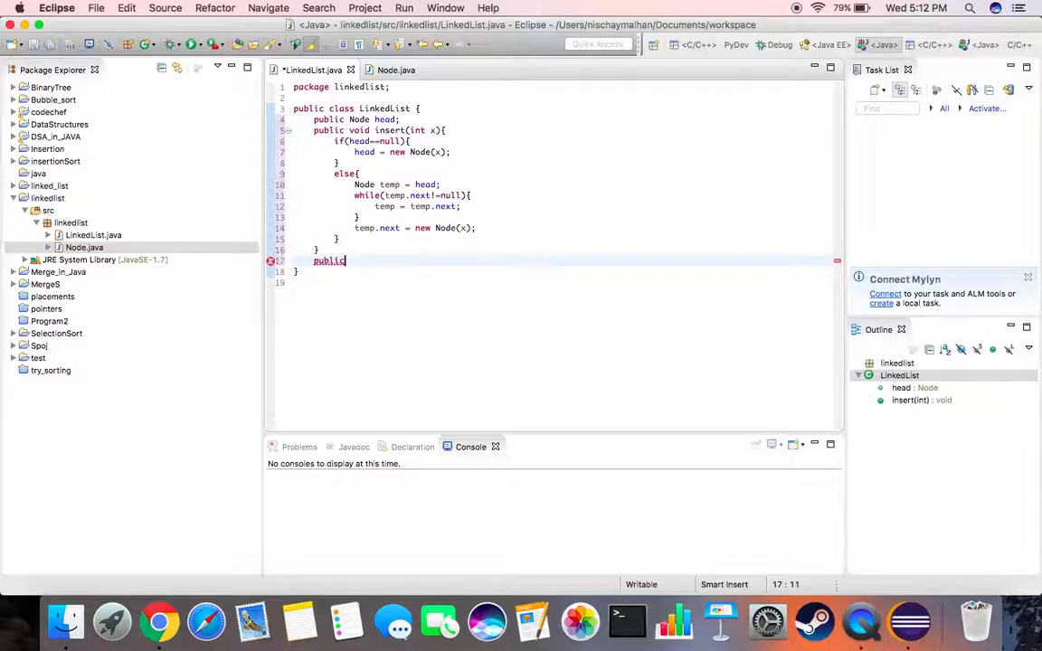
{"action": "type", "text": "void"}
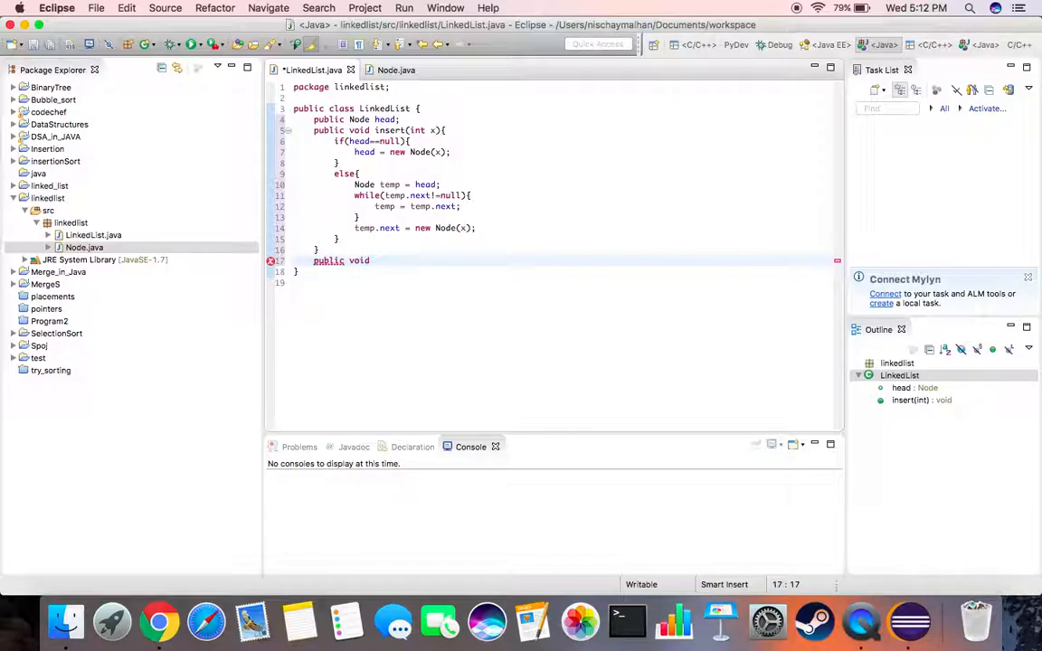
{"action": "type", "text": "PrintList("}
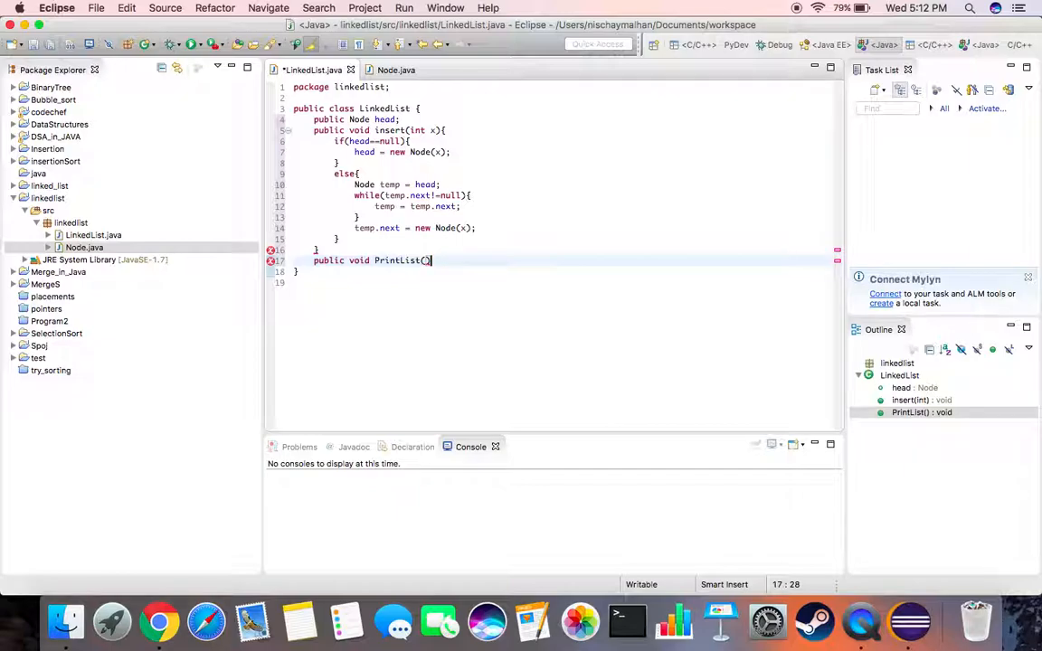
{"action": "type", "text": "{"}
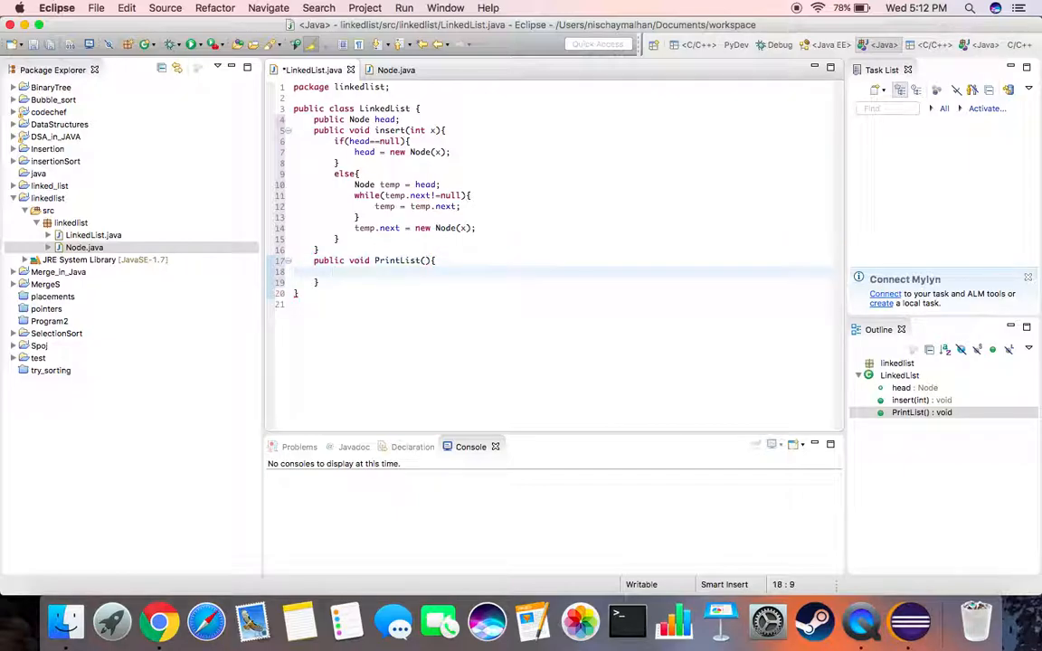
{"action": "type", "text": "Node temp = head;"}
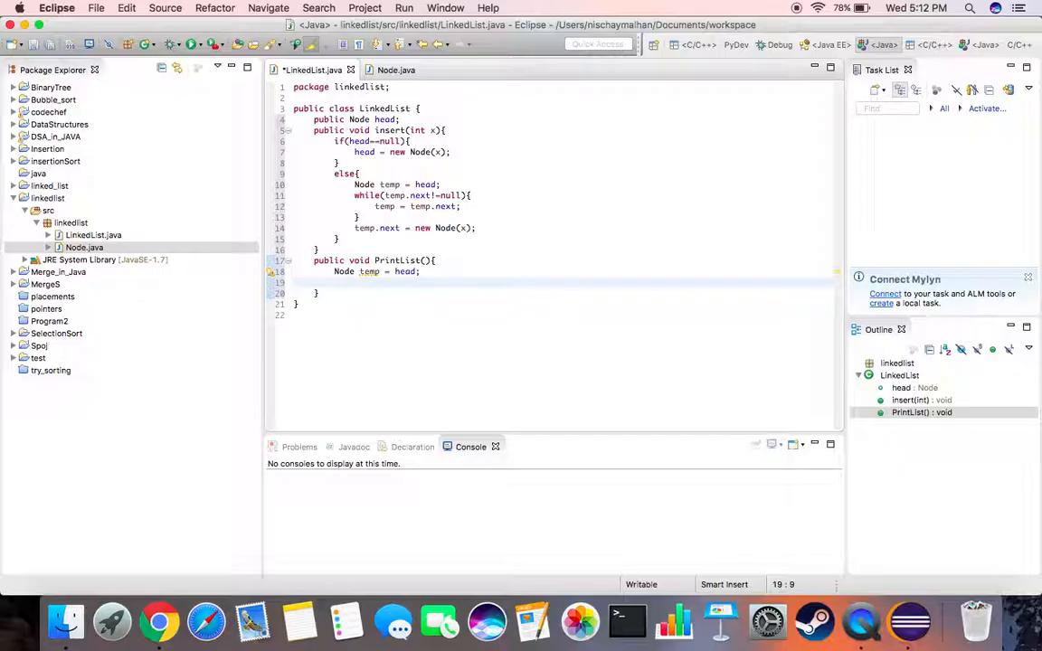
Step: Loop while temp != null, printing temp.data + " -> " and advancing temp = temp.next
{"action": "type", "text": "while(temp)"}
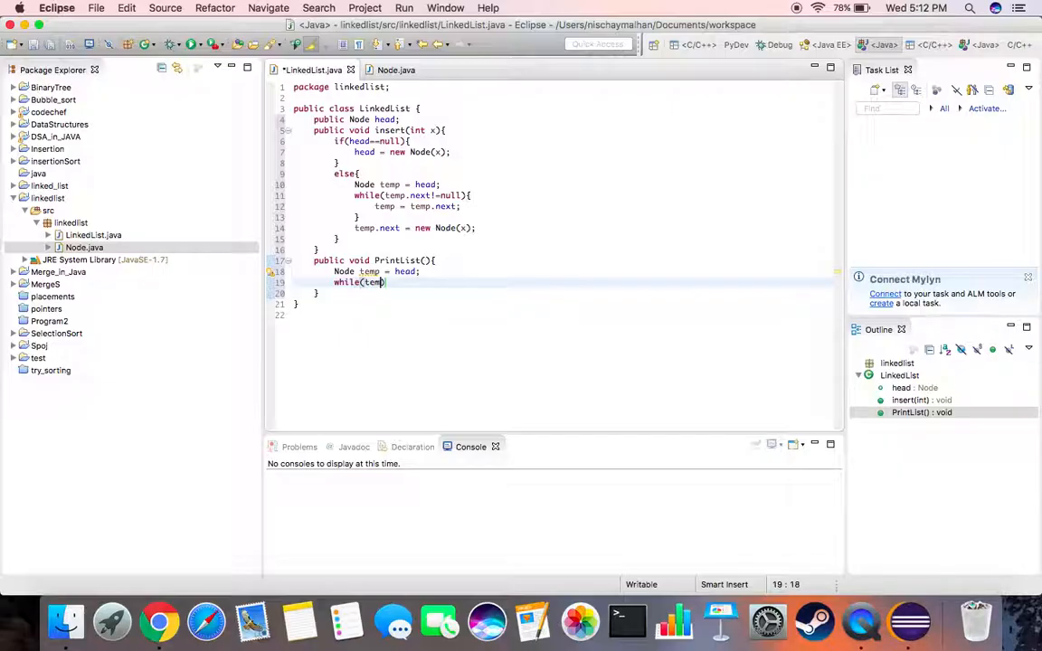
{"action": "type", "text": "!="}
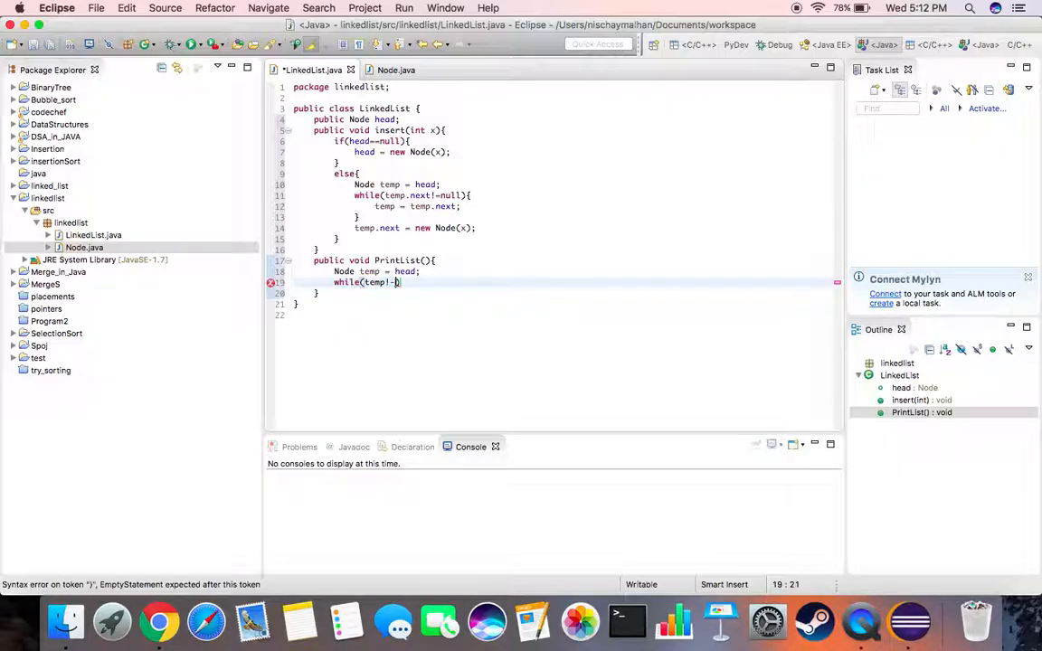
{"action": "type", "text": "null"}
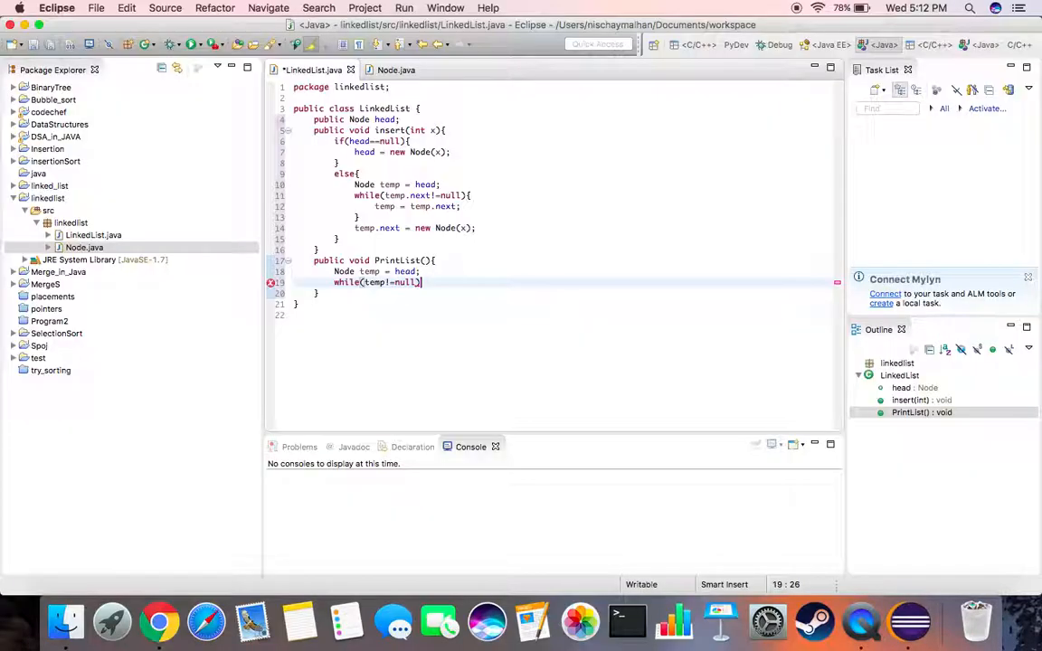
{"action": "type", "text": "{"}
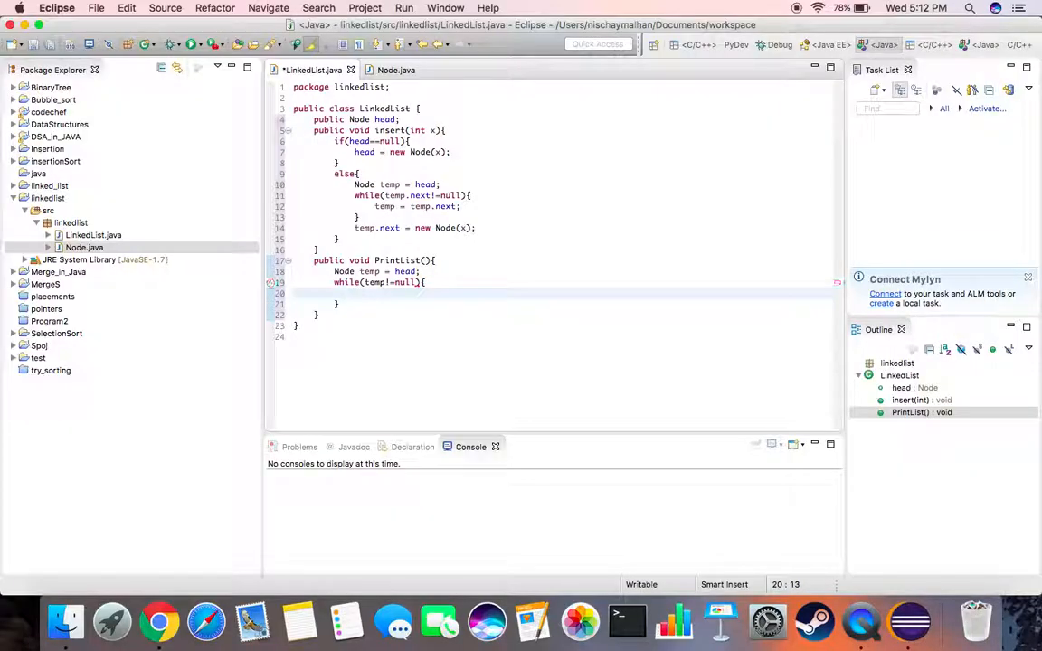
{"action": "type", "text": "System.out."}
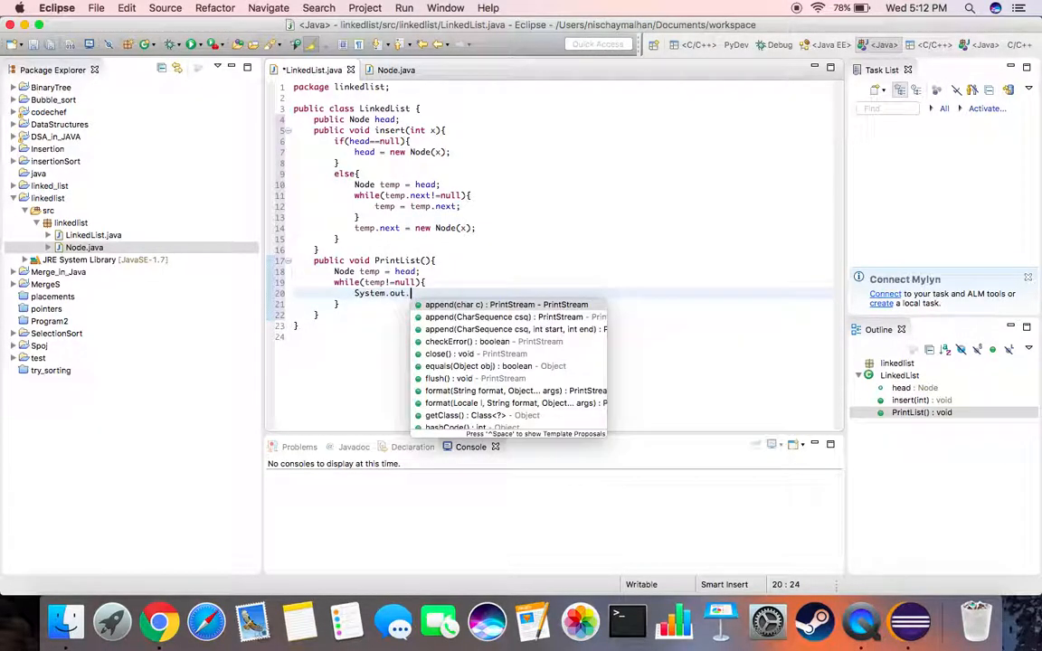
{"action": "type", "text": "print(temp.data);"}
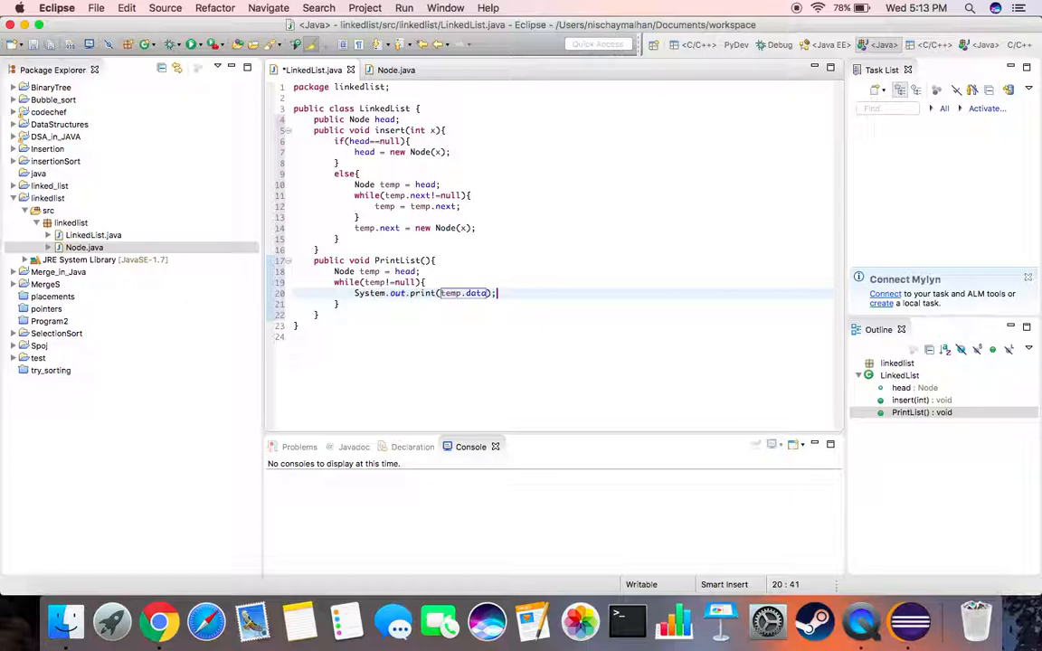
{"action": "type", "text": "Sts"}
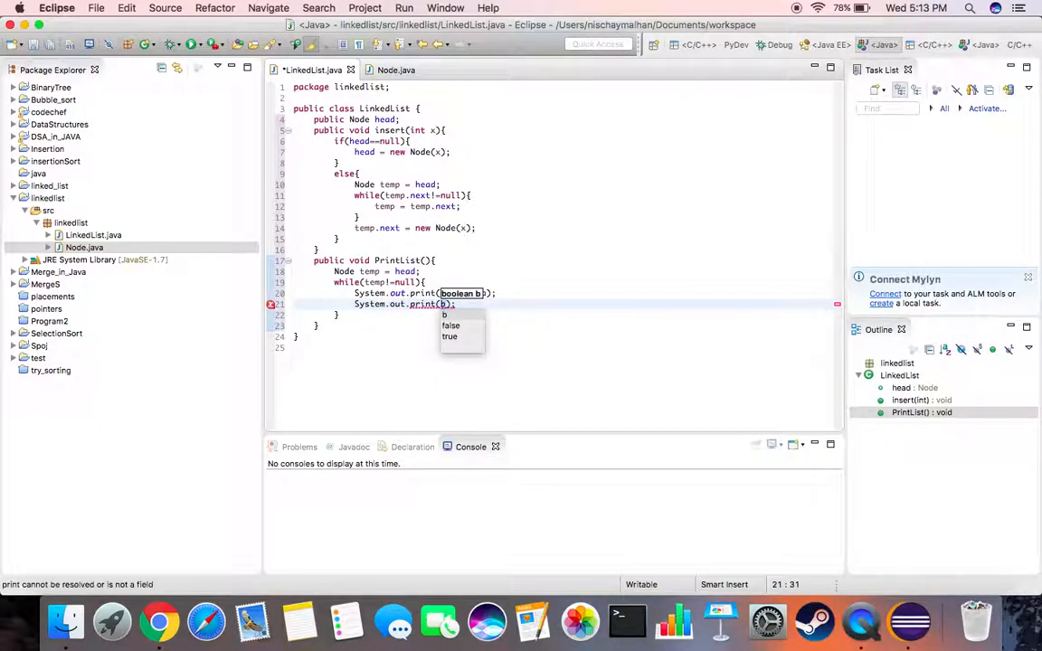
{"action": "key", "text": "Escape"}
{"action": "type", "text": "\""}
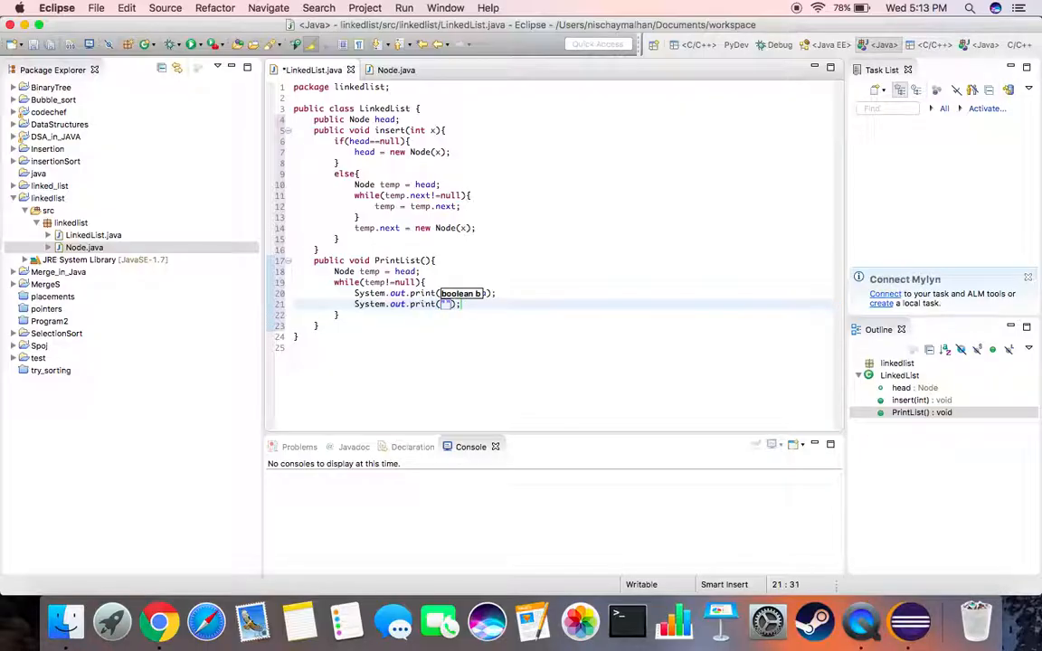
{"action": "type", "text": "b"}
{"action": "left_click", "coordinate": [425, 293]}
{"action": "type", "text": "temp.data"}
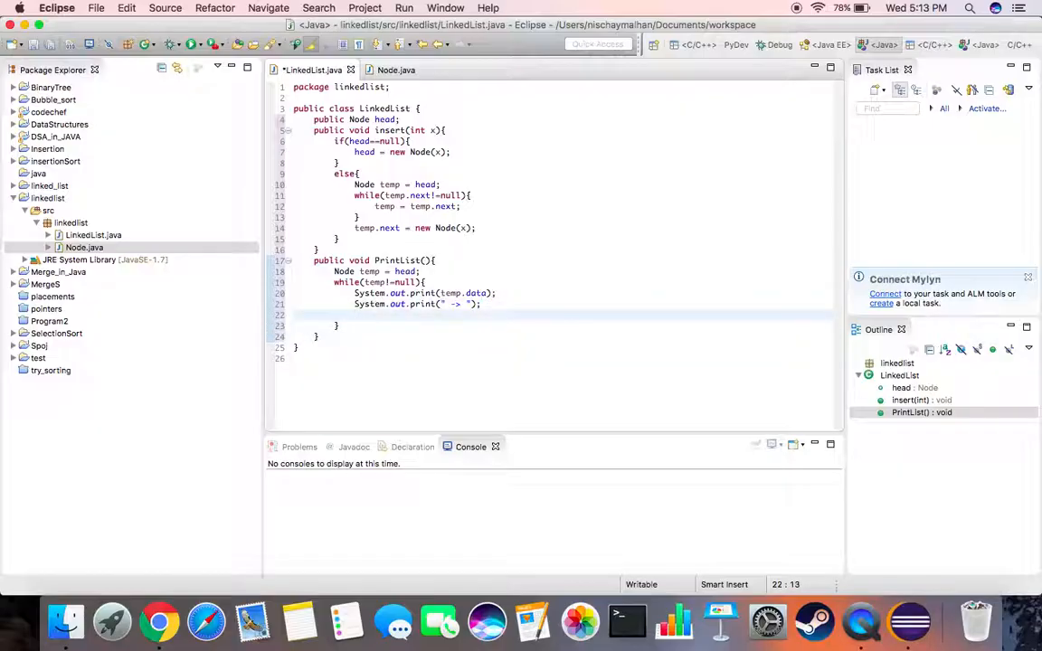
{"action": "type", "text": "temp = tmep"}
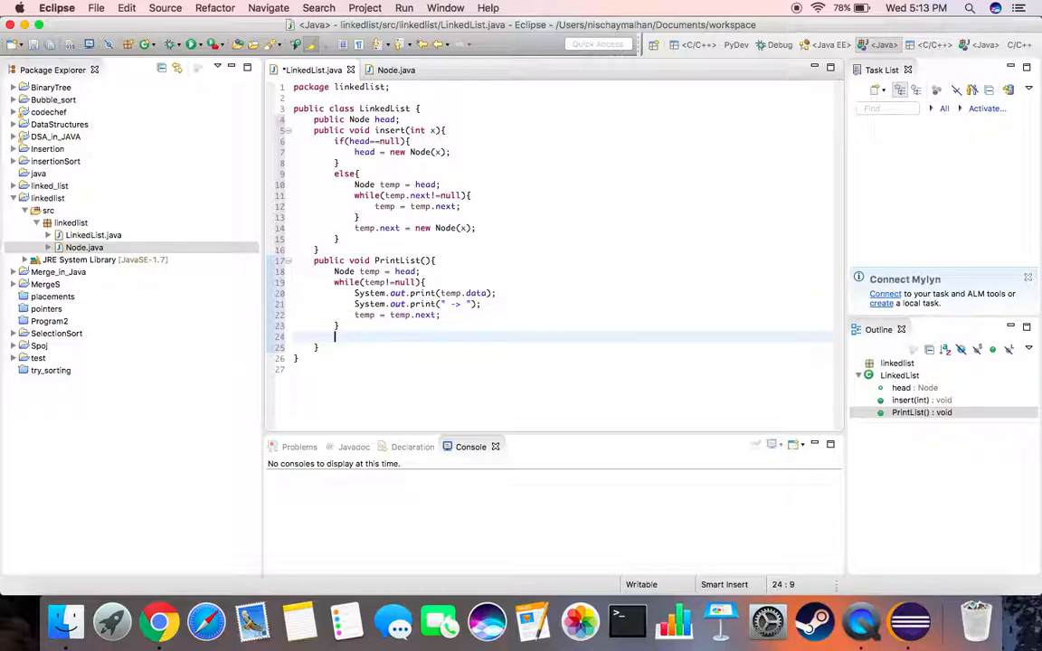
Step: Print "null" after the loop ends
{"action": "type", "text": "Sy"}
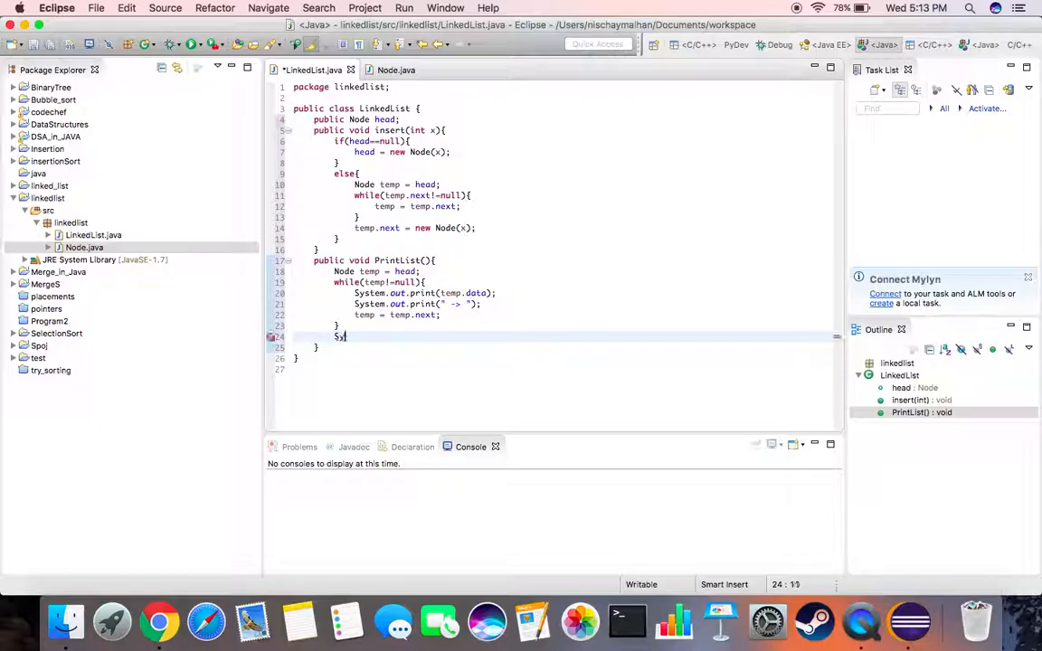
{"action": "type", "text": "System.out.p"}
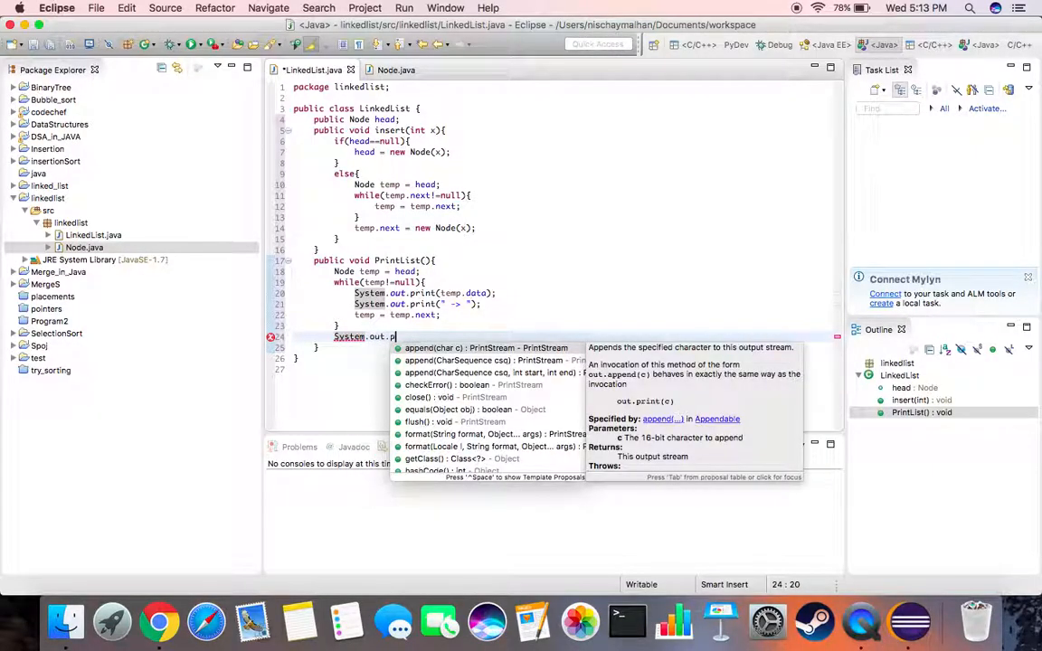
{"action": "type", "text": "rint(\"null\");"}
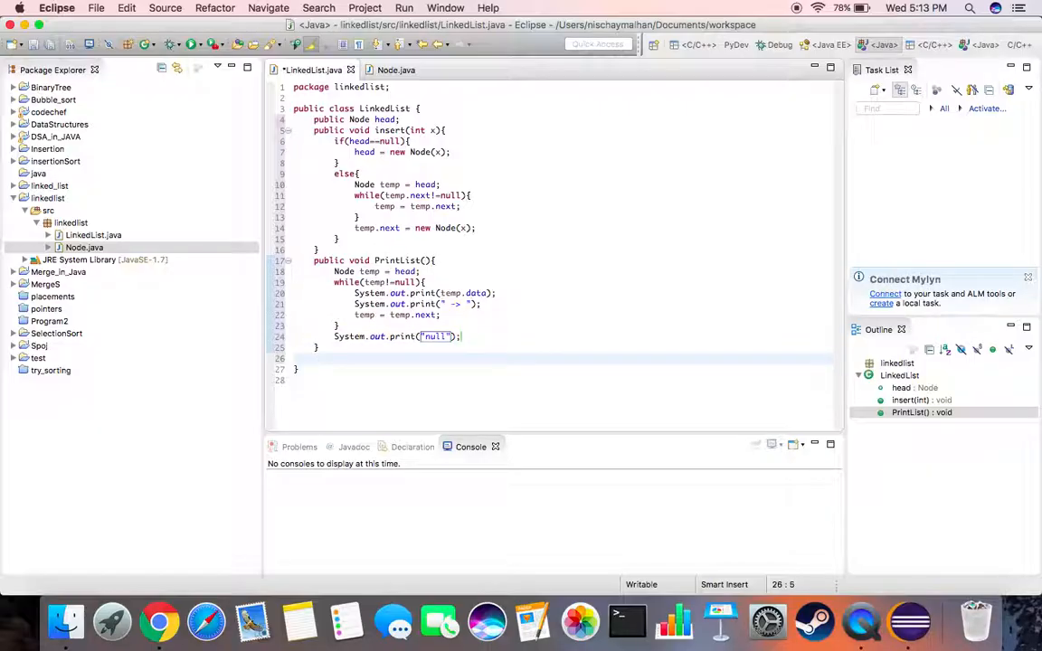
Step: Add public void getHead() printing head.data with System.out.println
{"action": "type", "text": "public void"}
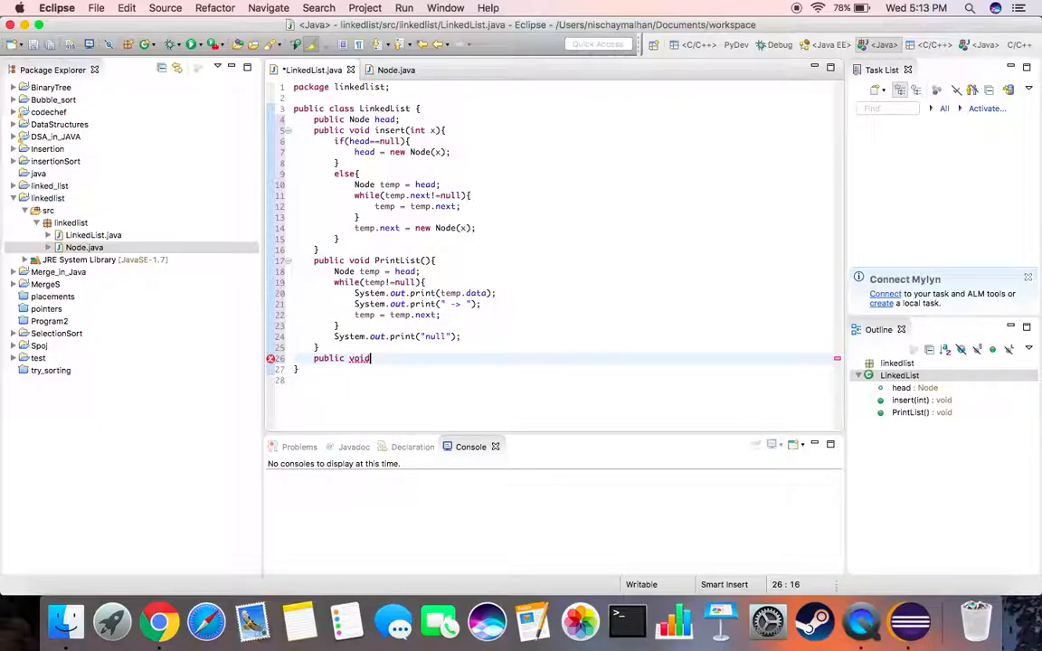
{"action": "type", "text": "getHead("}
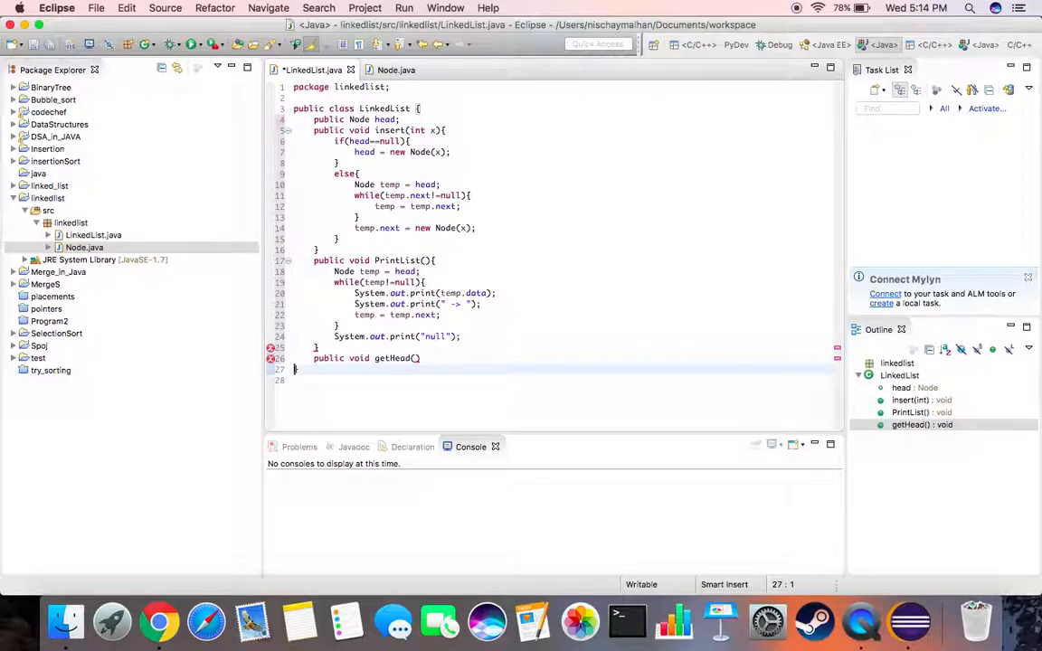
{"action": "type", "text": "{"}
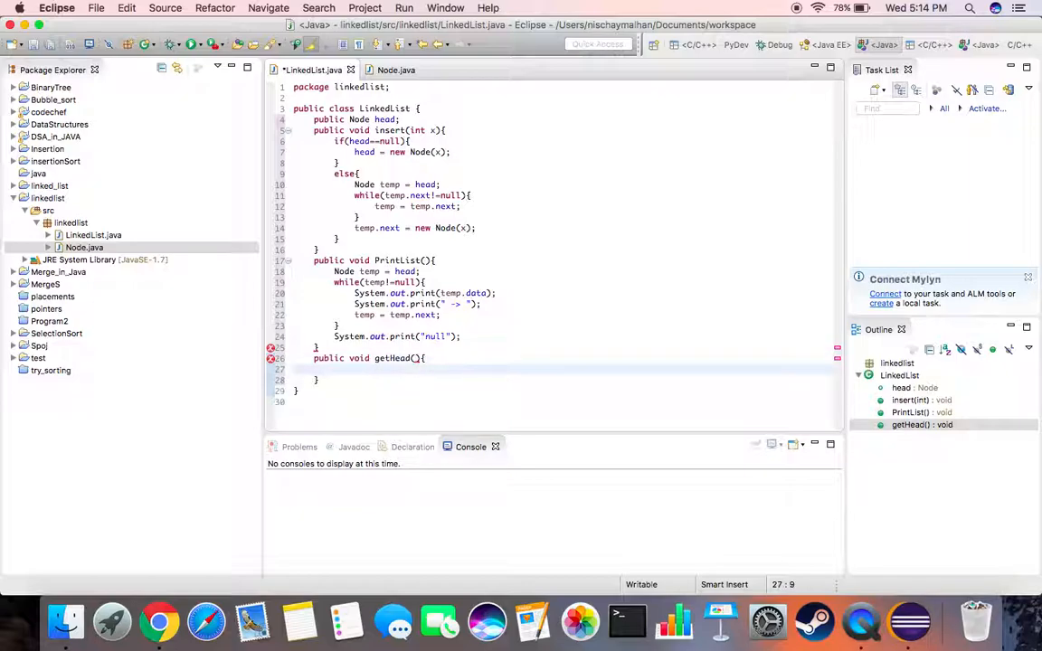
{"action": "type", "text": "System.out.println"}
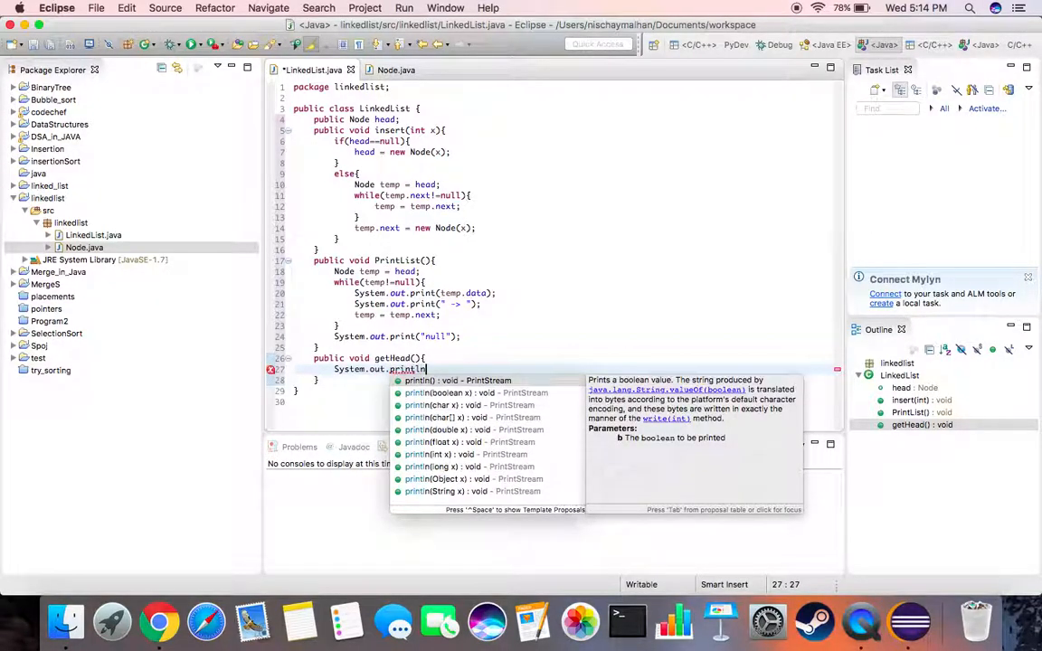
{"action": "type", "text": "()"}
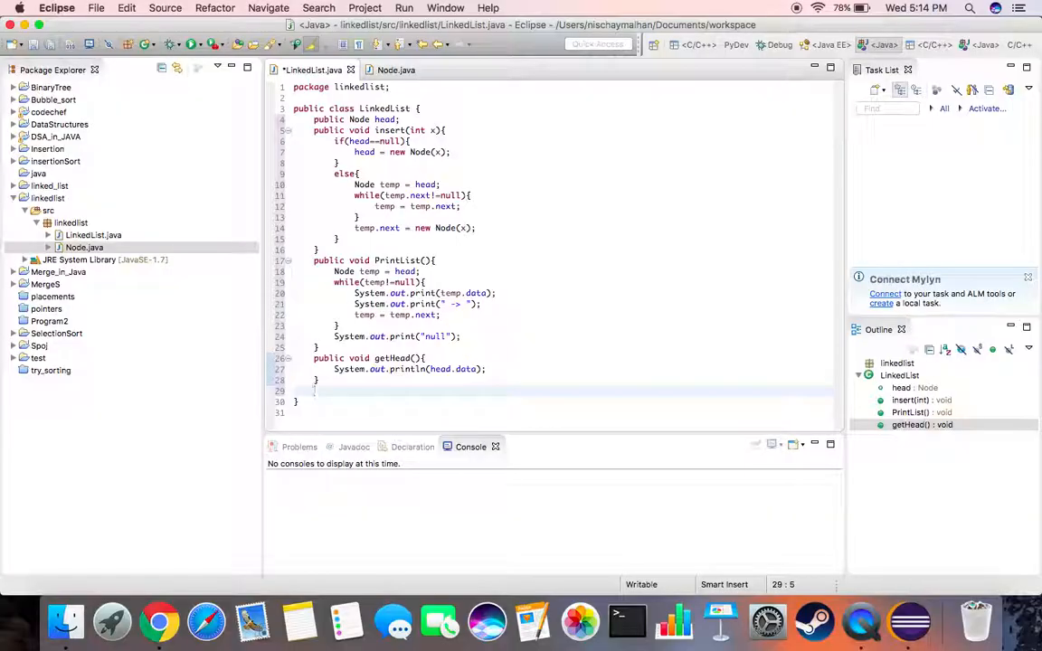
{"action": "type", "text": "p"}
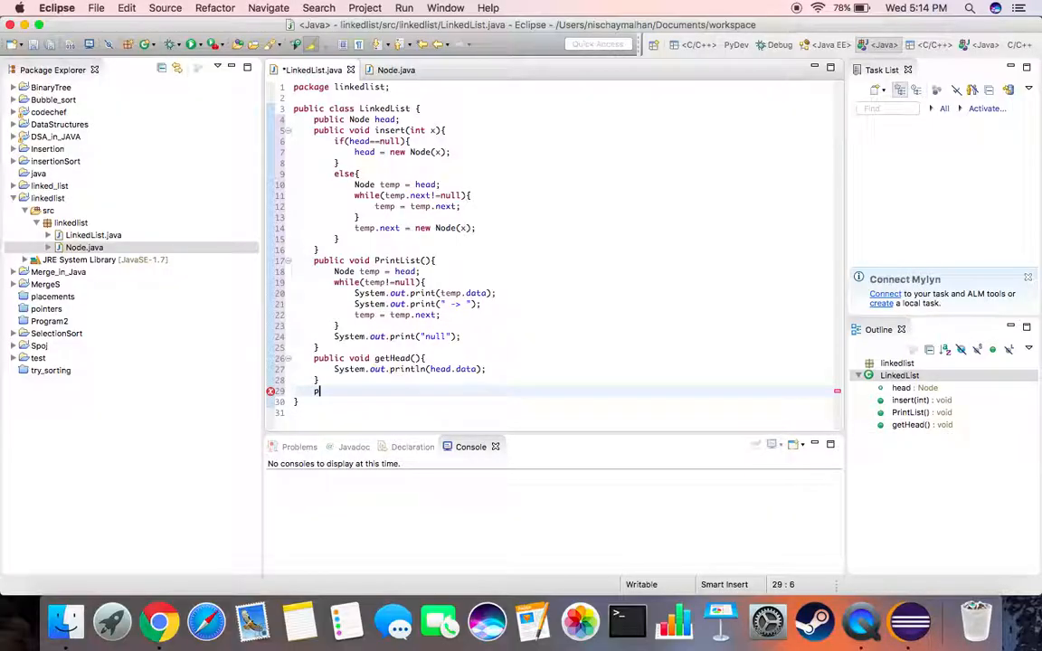
Step: Write a public static main method creating LinkedList list = new LinkedList()
{"action": "type", "text": "ublic static void main(String args[]){"}
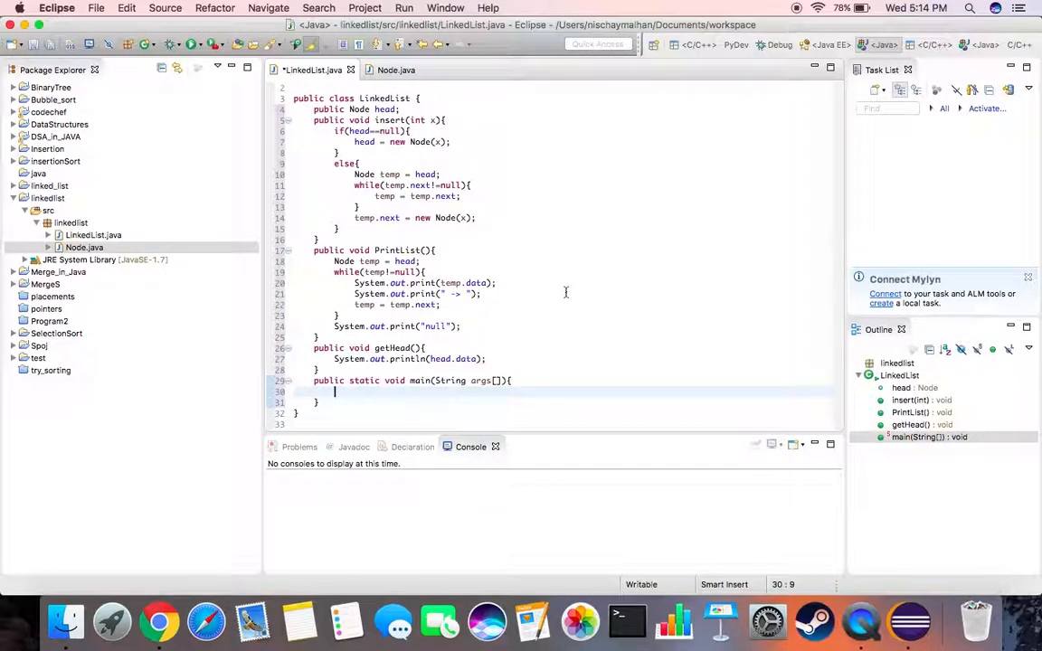
{"action": "type", "text": "Linked"}
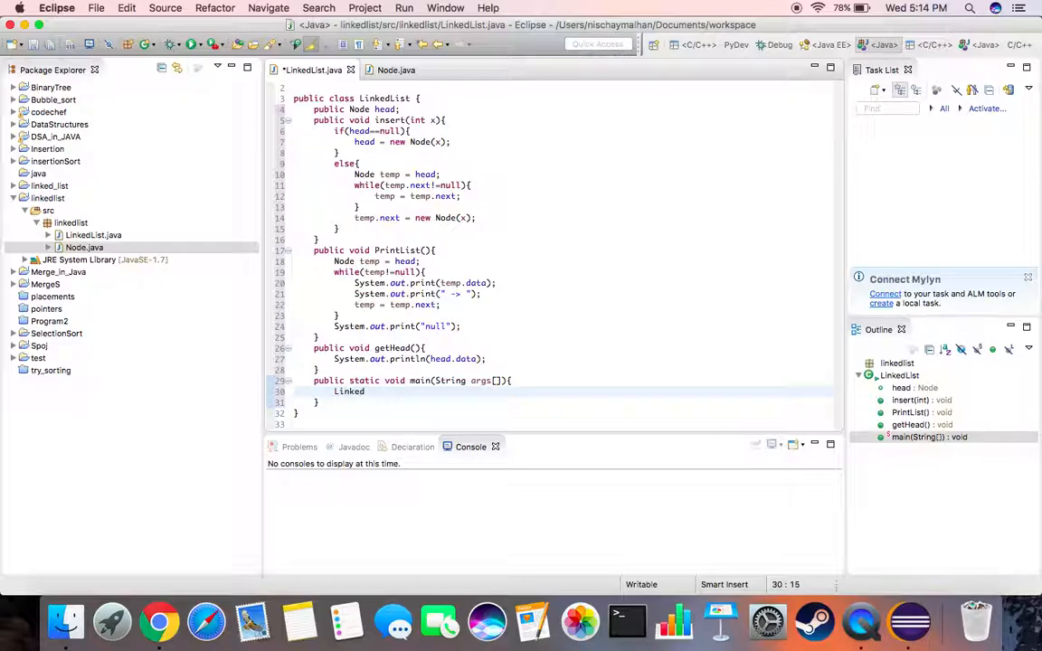
{"action": "type", "text": "List list ="}
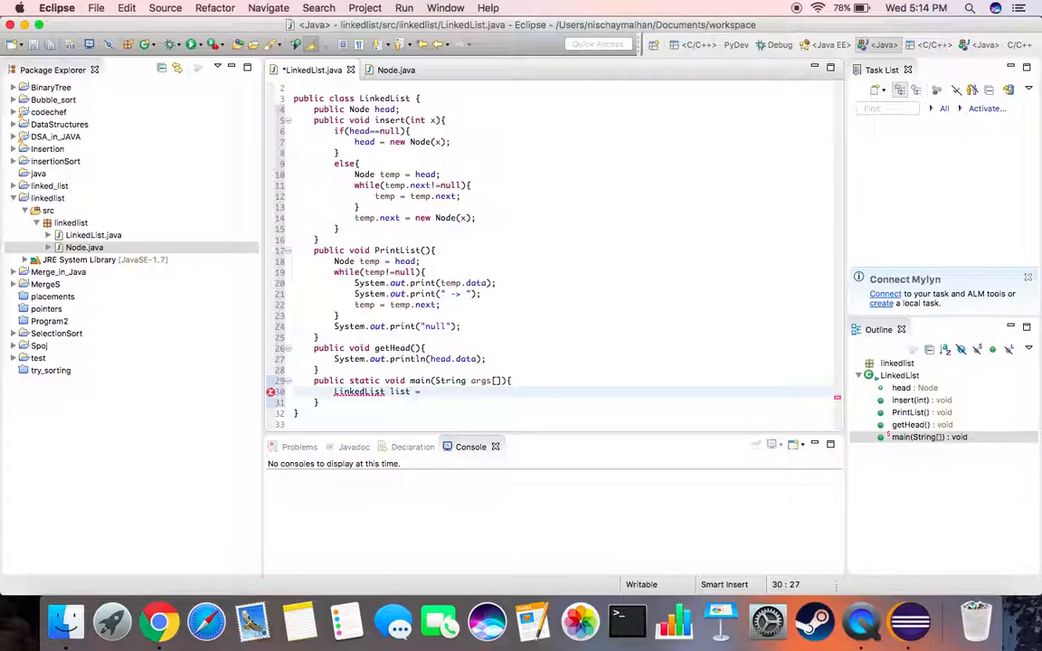
{"action": "type", "text": "new Lin"}
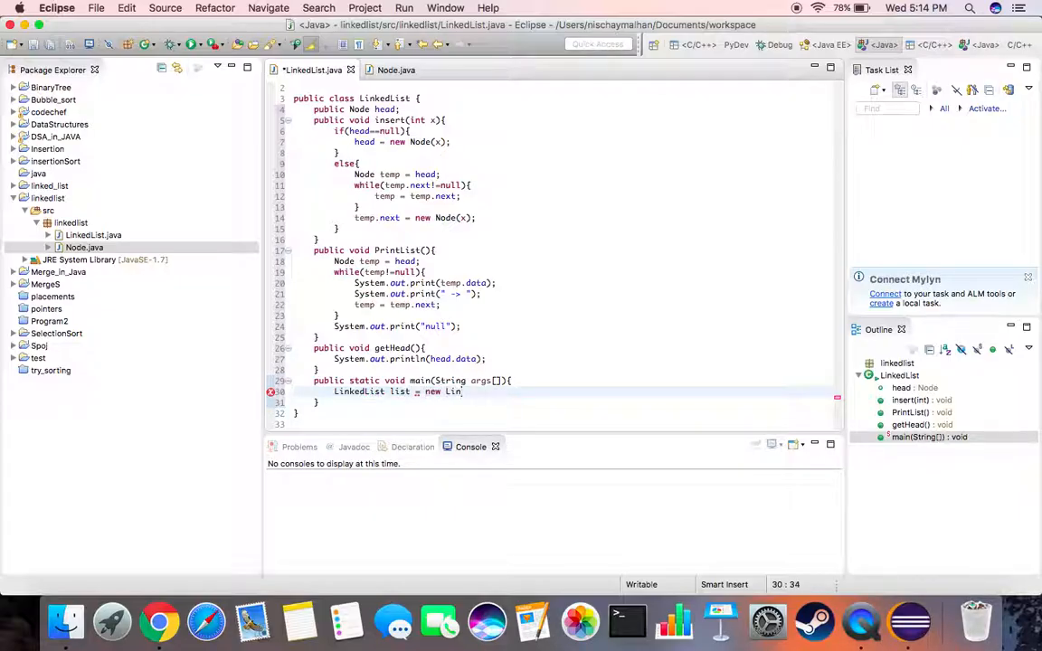
{"action": "type", "text": "kedList();"}
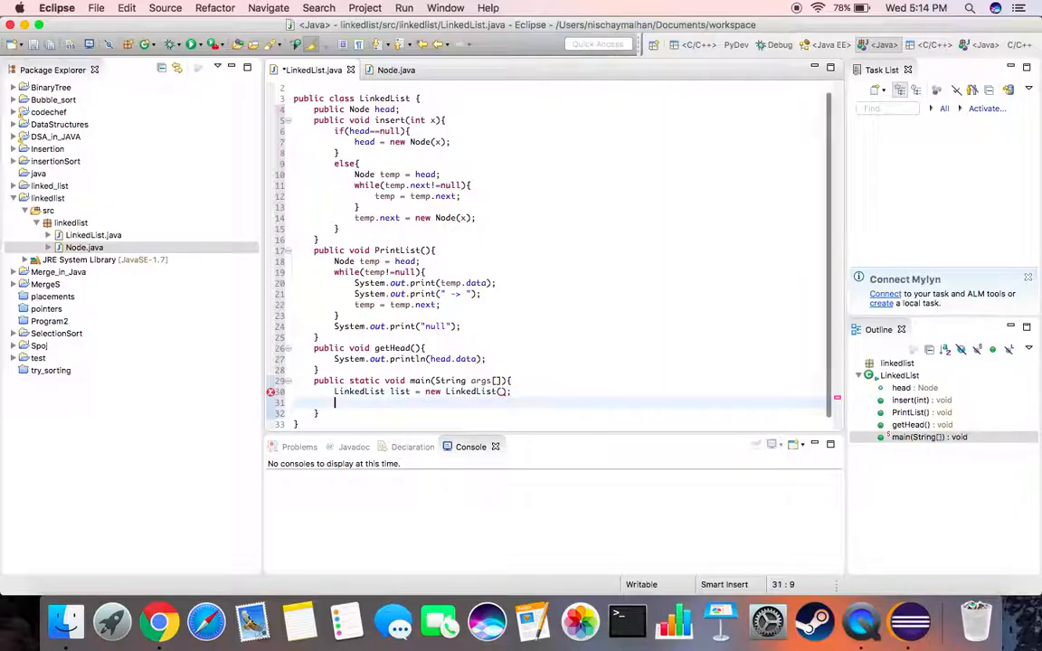
Step: Insert 5, 2, -2, 10 and 1 into list and call list.PrintList()
{"action": "type", "text": "list"}
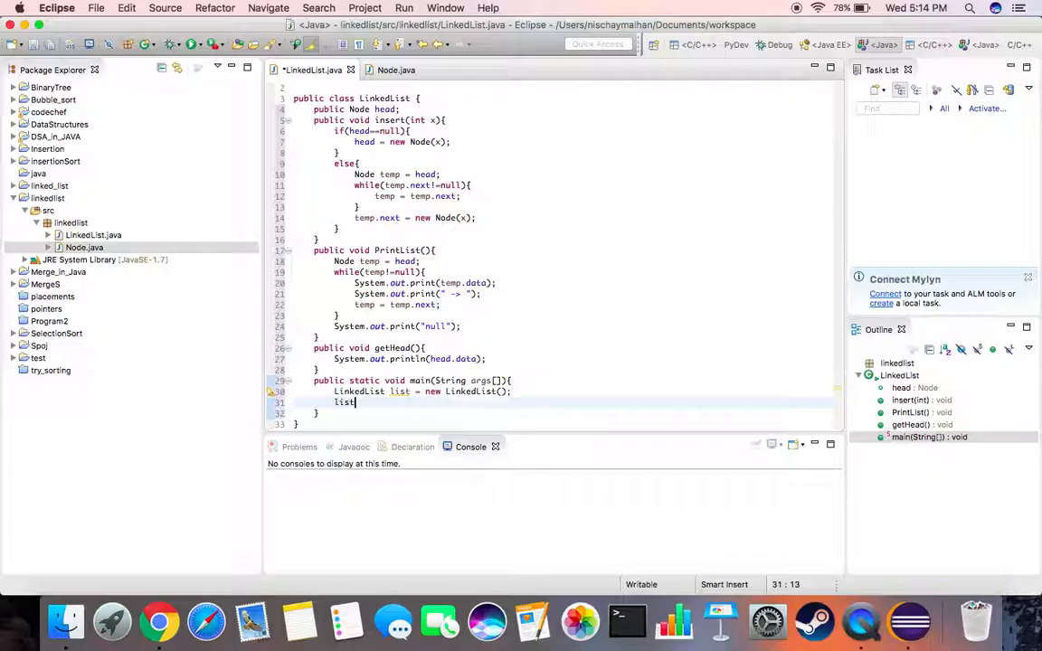
{"action": "type", "text": "."}
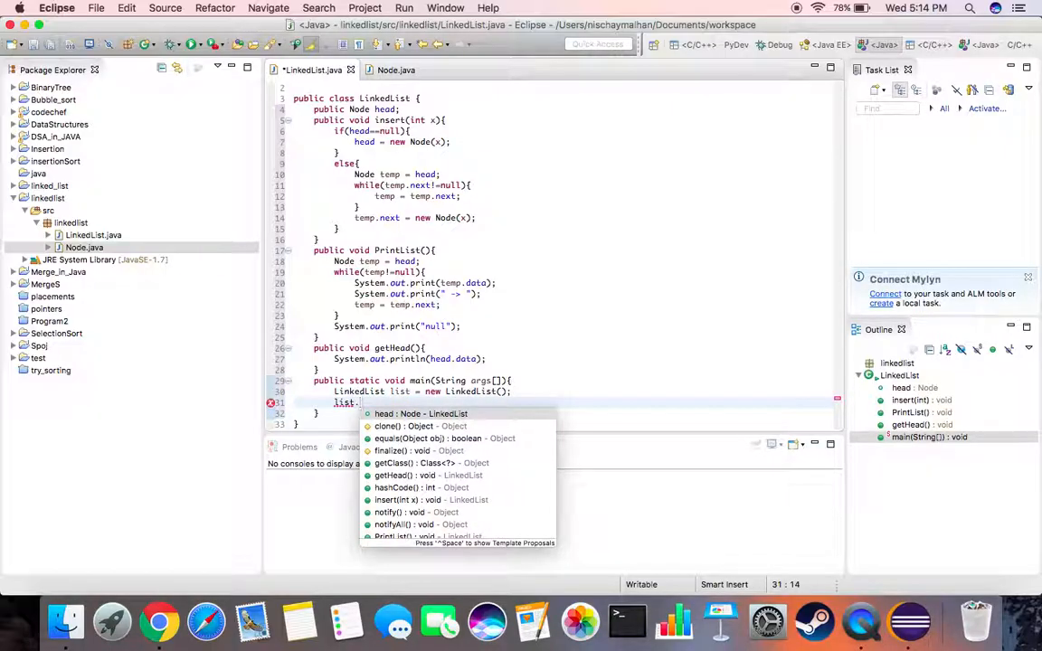
{"action": "type", "text": "insert"}
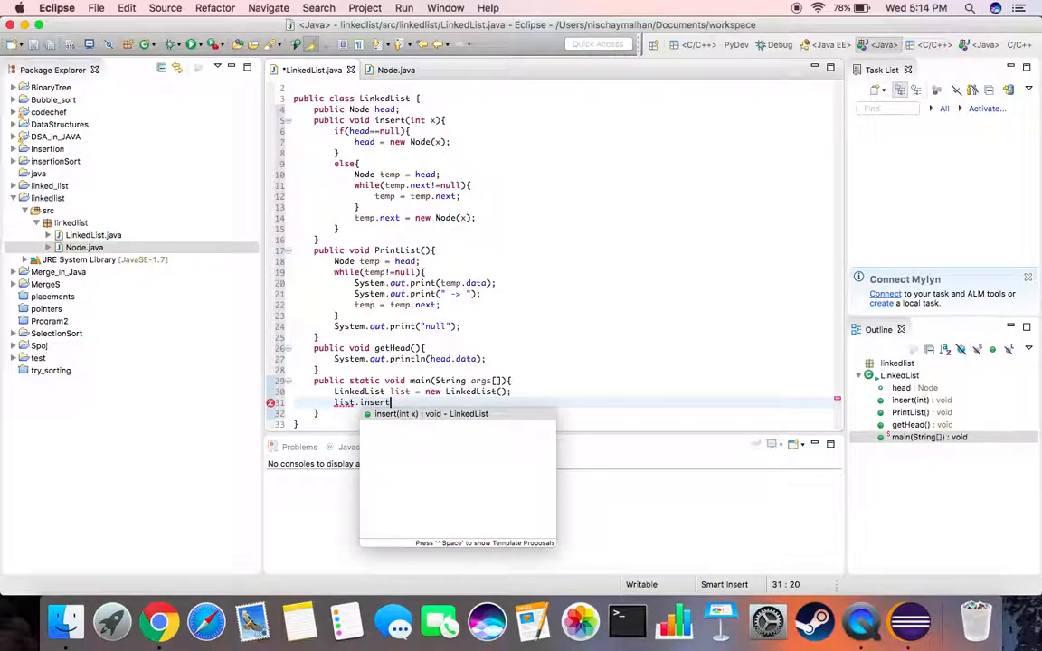
{"action": "type", "text": "(5);"}
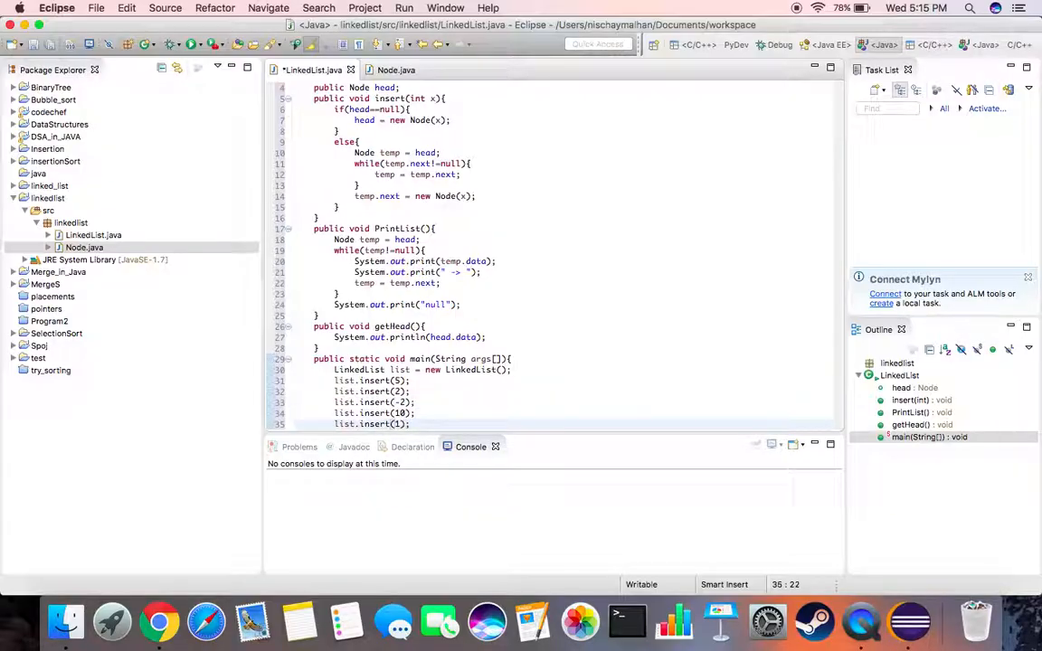
{"action": "scroll", "scroll_direction": "down", "scroll_amount": 3}
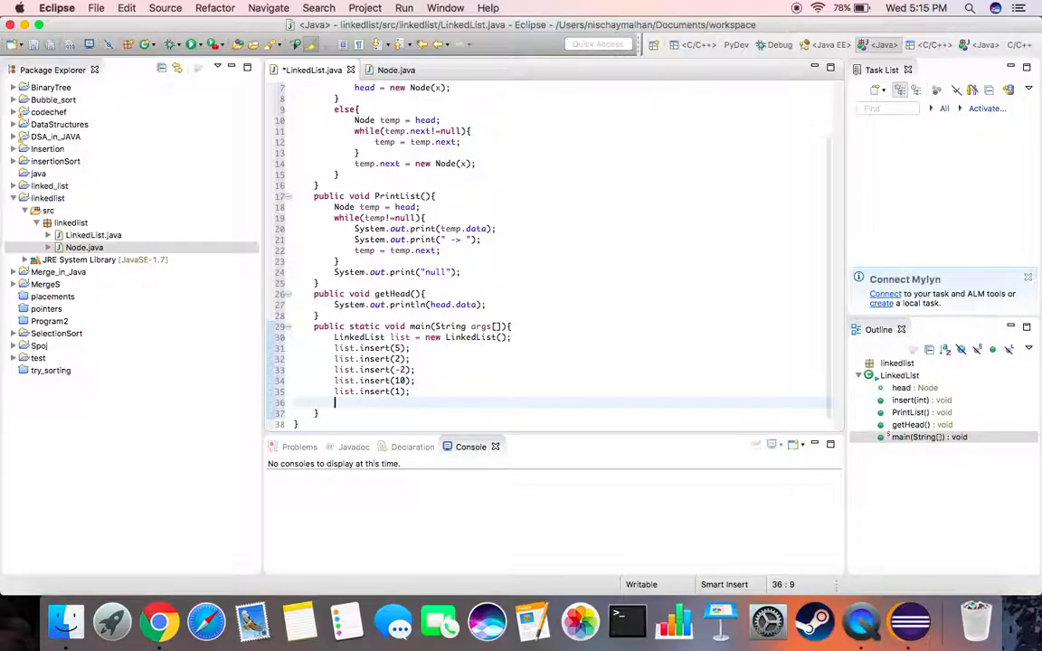
{"action": "type", "text": "list."}
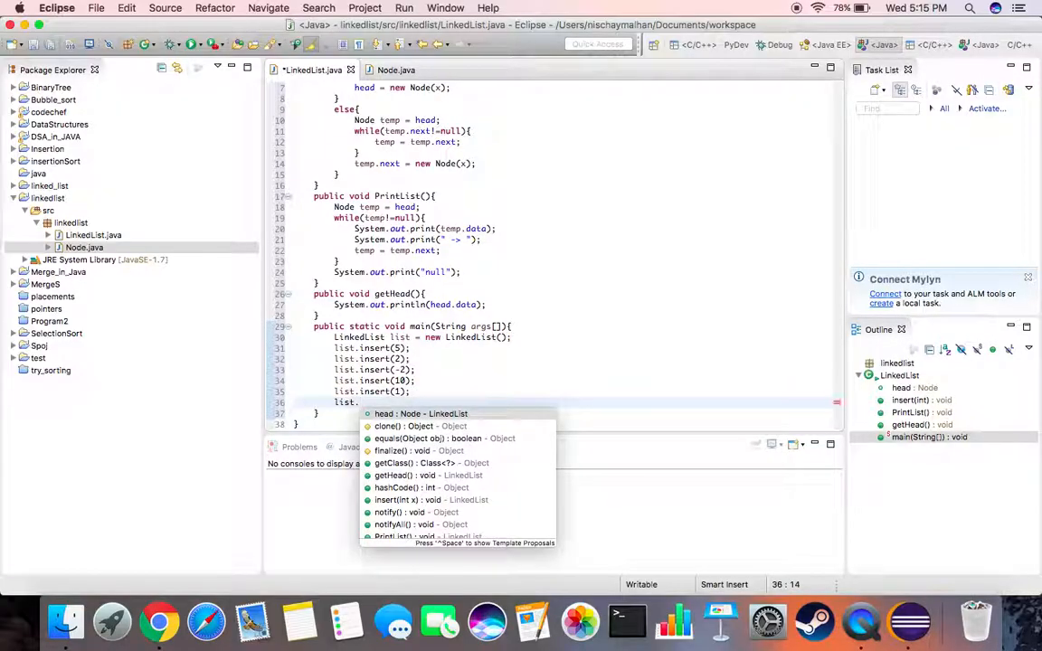
{"action": "type", "text": "PrintList();"}
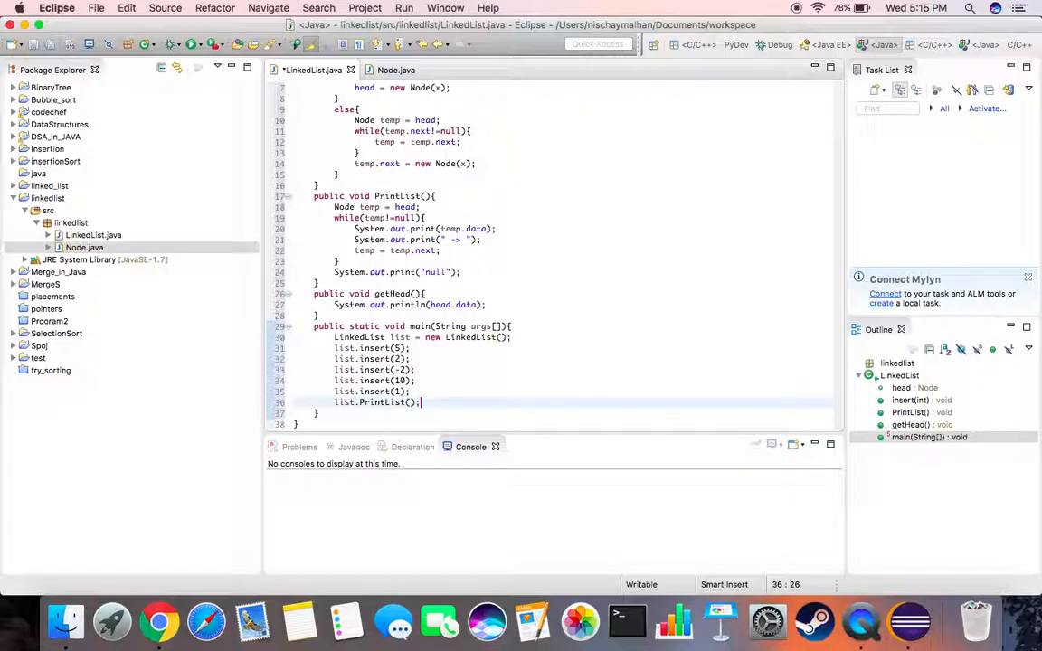
{"action": "type", "text": "lis"}
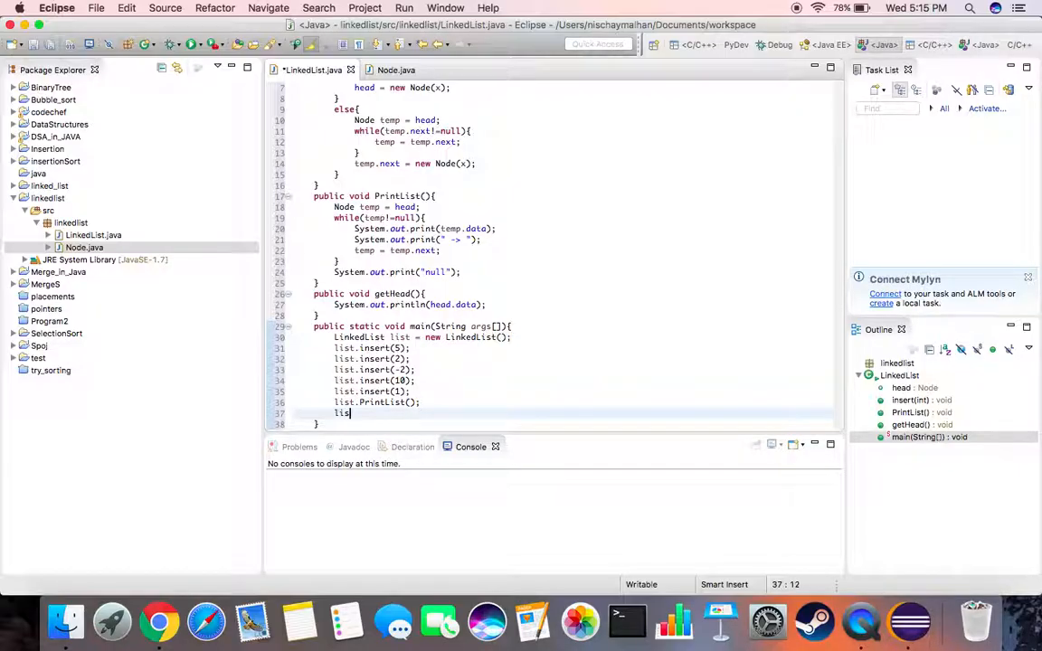
Step: Run the program showing 5 -> 2 -> -2 -> 10 -> 1 -> null, then add list.getHead() to main
{"action": "key", "text": "backspace"}
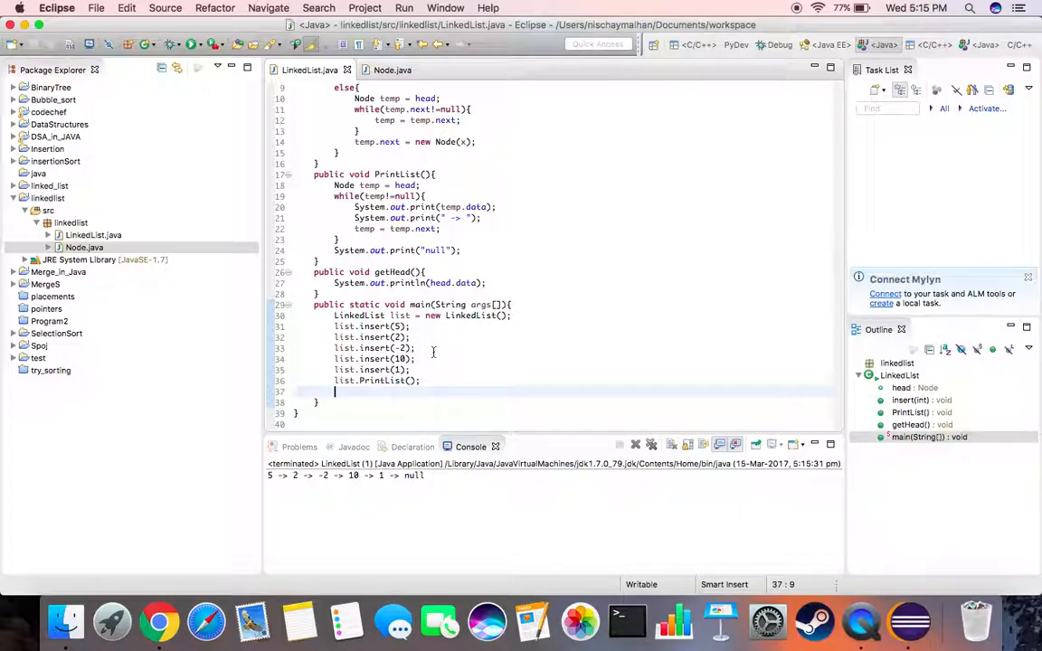
{"action": "type", "text": "list"}
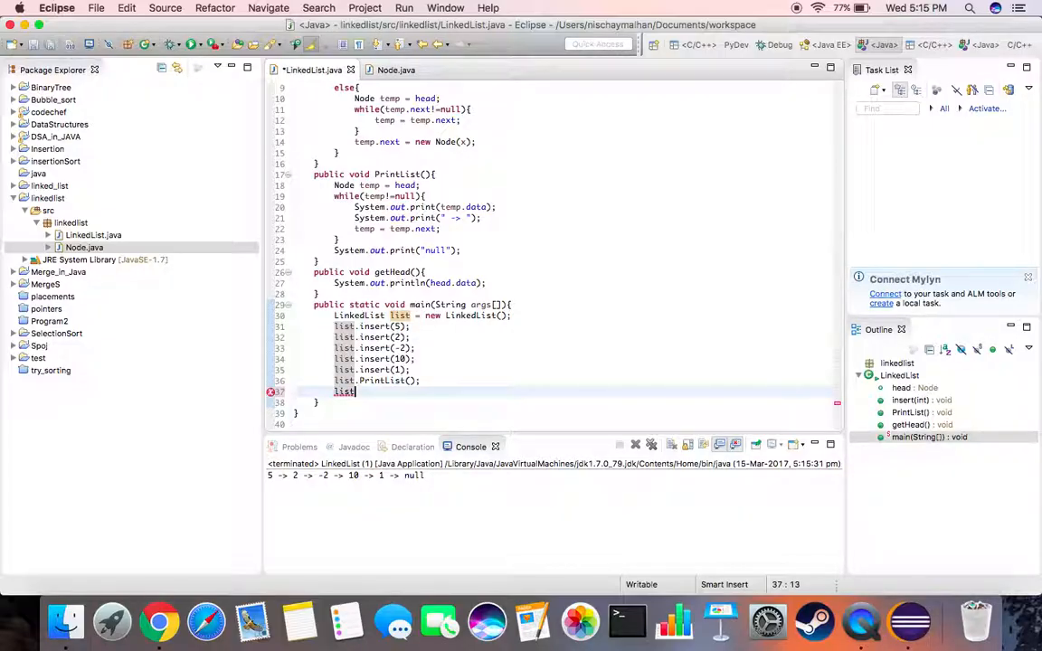
{"action": "type", "text": "getHead();"}
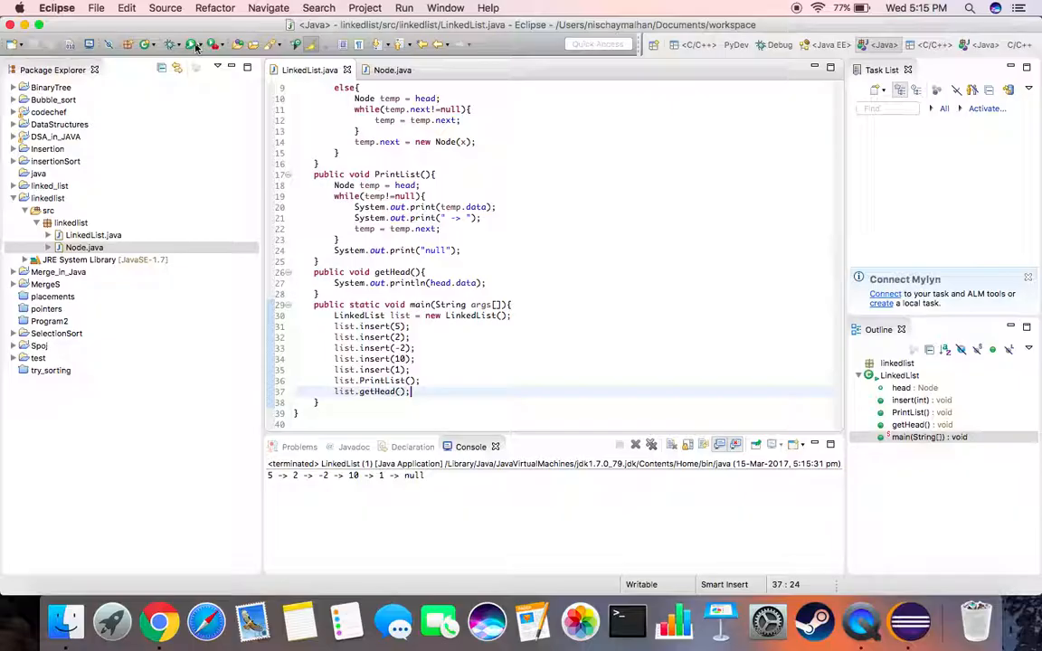
{"action": "left_click", "coordinate": [192, 44]}
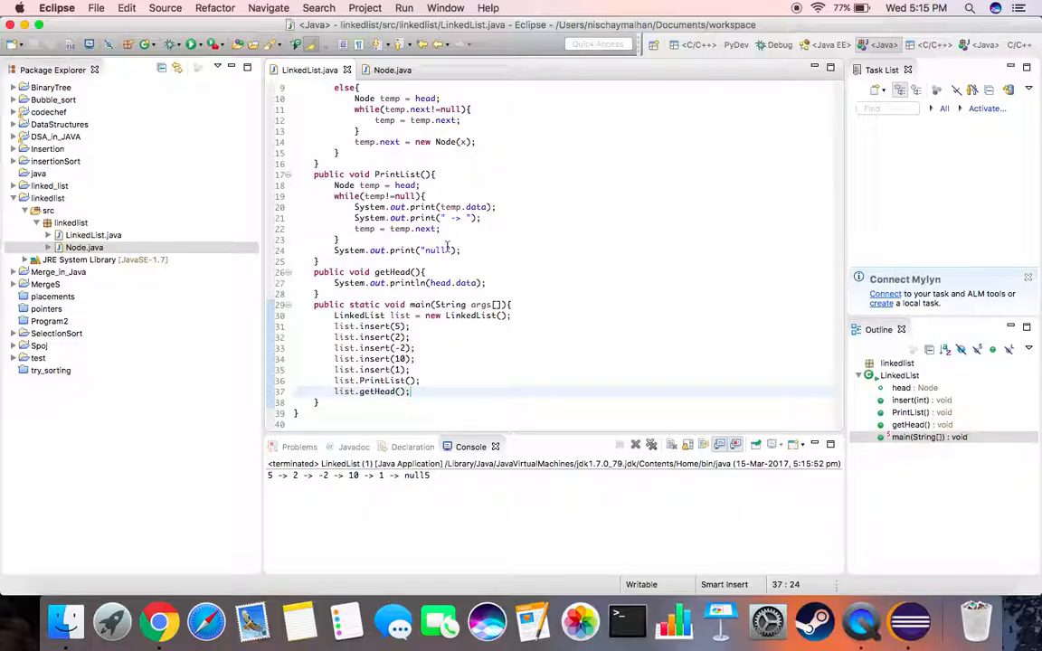
Step: Change the list terminator to "null\n" in printList and rerun to show the list then 5
{"action": "type", "text": "\\n"}
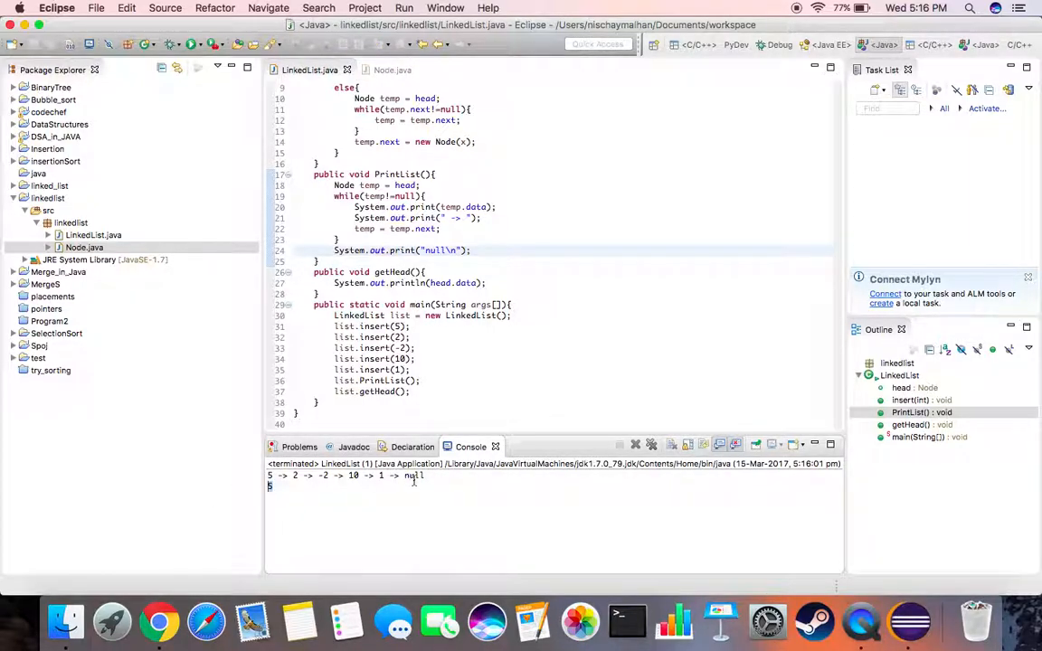
{"action": "mouse_move", "coordinate": [478, 275]}
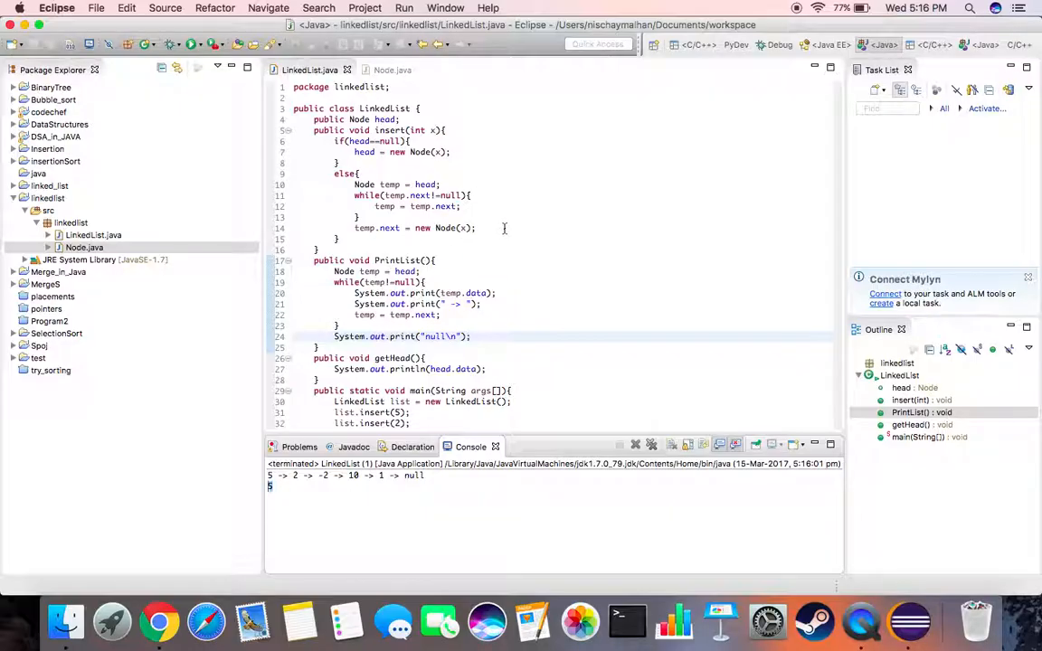
{"action": "mouse_move", "coordinate": [909, 622]}
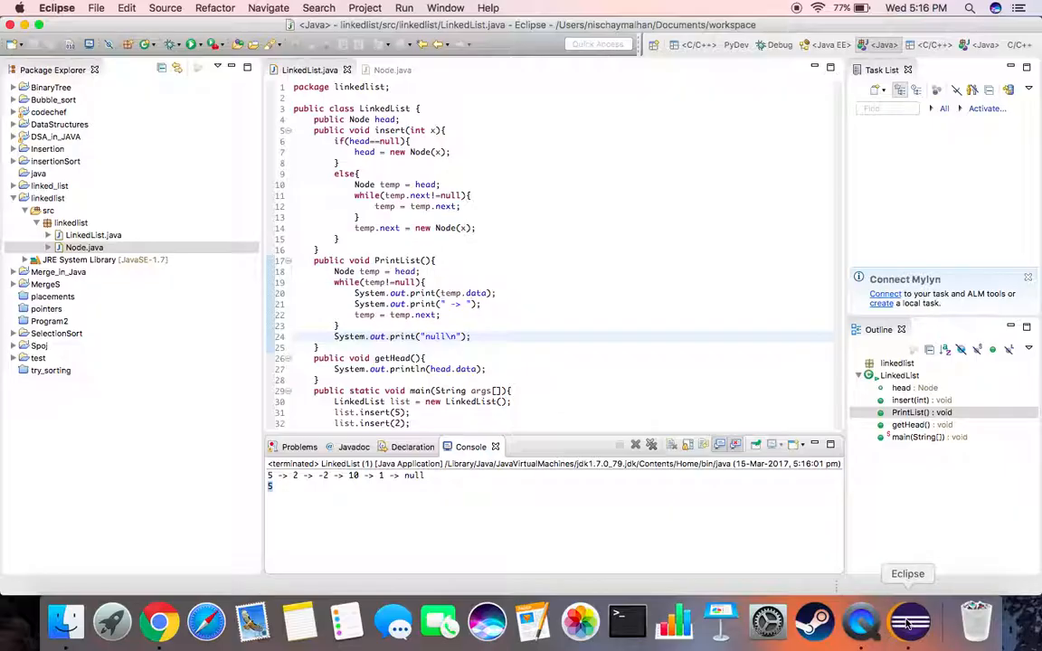